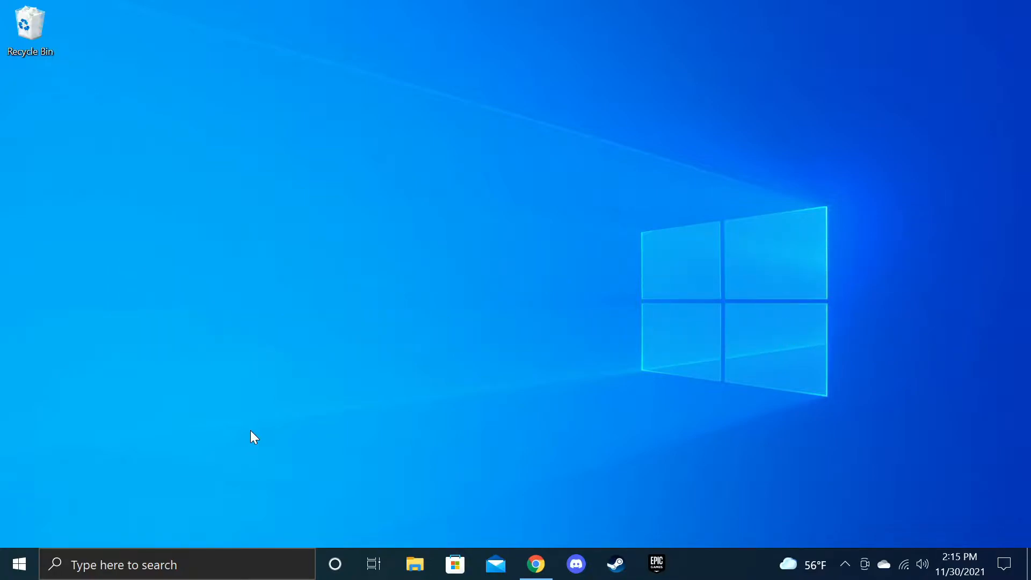
mouse_move(355, 347)
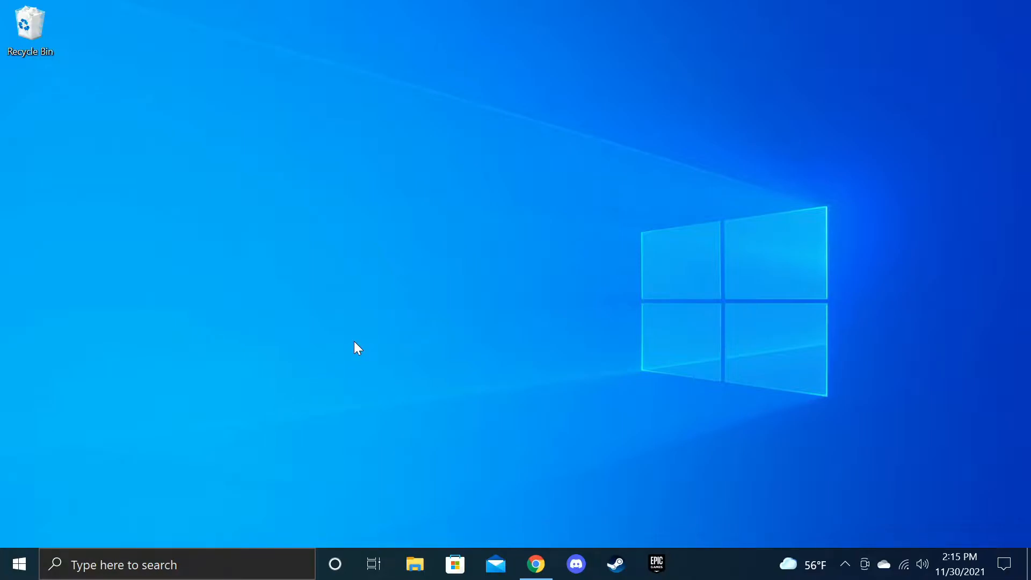
mouse_move(433, 370)
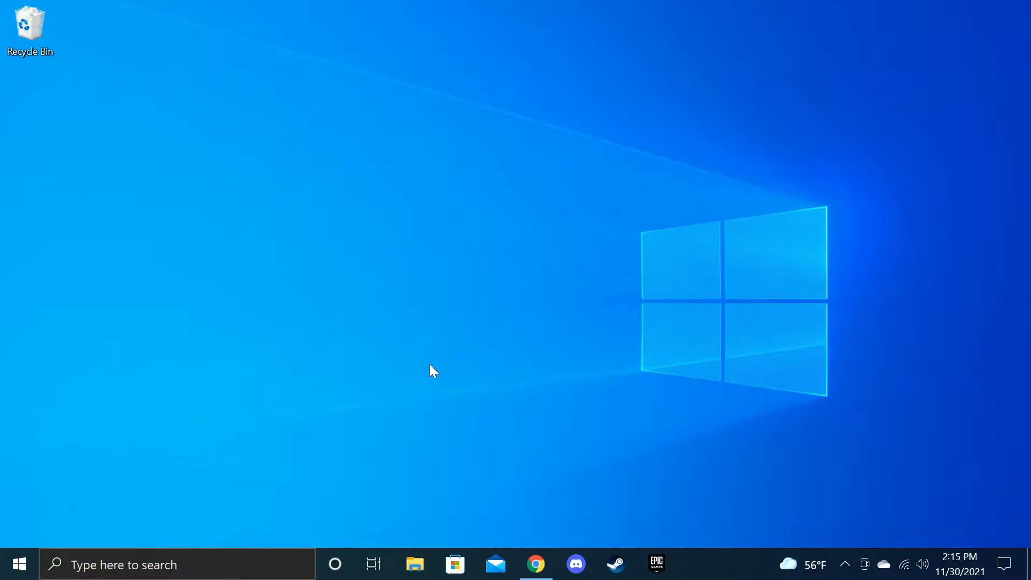
mouse_move(536, 563)
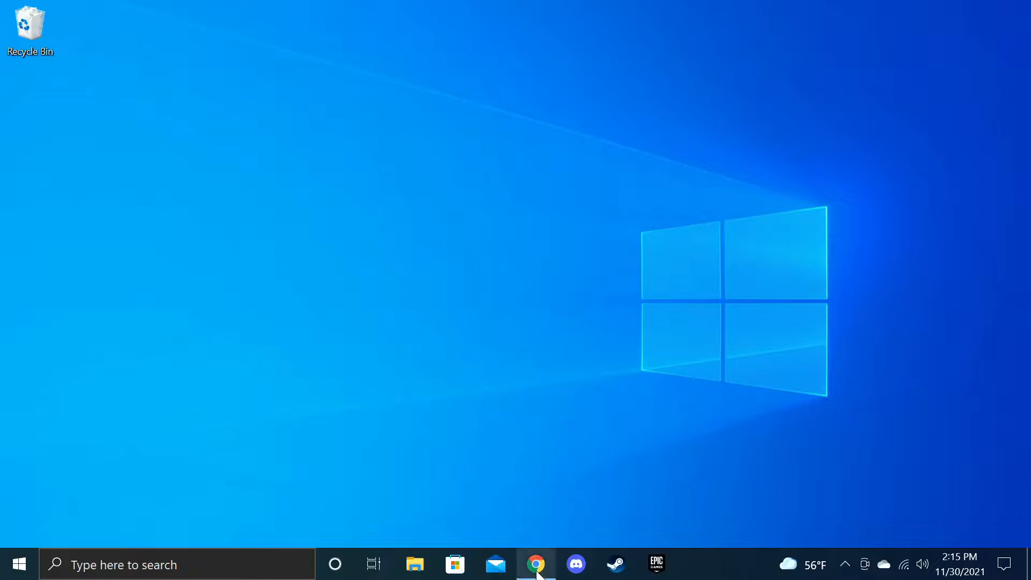
Bring Chrome forward and go from tails.boum.org to the 'Get Tails 4.24' download and install page.
left_click(536, 563)
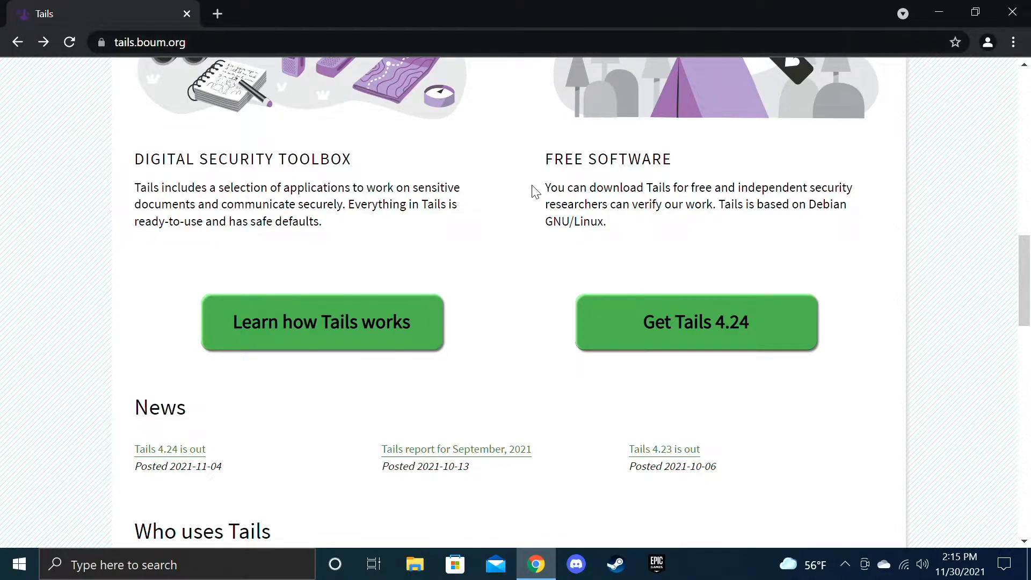
mouse_move(650, 275)
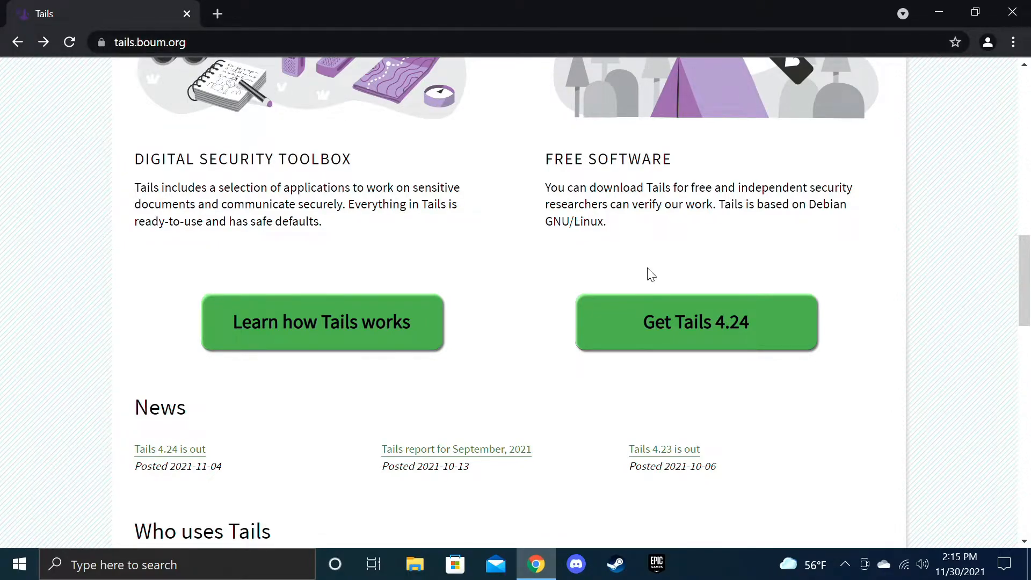
left_click(695, 322)
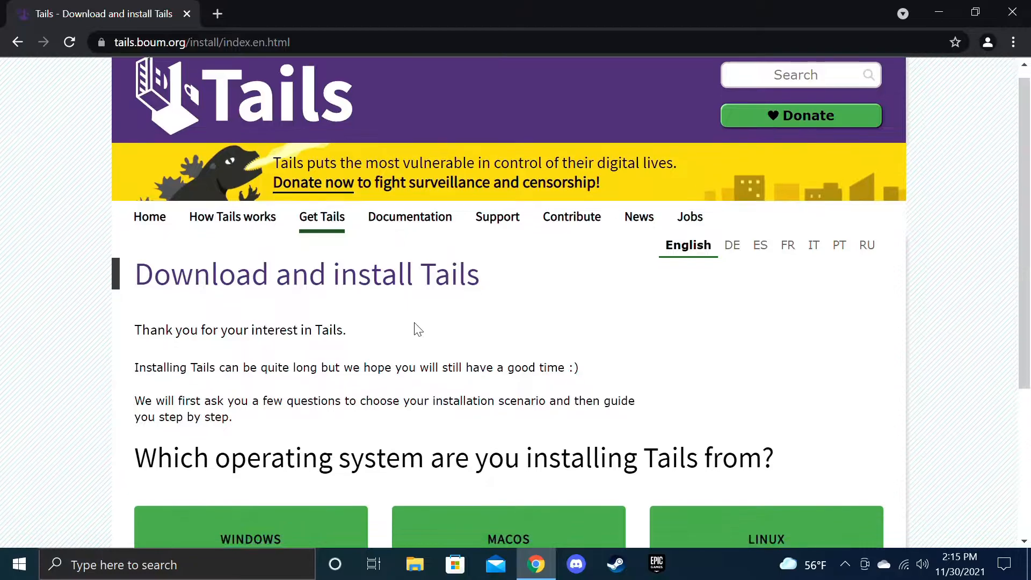
scroll("down", 3)
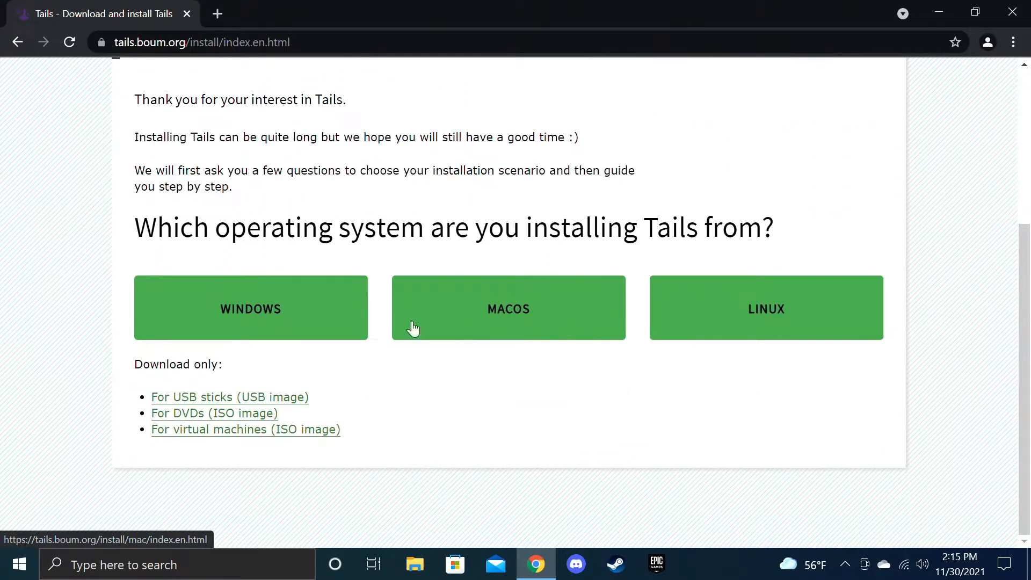
Choose Windows as the operating system and review the Install from Windows overview down to LET'S GO!
left_click(250, 308)
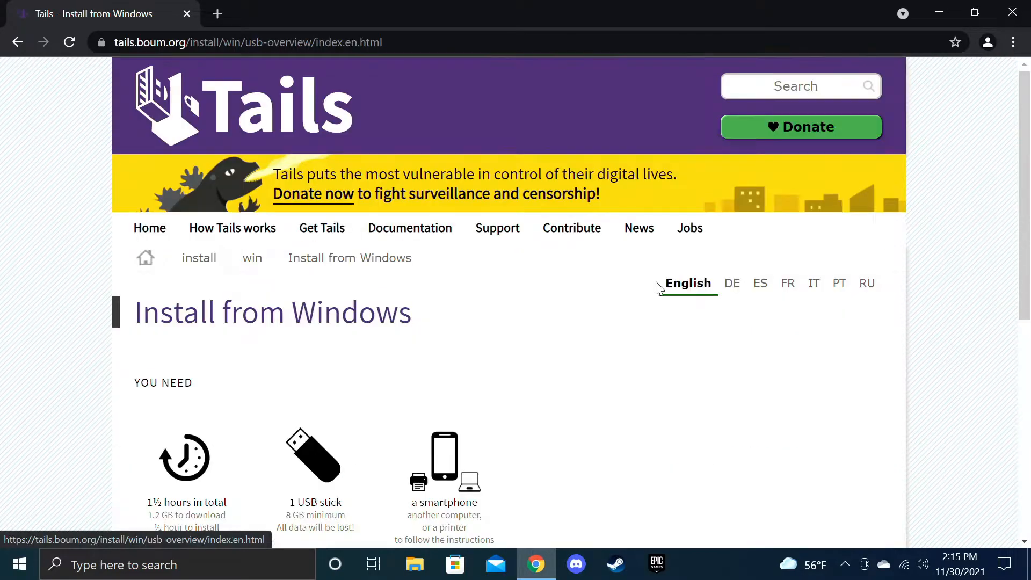
scroll("down", 3)
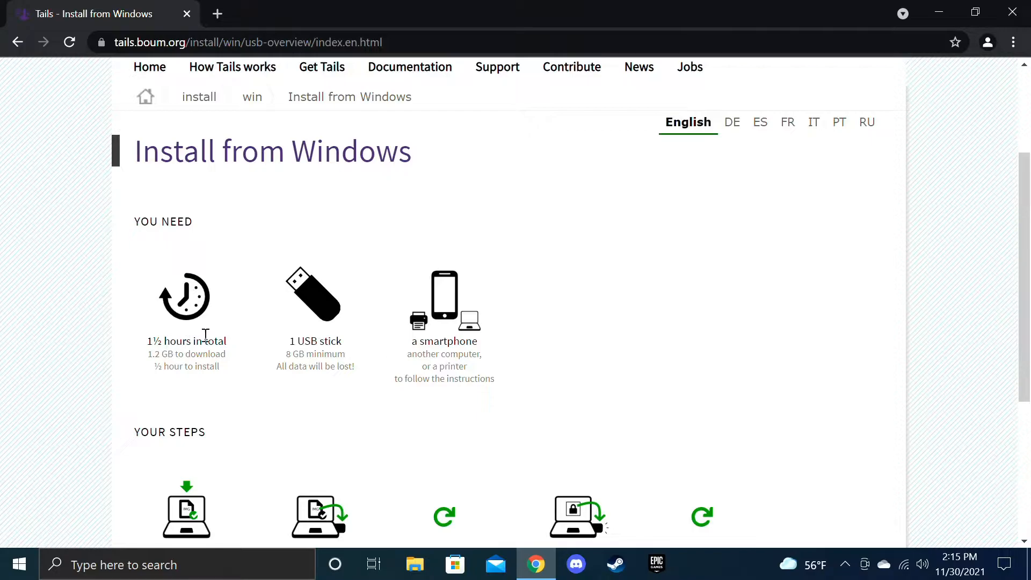
mouse_move(227, 348)
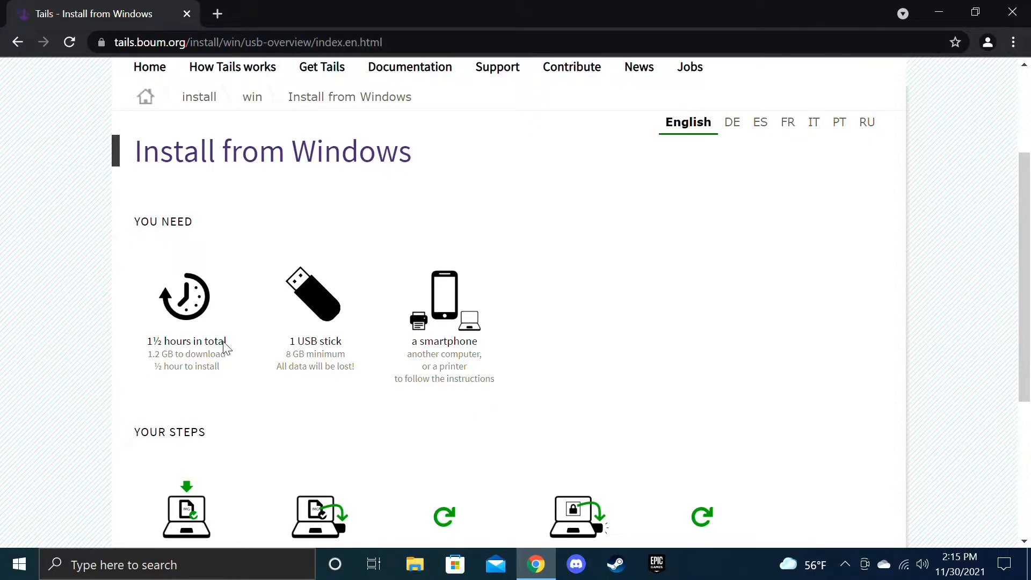
mouse_move(212, 314)
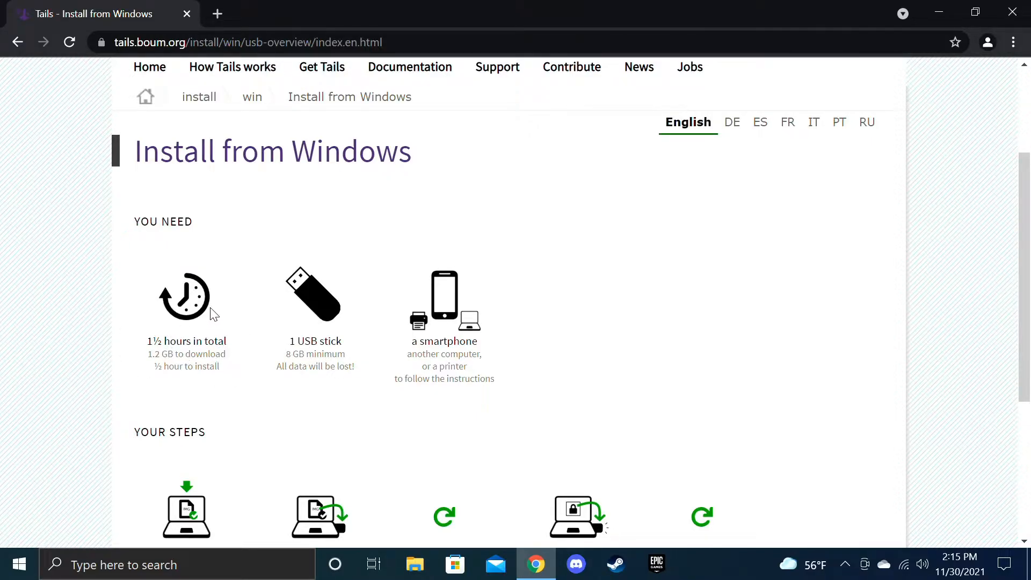
mouse_move(161, 324)
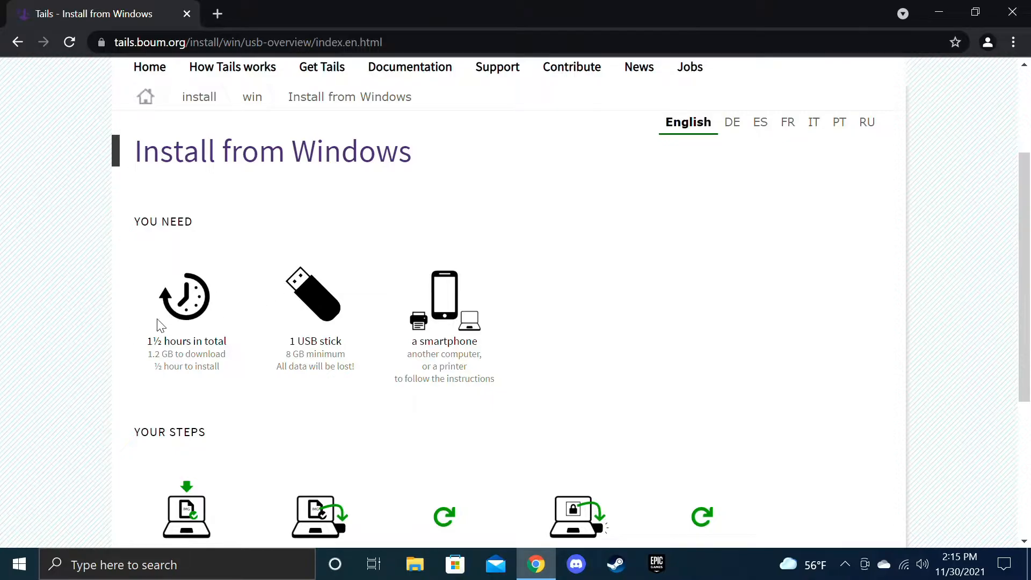
mouse_move(217, 303)
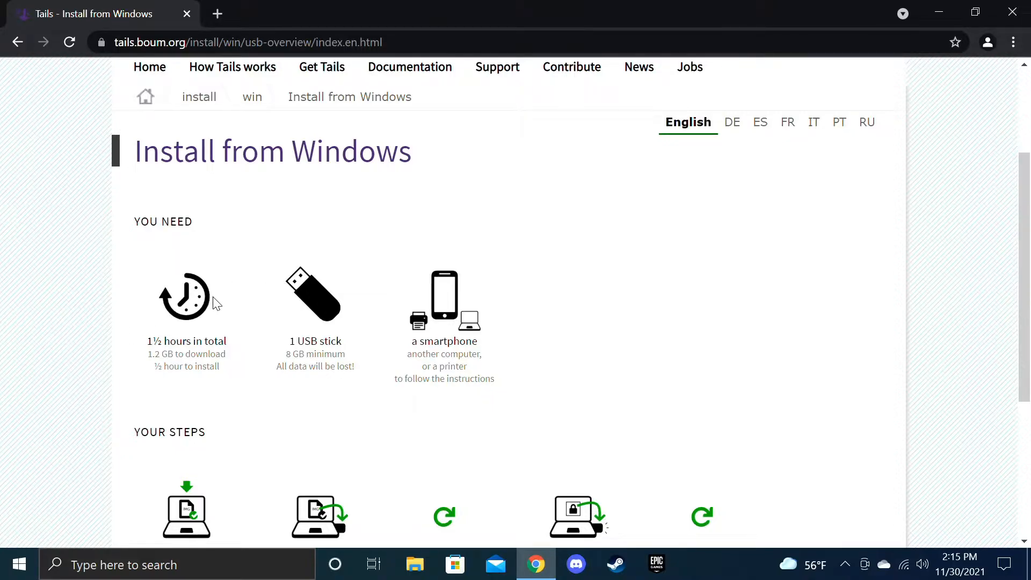
mouse_move(312, 334)
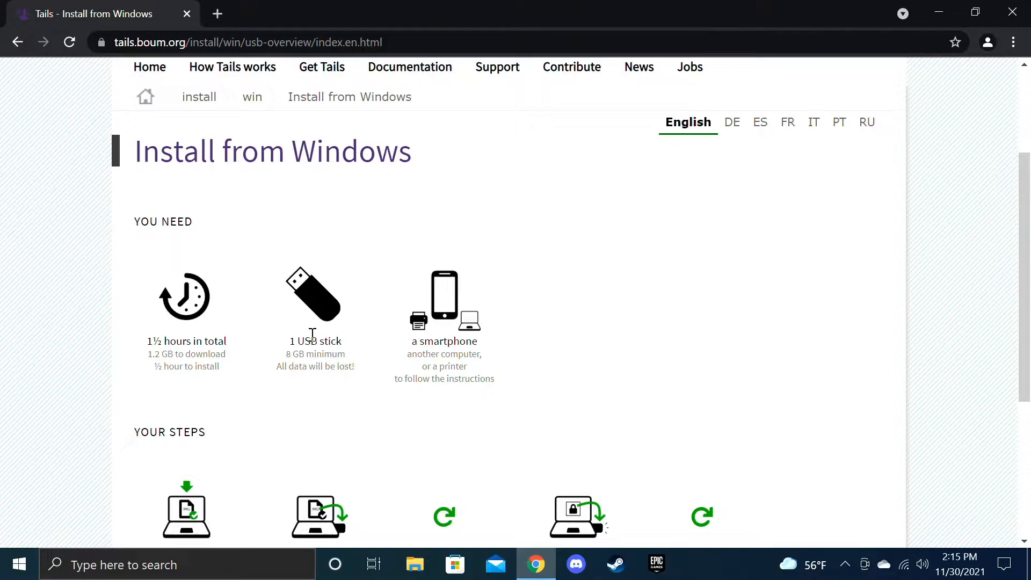
mouse_move(427, 337)
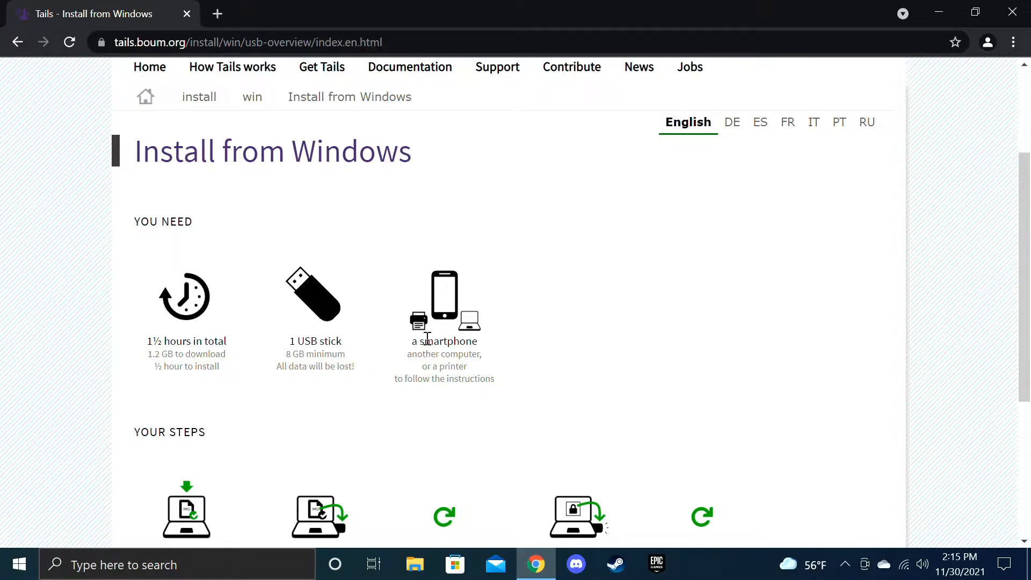
mouse_move(453, 297)
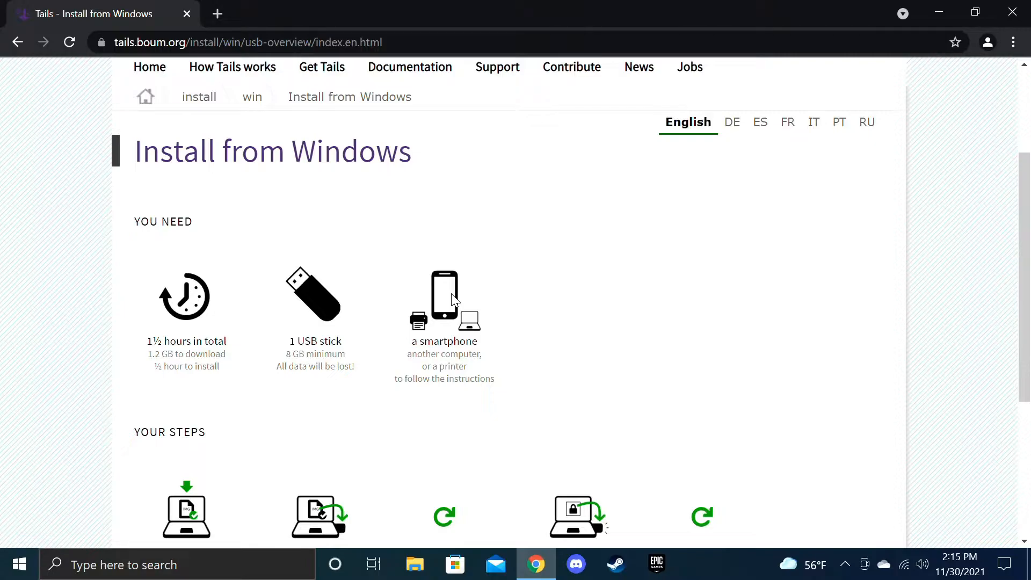
scroll("down", 3)
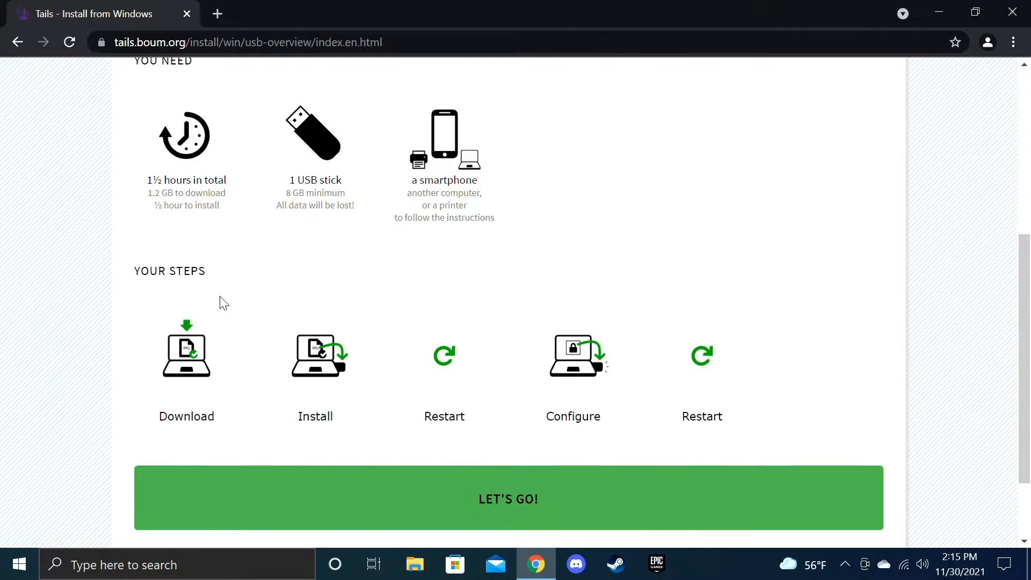
mouse_move(396, 244)
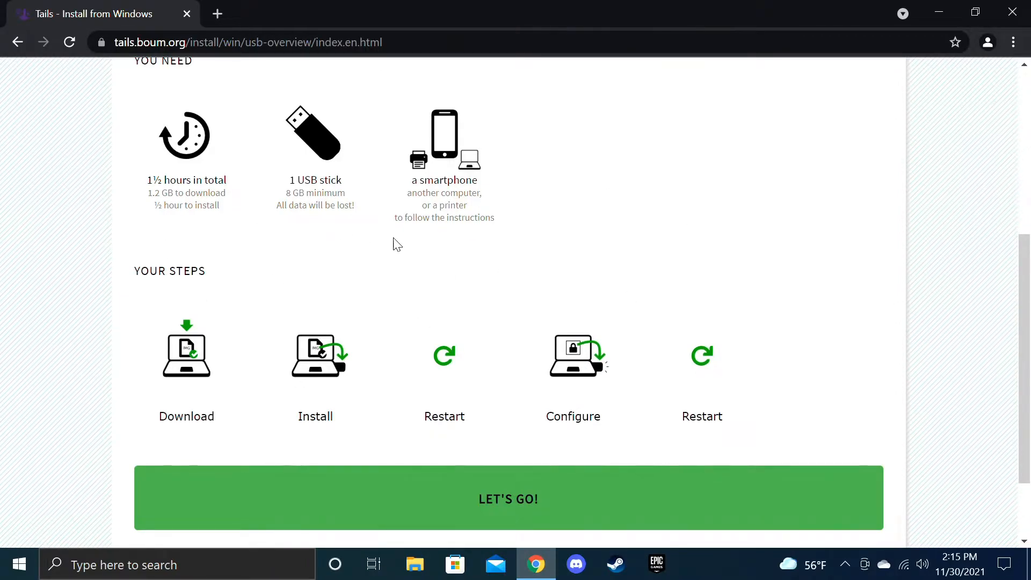
scroll("down", 3)
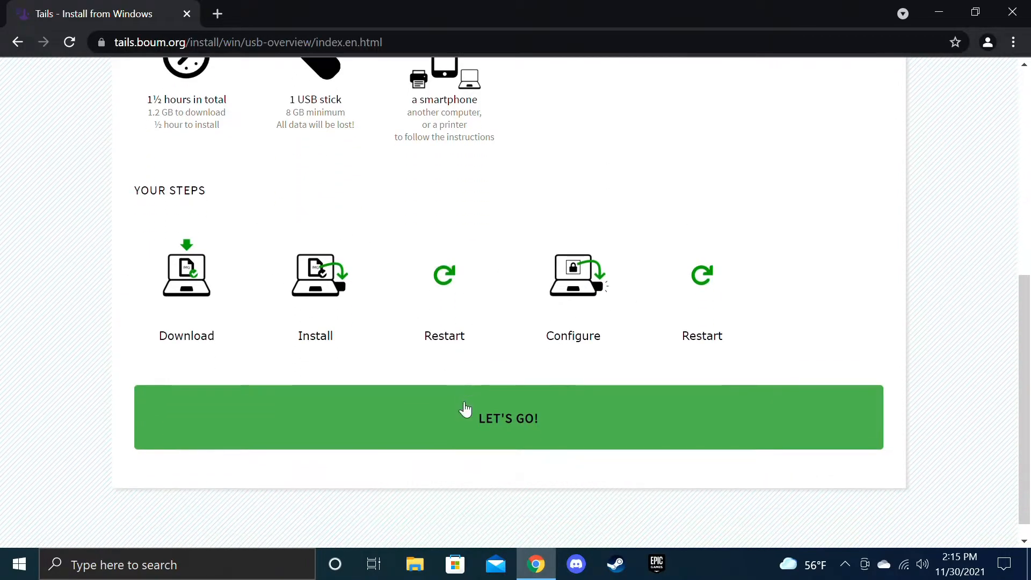
Start the Windows installation guide and begin downloading the Tails 4.24 USB image.
left_click(508, 418)
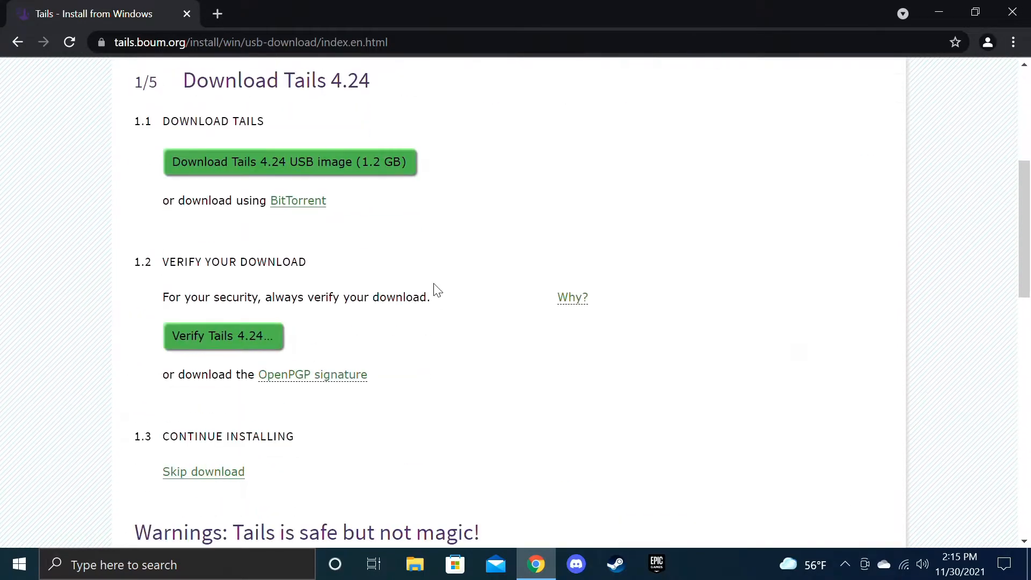
left_click(289, 163)
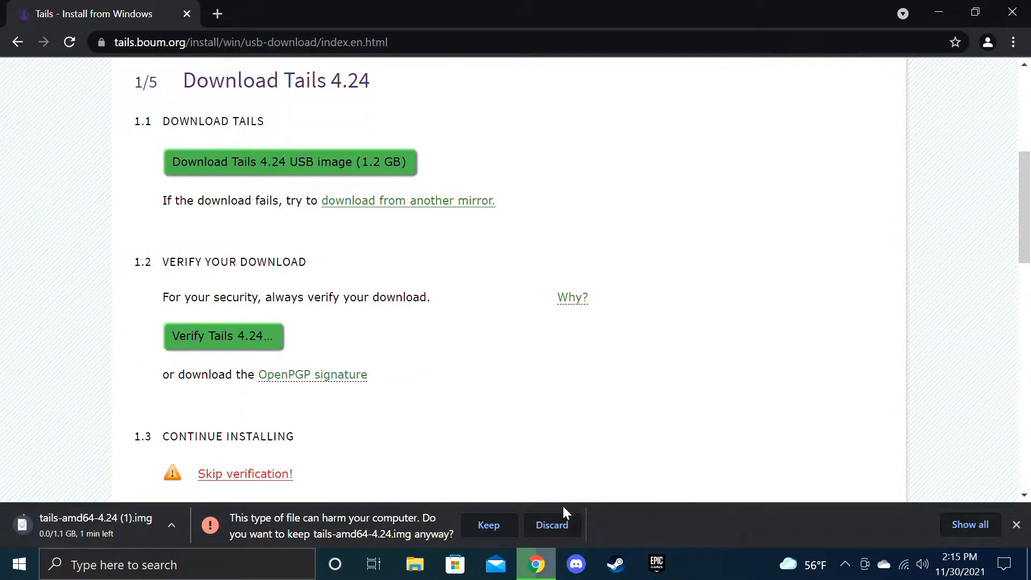
mouse_move(533, 513)
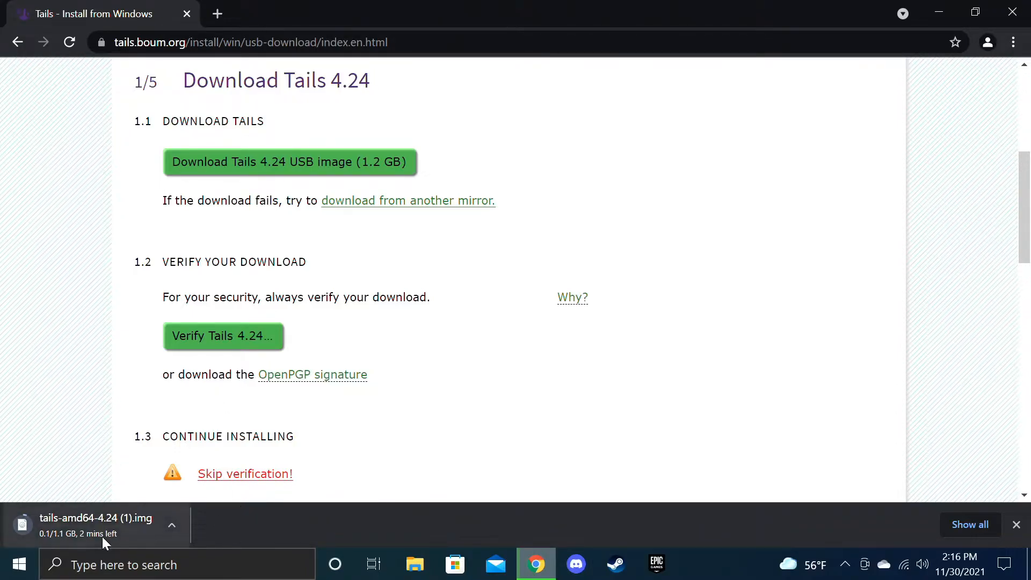
mouse_move(382, 405)
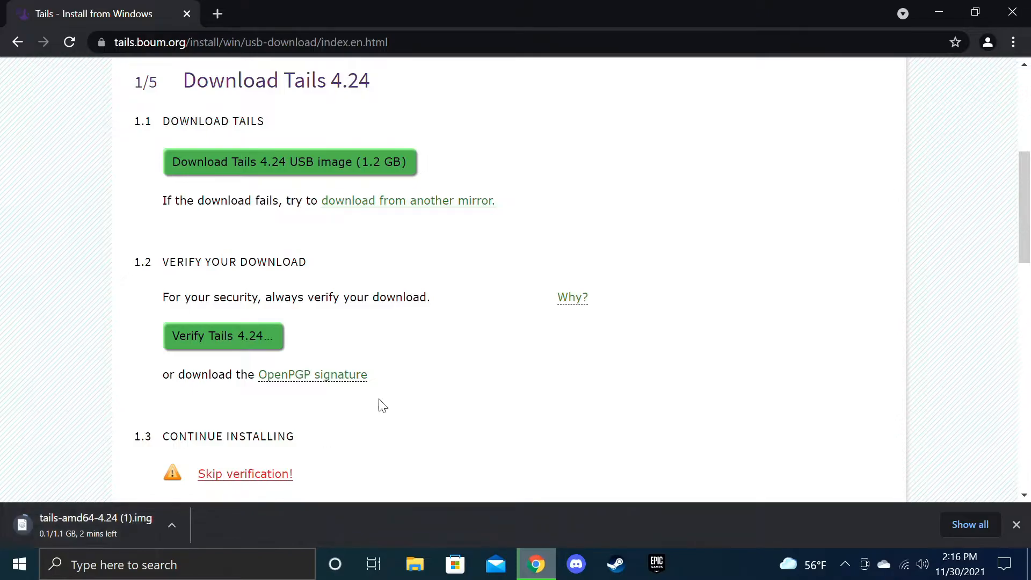
mouse_move(455, 308)
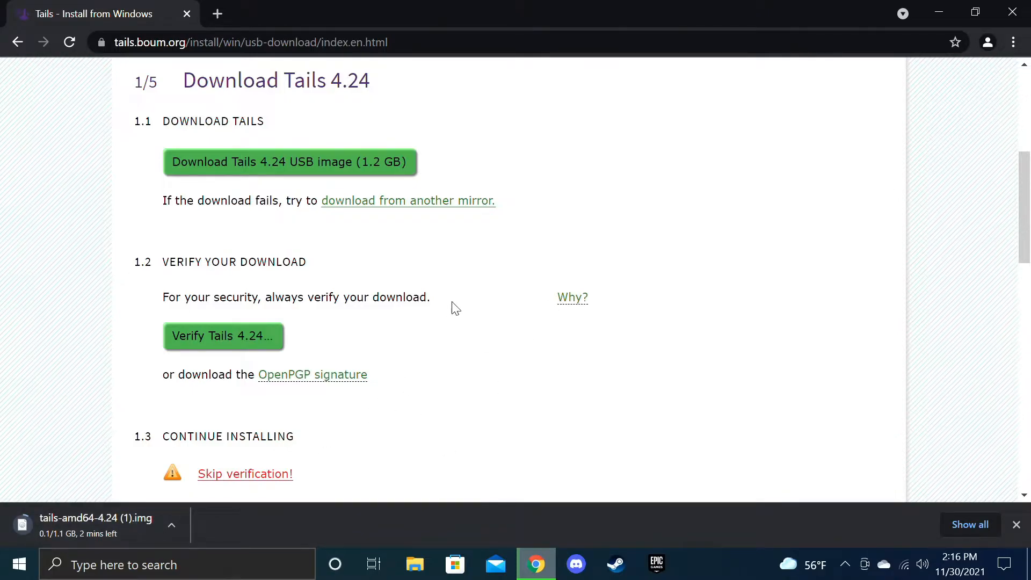
mouse_move(409, 321)
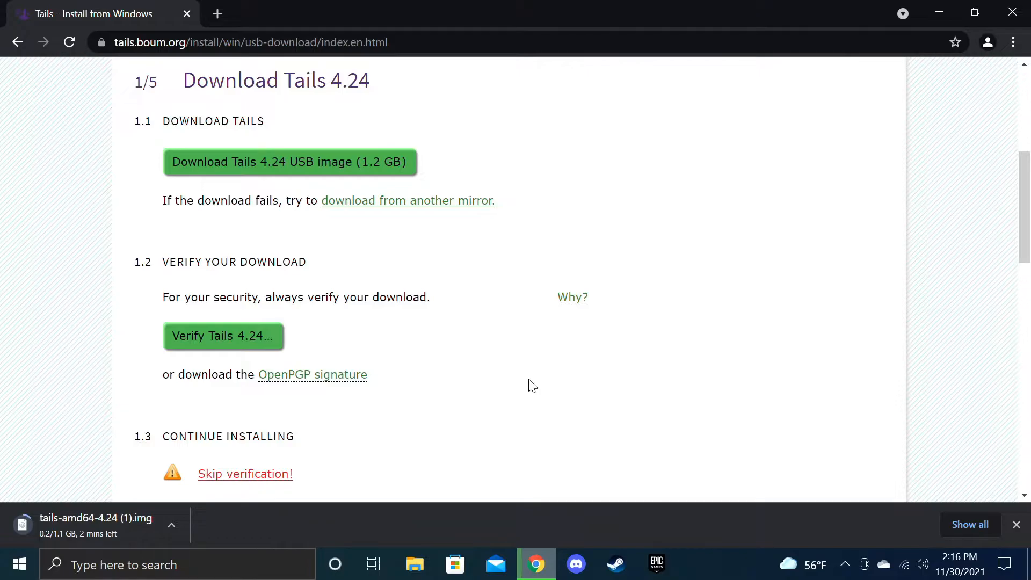
mouse_move(342, 393)
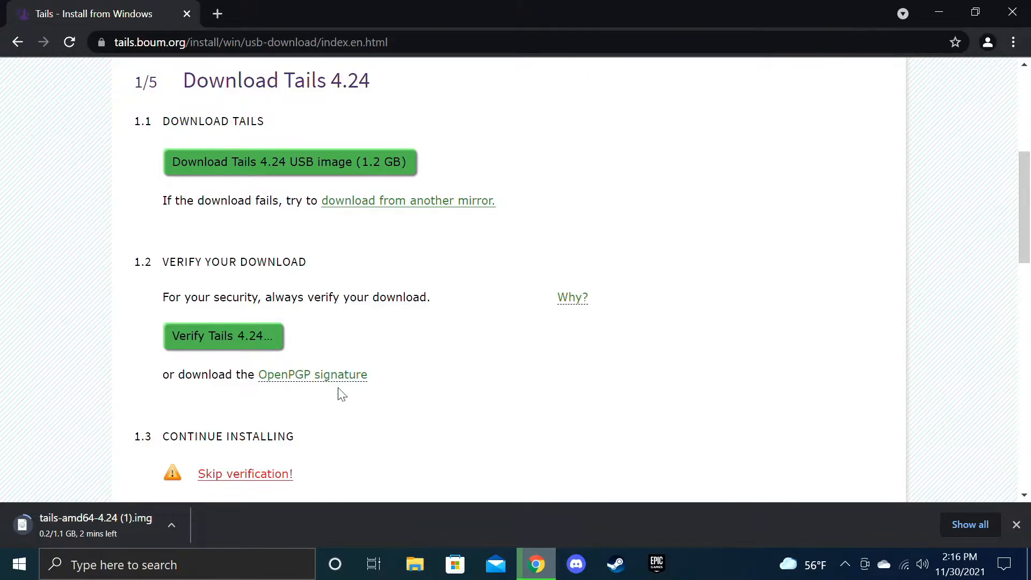
mouse_move(479, 323)
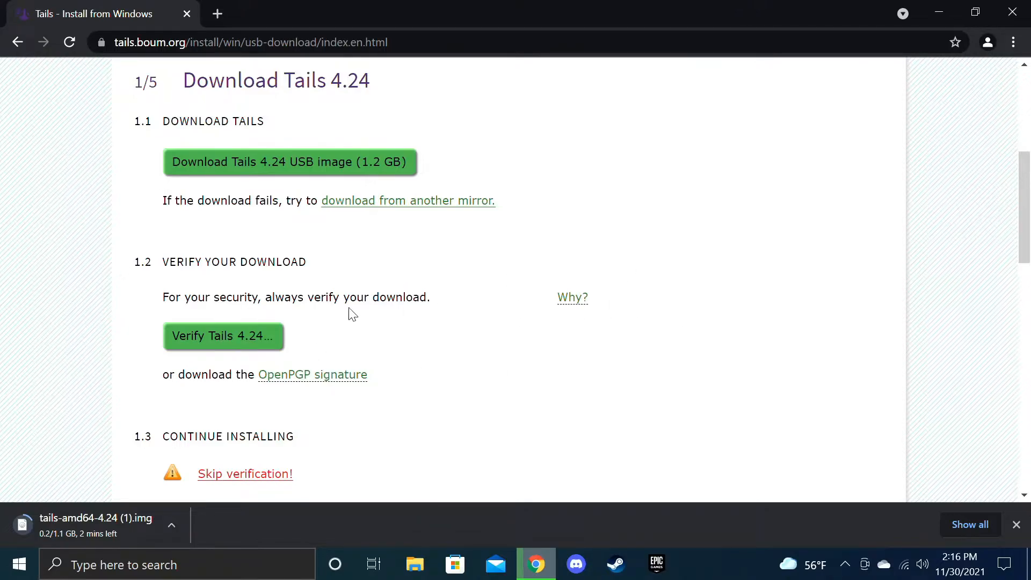
mouse_move(384, 377)
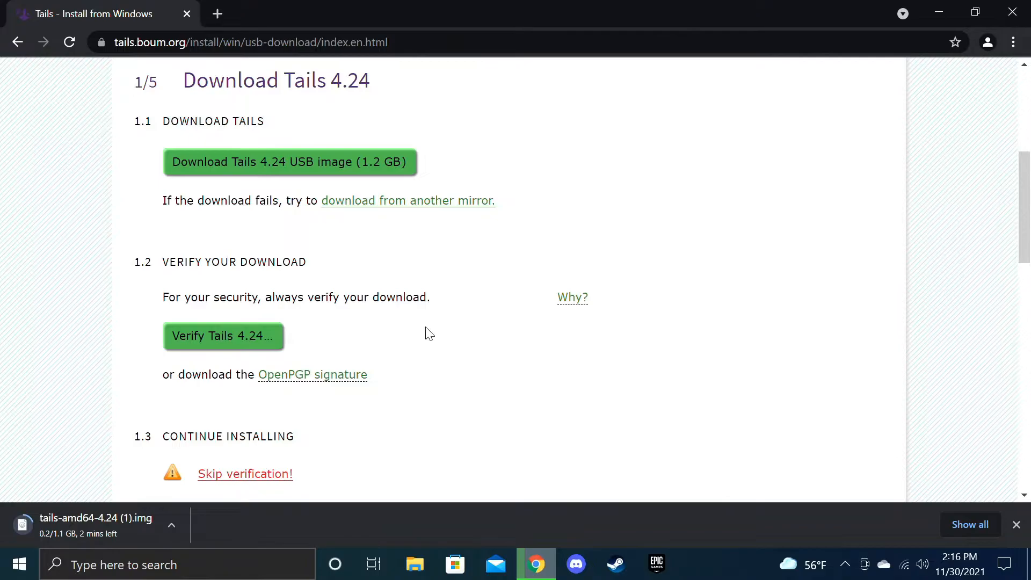
mouse_move(443, 327)
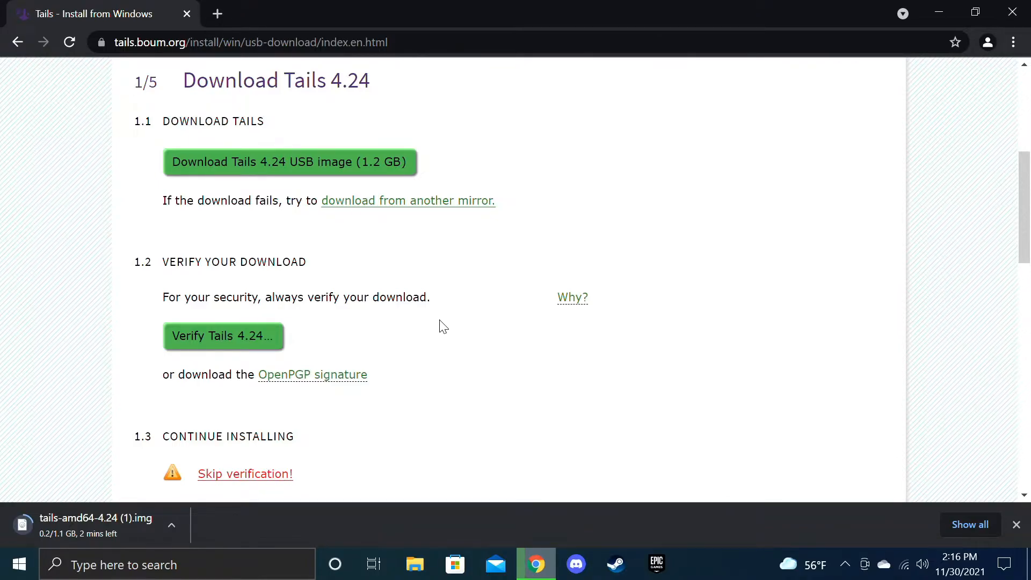
Verify the downloaded Tails 4.24 .img until 'Verification successful!' appears.
left_click(222, 335)
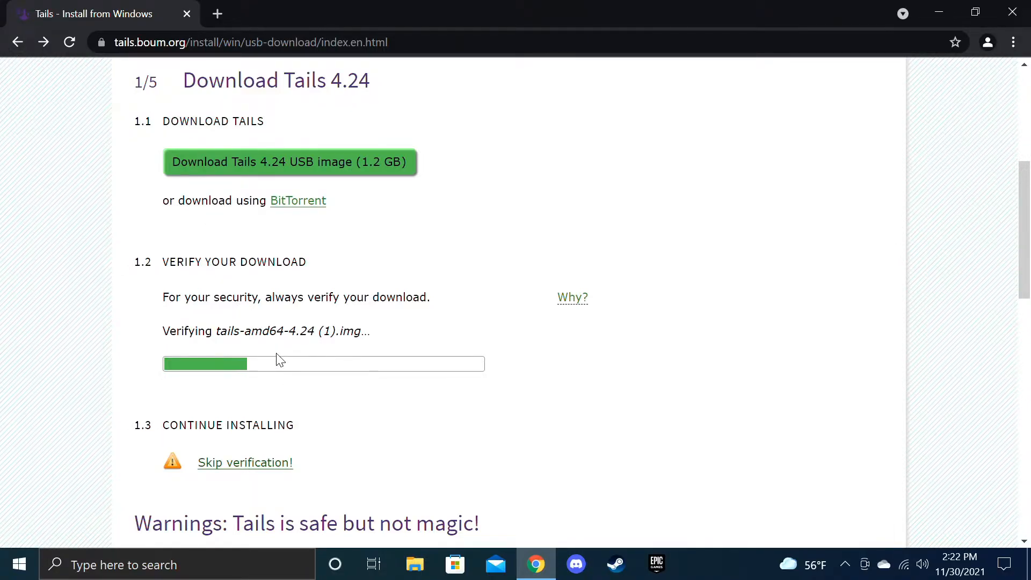
mouse_move(283, 355)
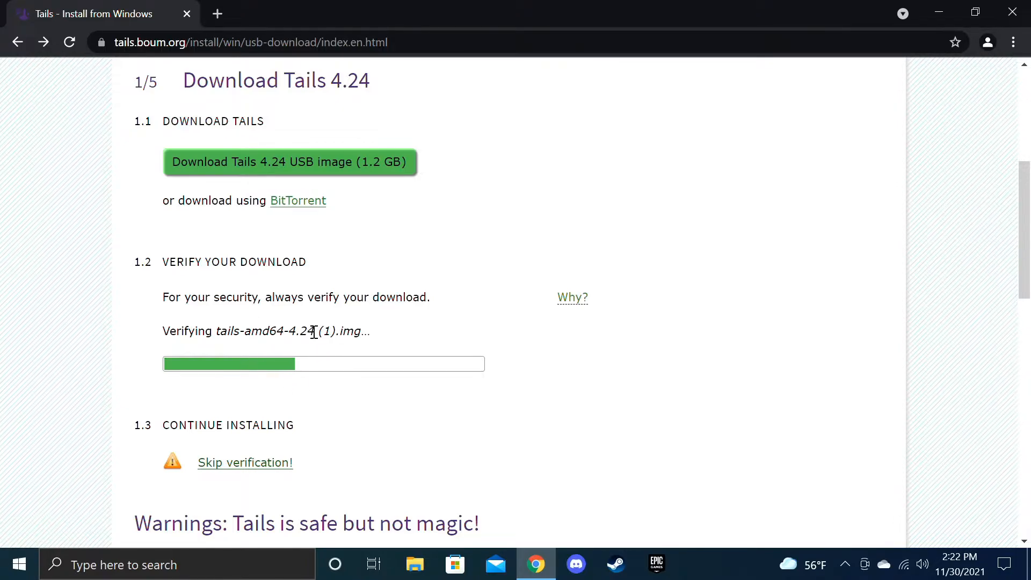
scroll("down", 3)
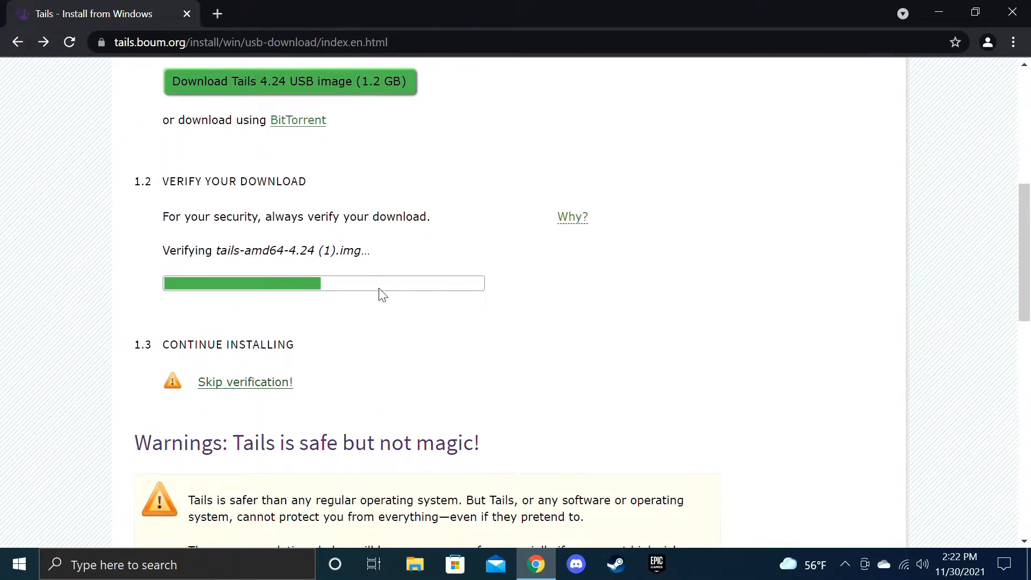
scroll("down", 3)
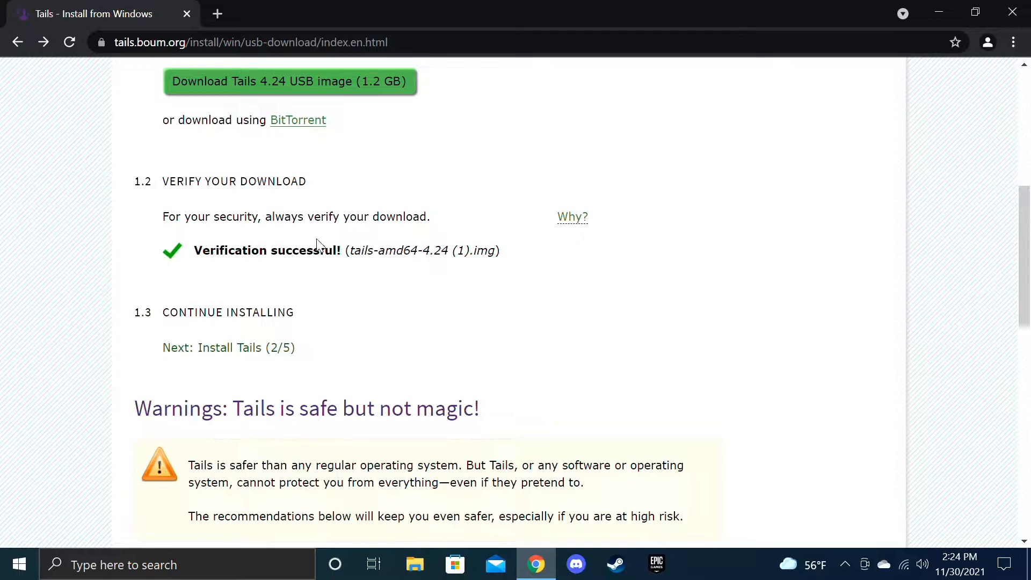
scroll("down", 3)
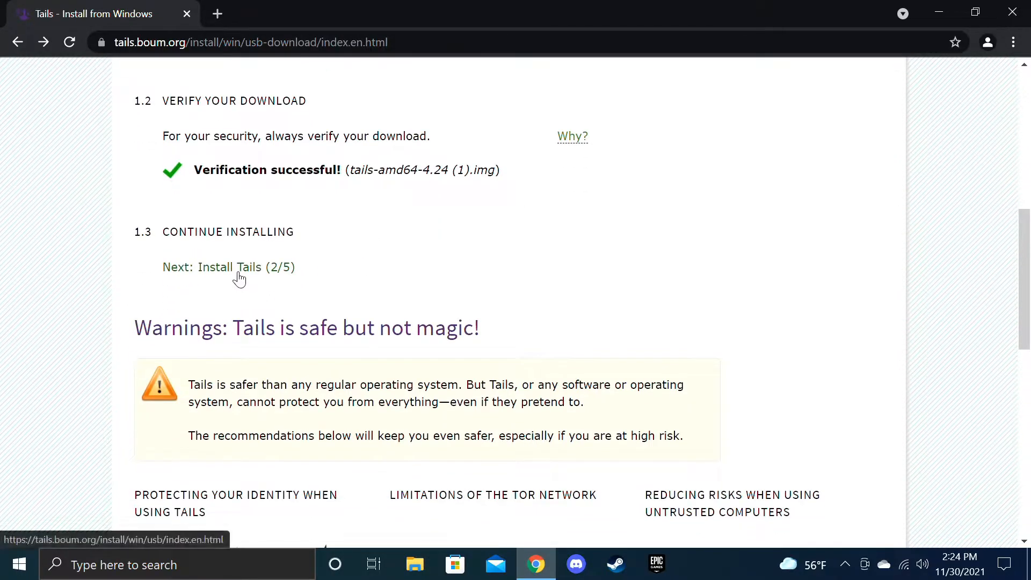
Move on to 'Install Tails (2/5)' and download Etcher-Portable.exe for Windows.
left_click(228, 267)
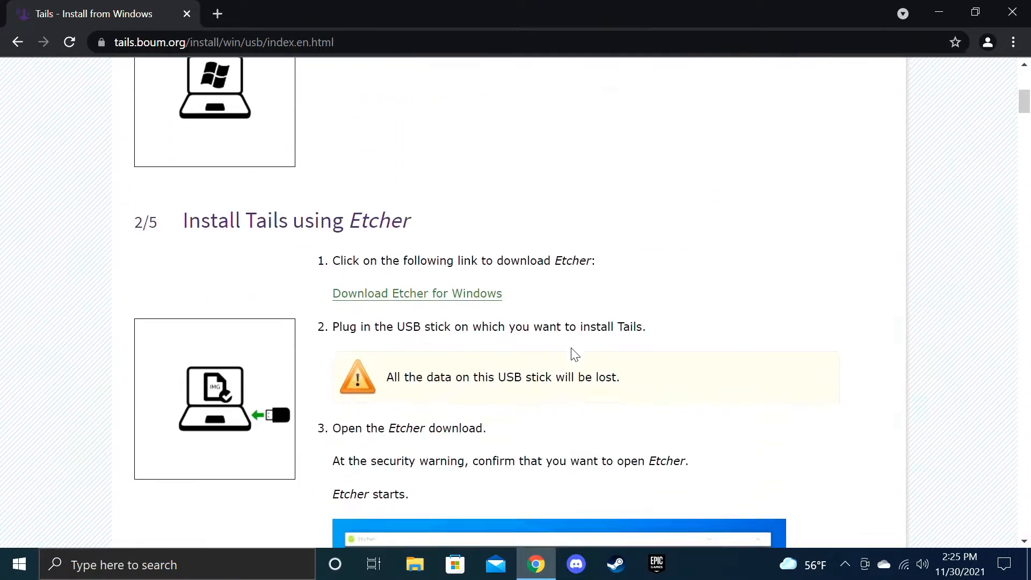
mouse_move(402, 293)
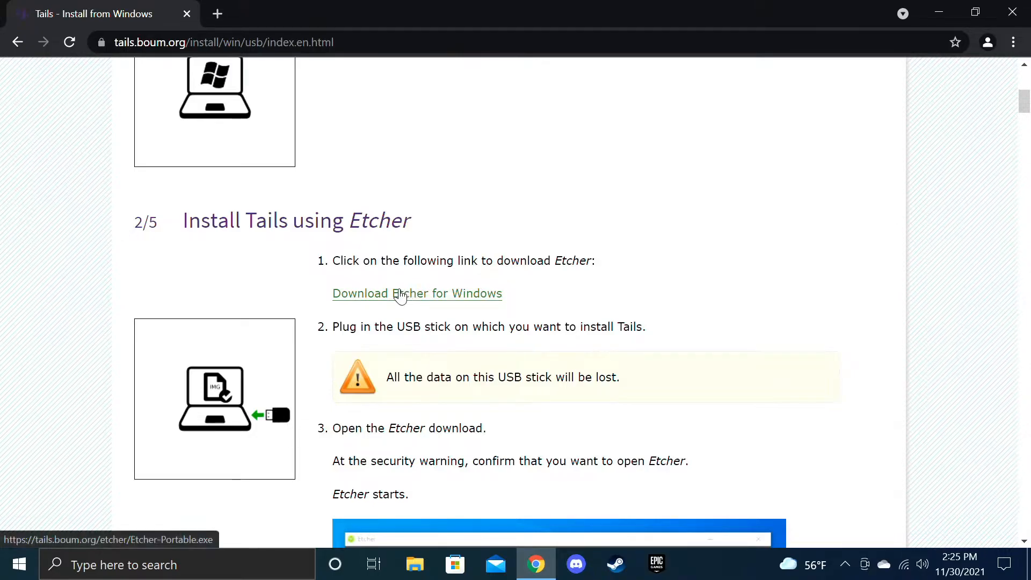
left_click(416, 293)
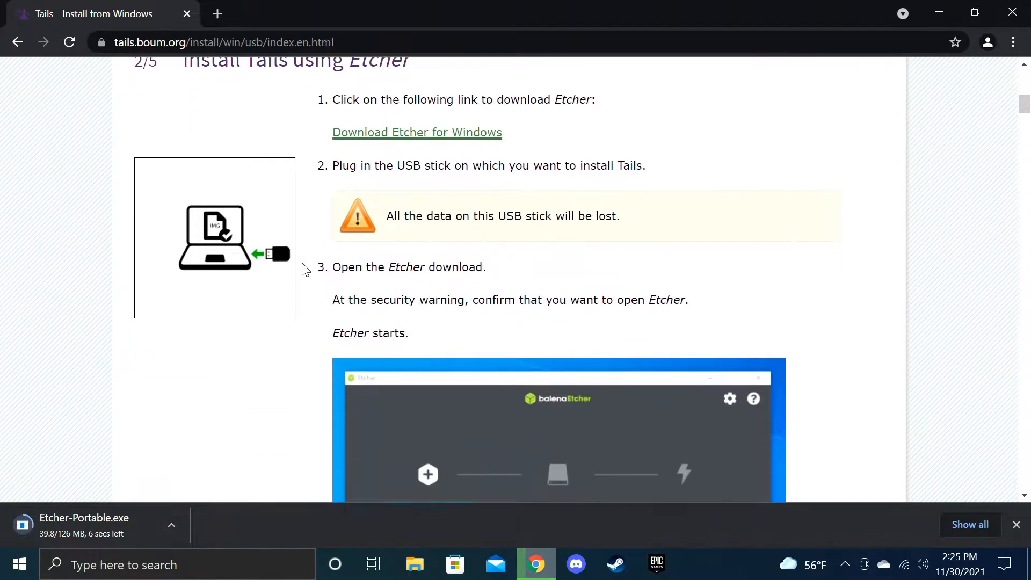
mouse_move(500, 202)
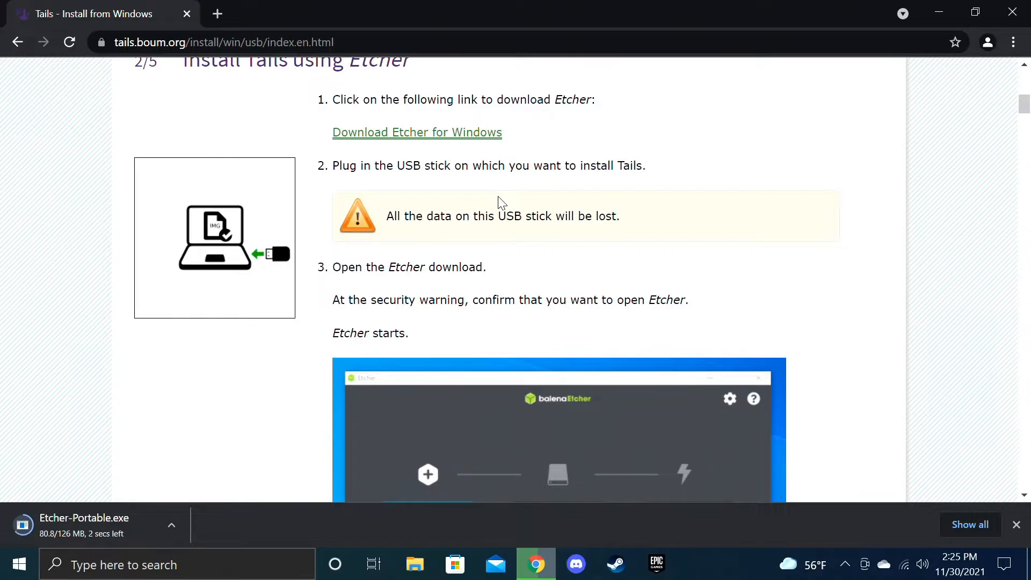
mouse_move(493, 208)
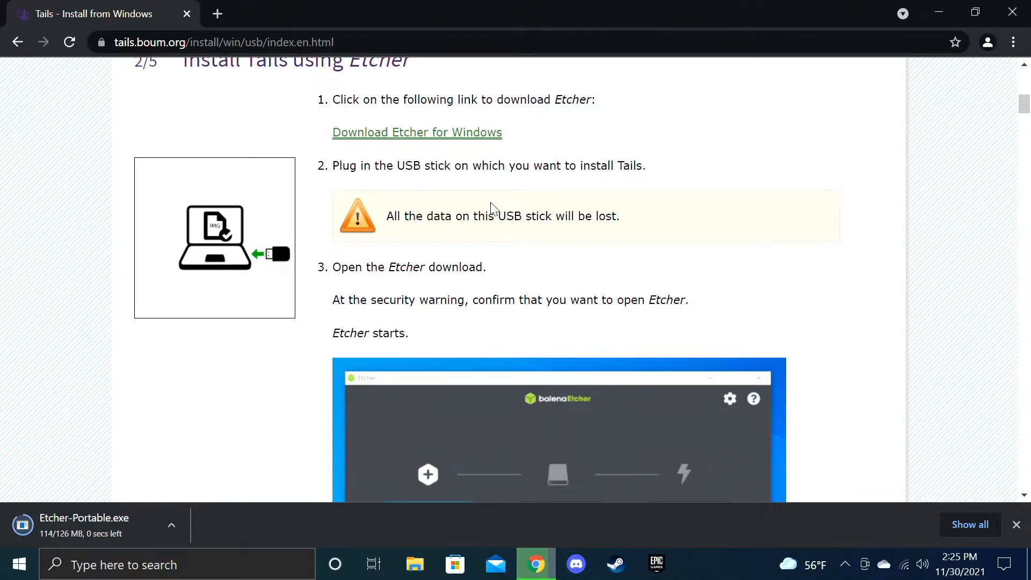
scroll("down", 3)
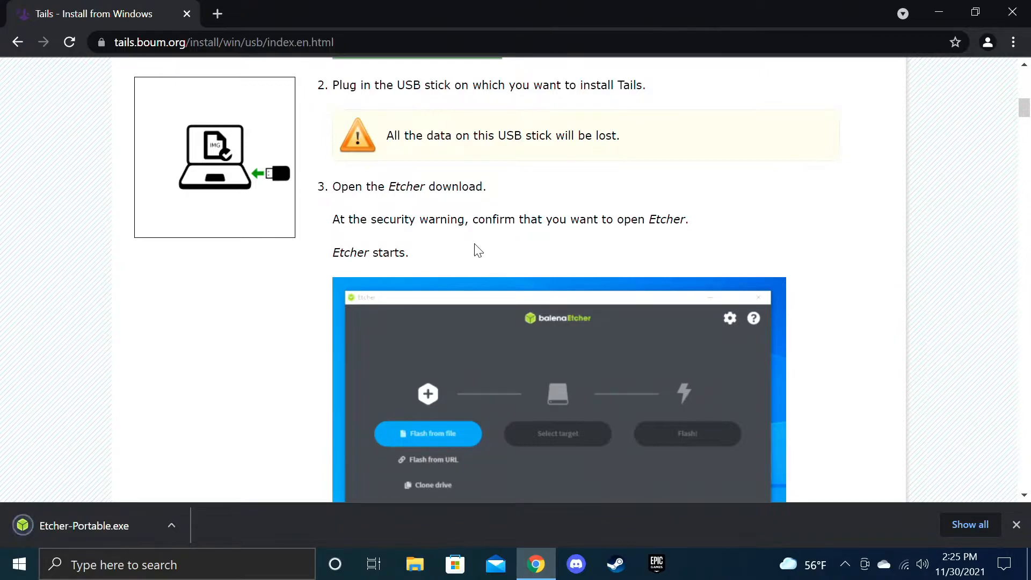
scroll("down", 3)
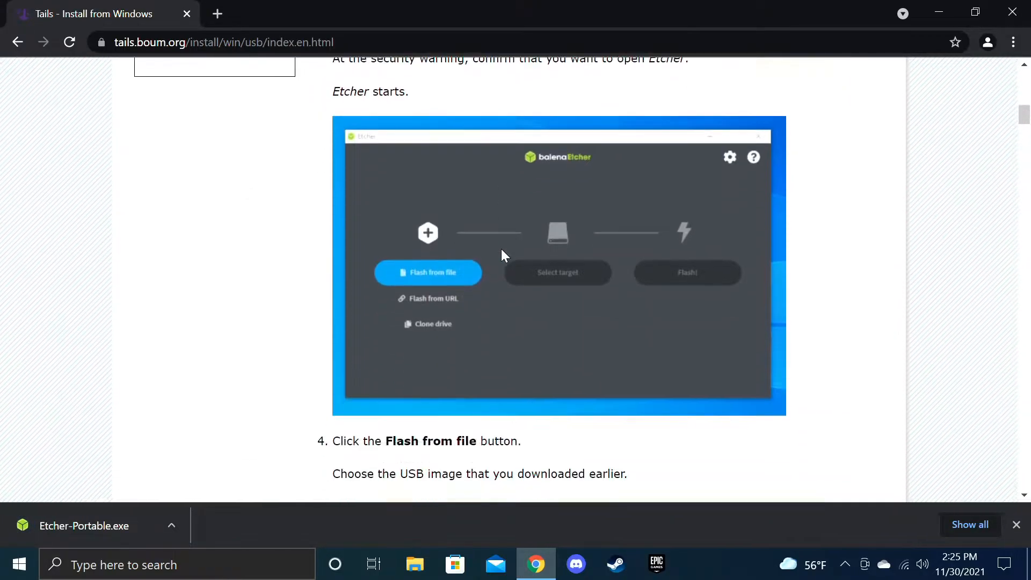
scroll("down", 3)
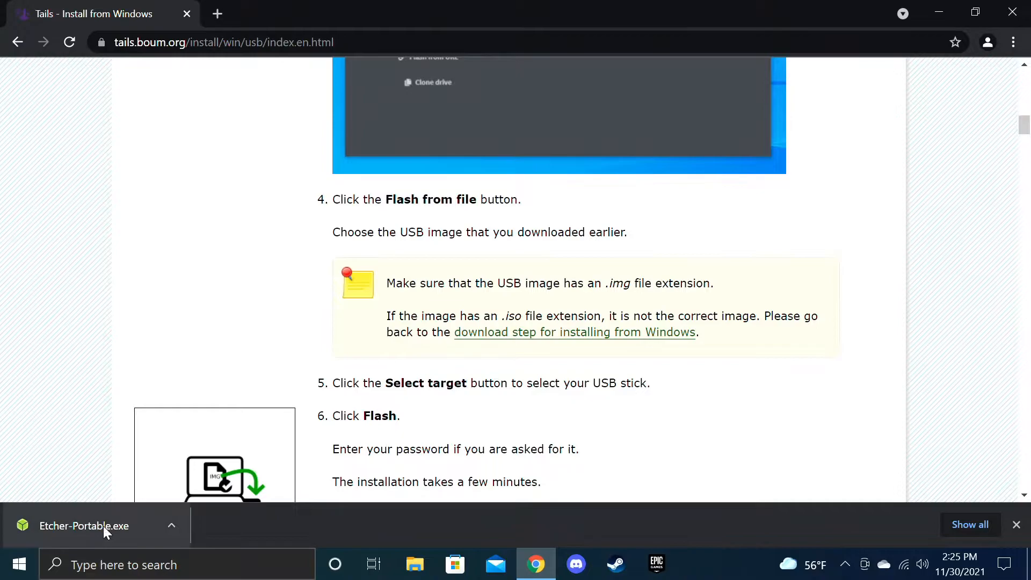
Launch the downloaded Etcher-Portable.exe from Chrome's download bar.
left_click(84, 525)
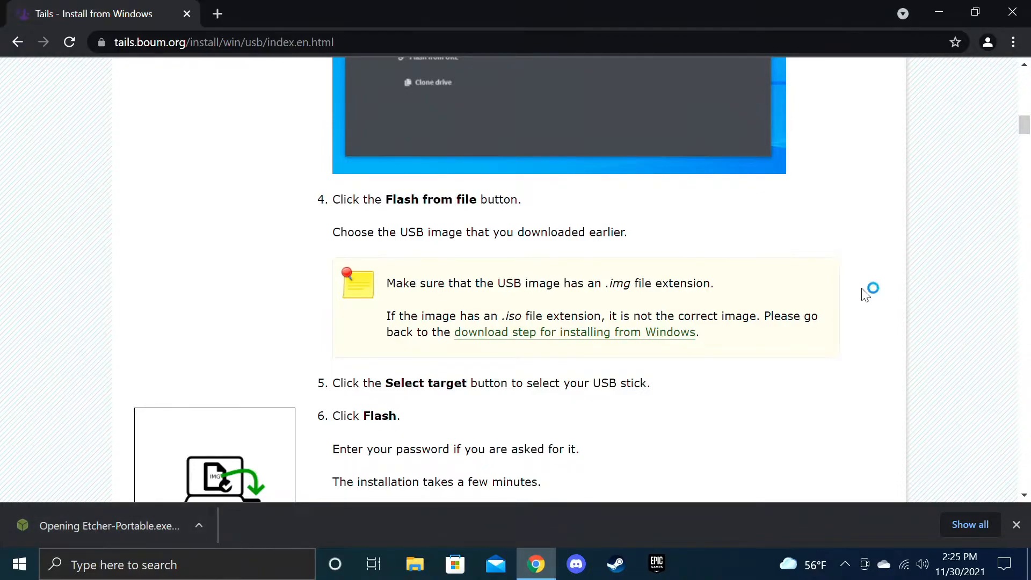
mouse_move(723, 275)
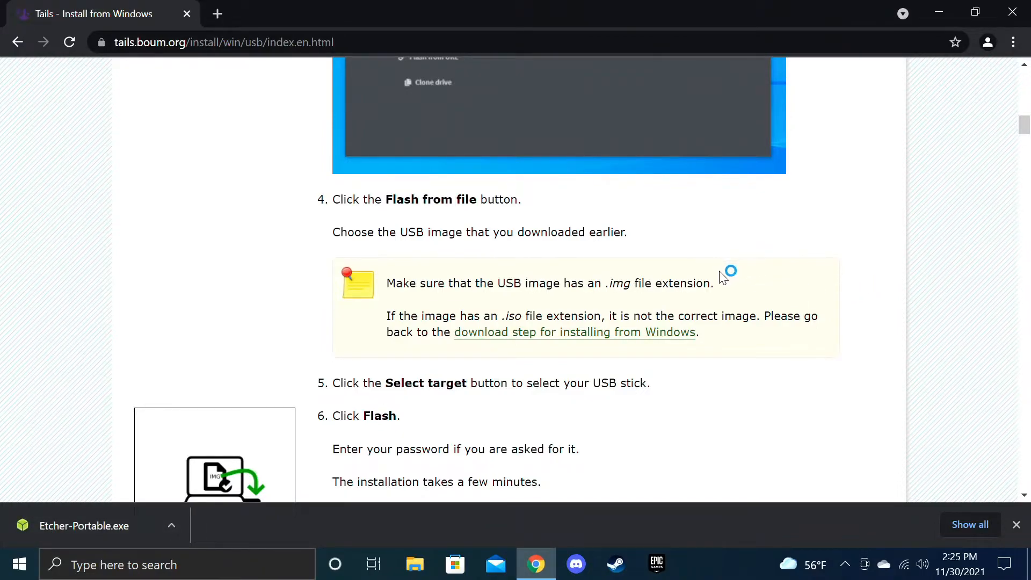
scroll("down", 3)
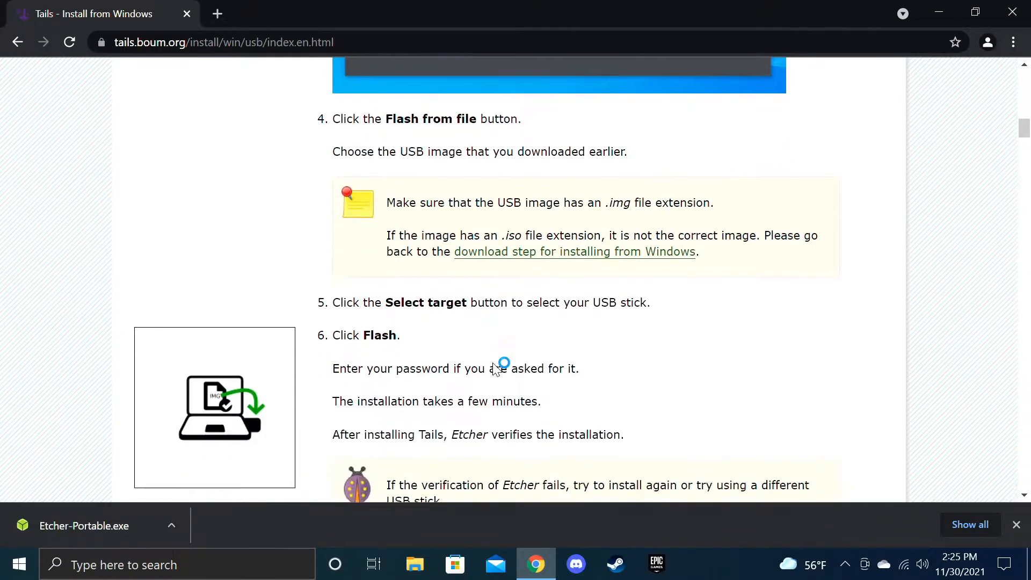
scroll("down", 3)
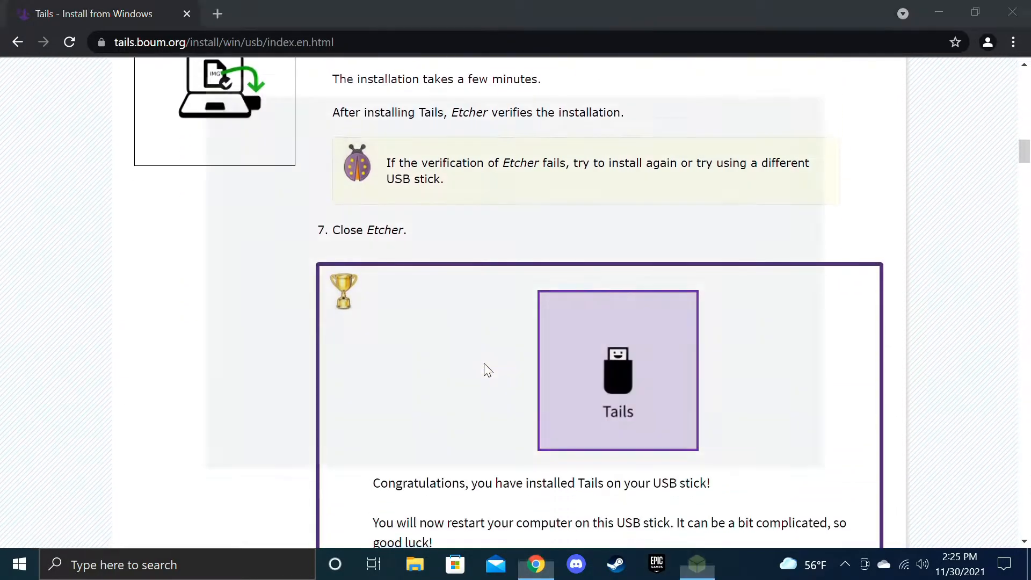
Set tails-amd64-4.24 (1) from Downloads as the source and the 16.1 GB USB device as the target.
left_click(696, 564)
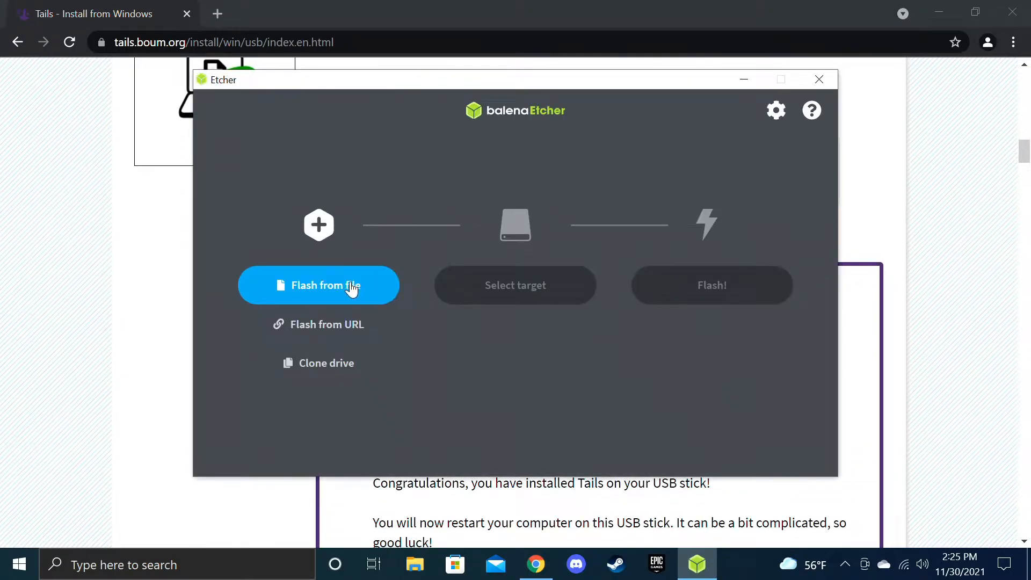
left_click(318, 284)
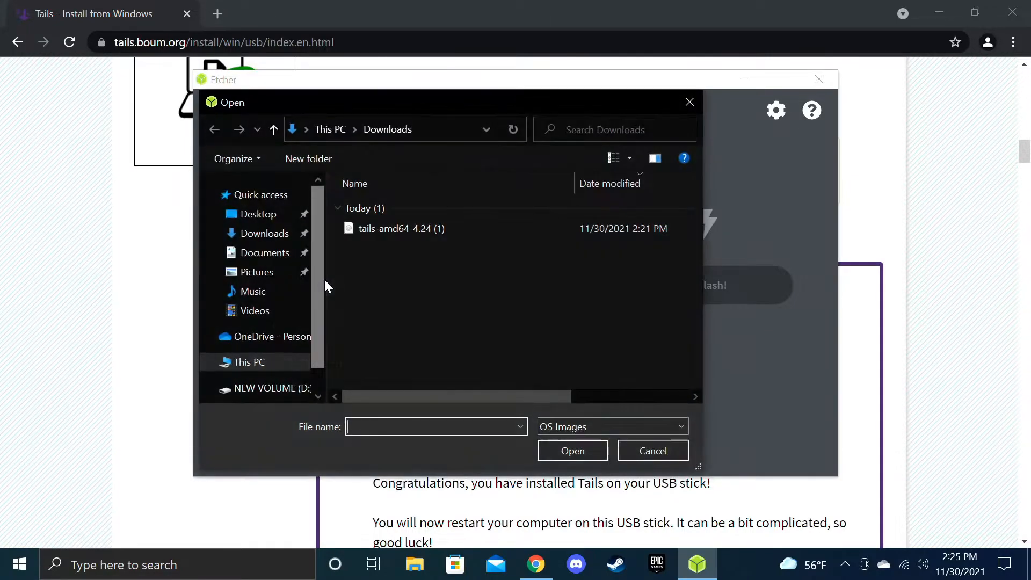
left_click(400, 228)
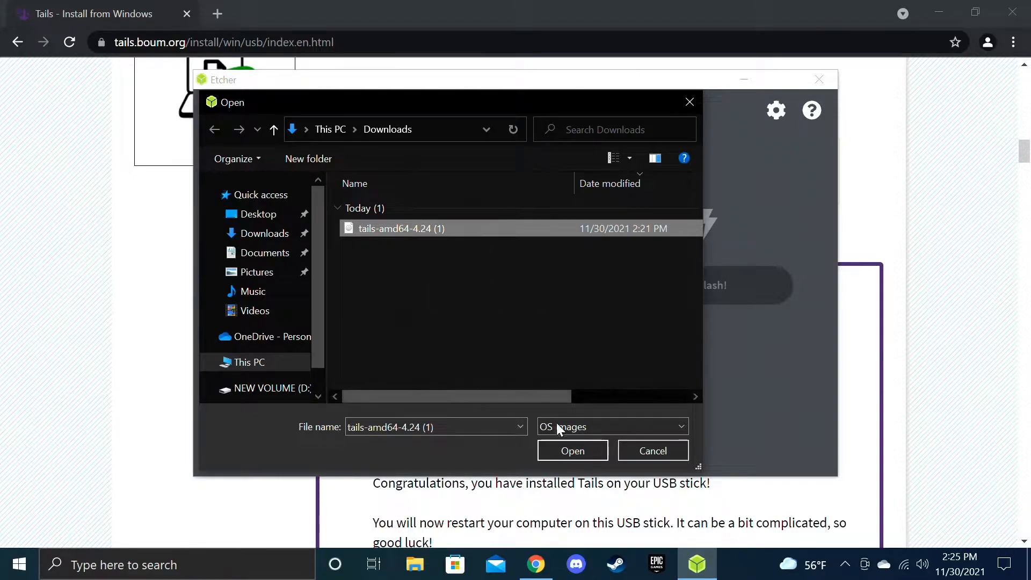
left_click(571, 450)
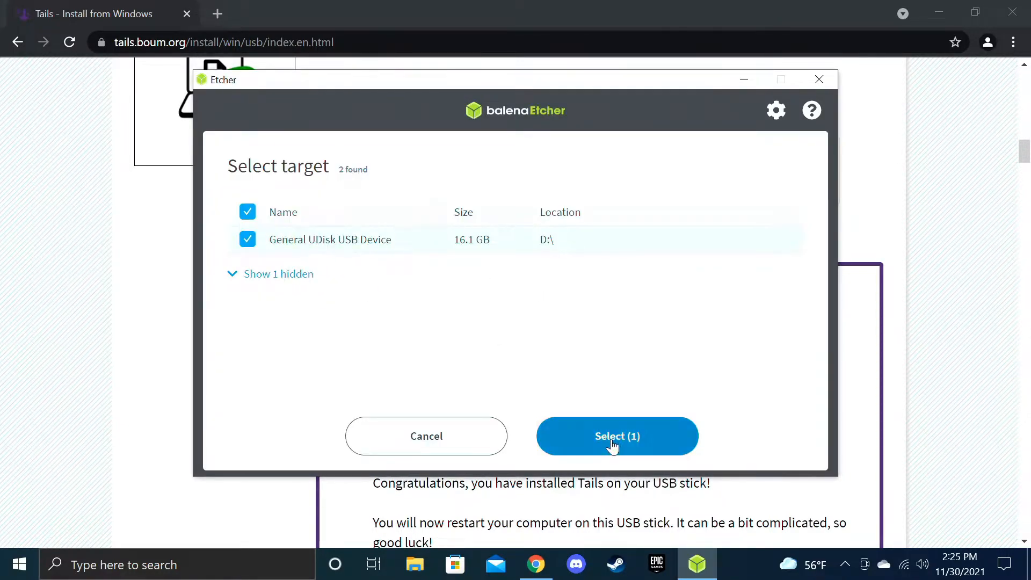
left_click(616, 436)
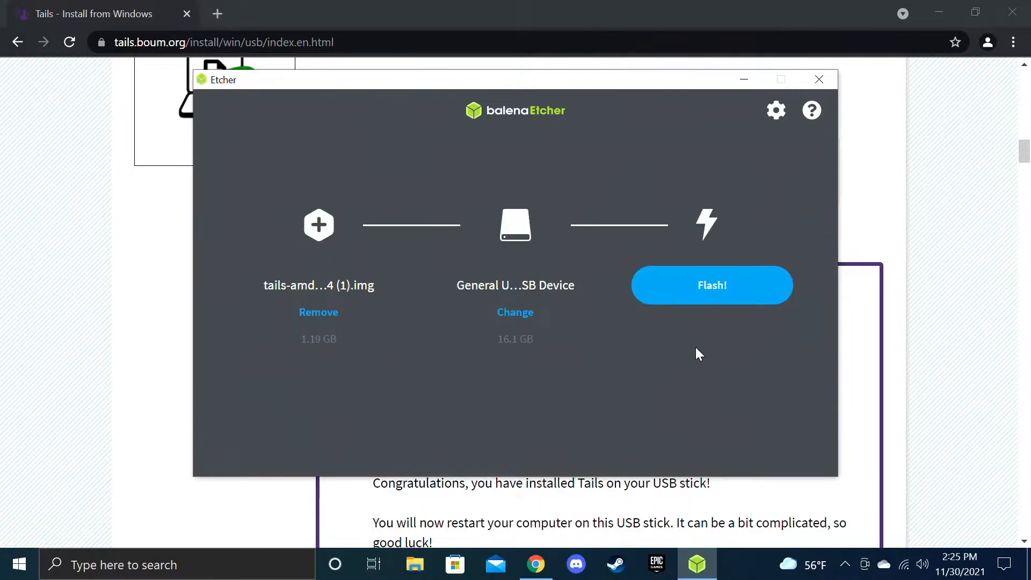
Flash the Tails image to the USB stick and let it validate.
left_click(711, 285)
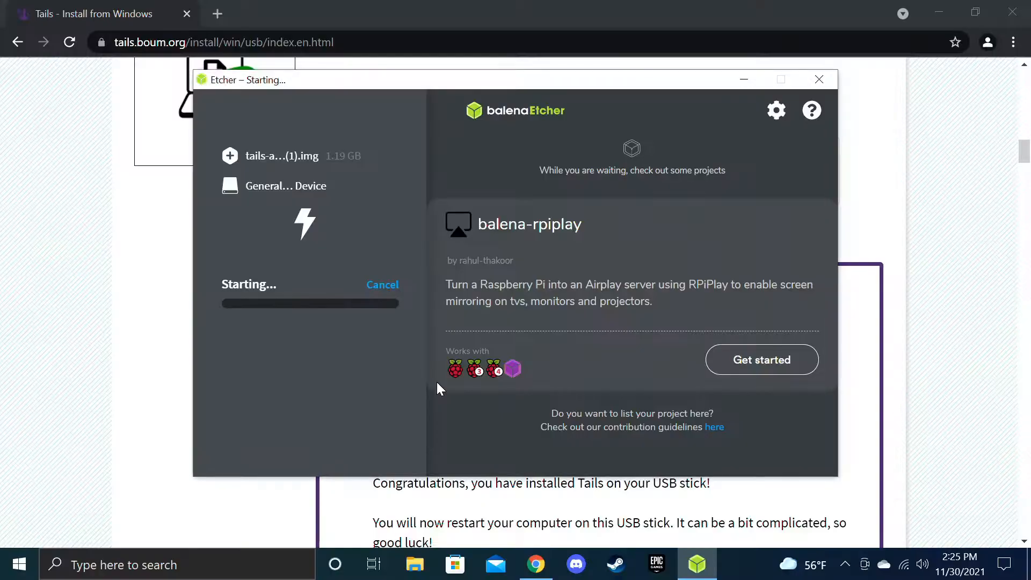
mouse_move(368, 346)
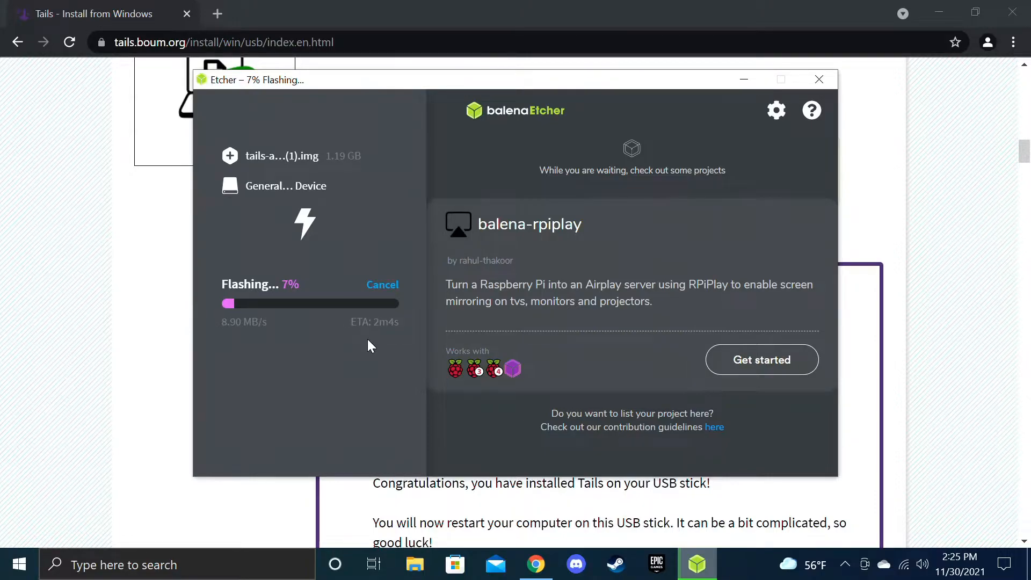
mouse_move(421, 344)
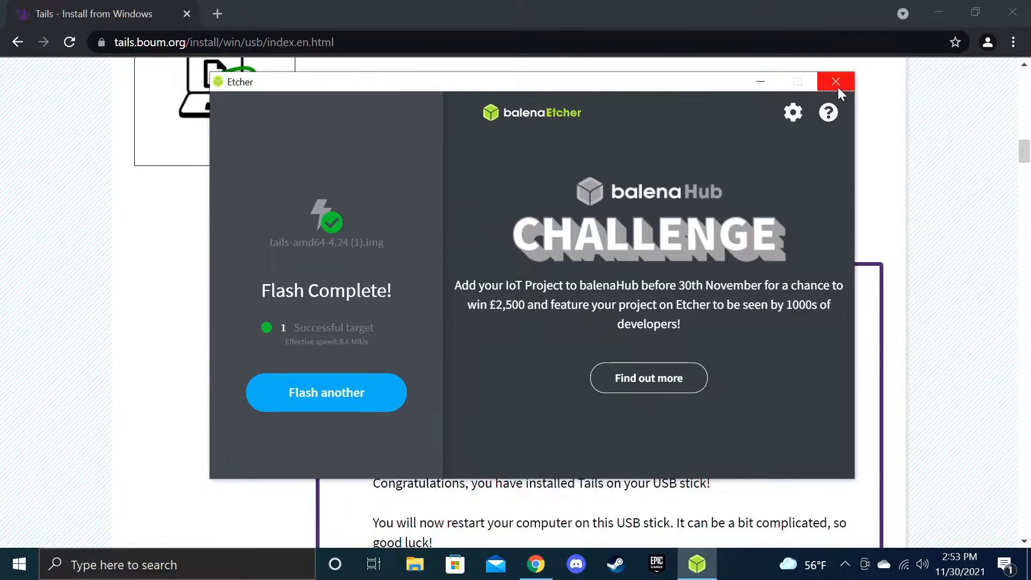
Close Etcher now that flashing has completed.
left_click(836, 82)
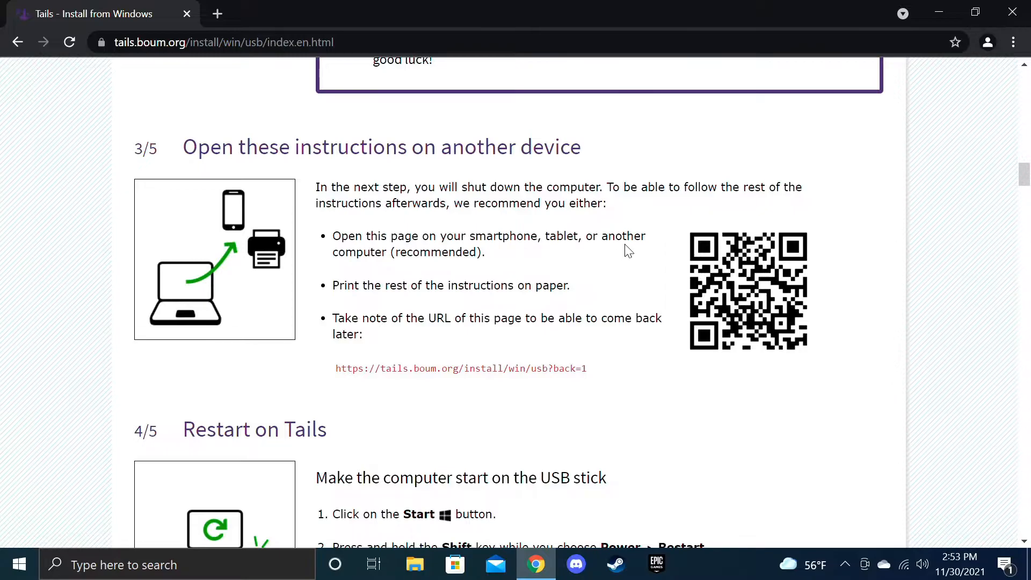
mouse_move(619, 255)
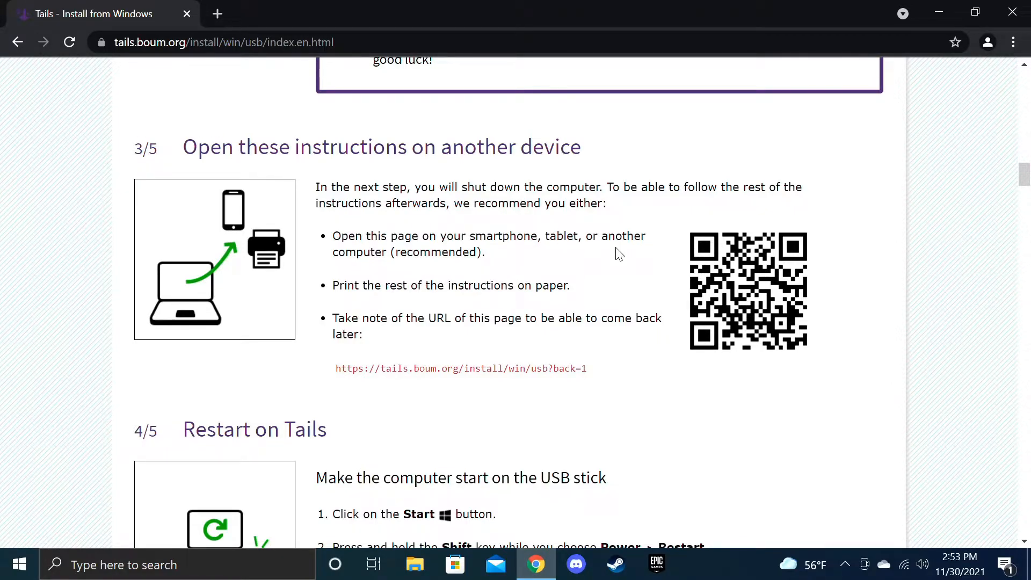
mouse_move(666, 303)
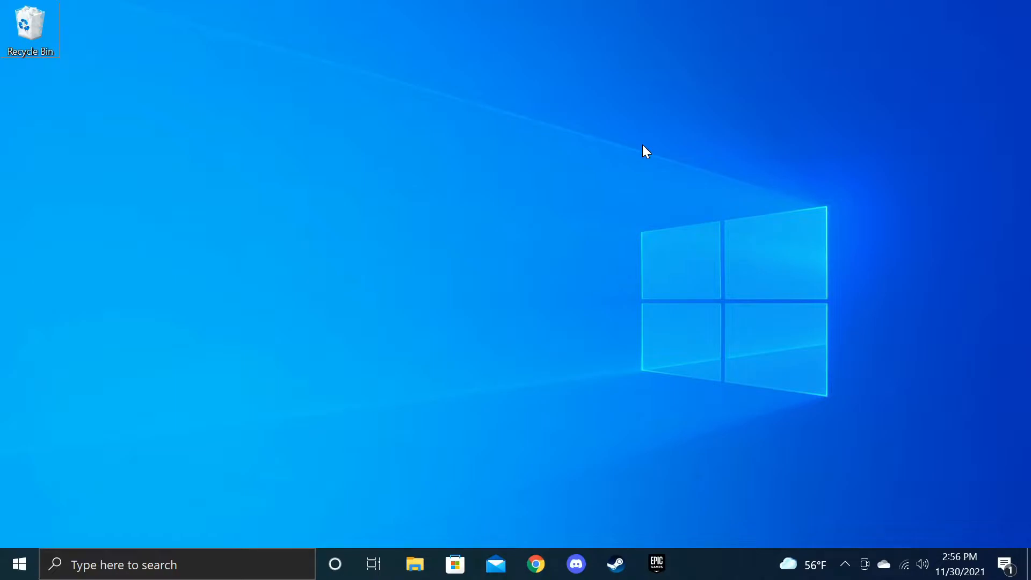
Restart Windows into the boot options and boot from UEFI:Removable Device.
left_click(18, 564)
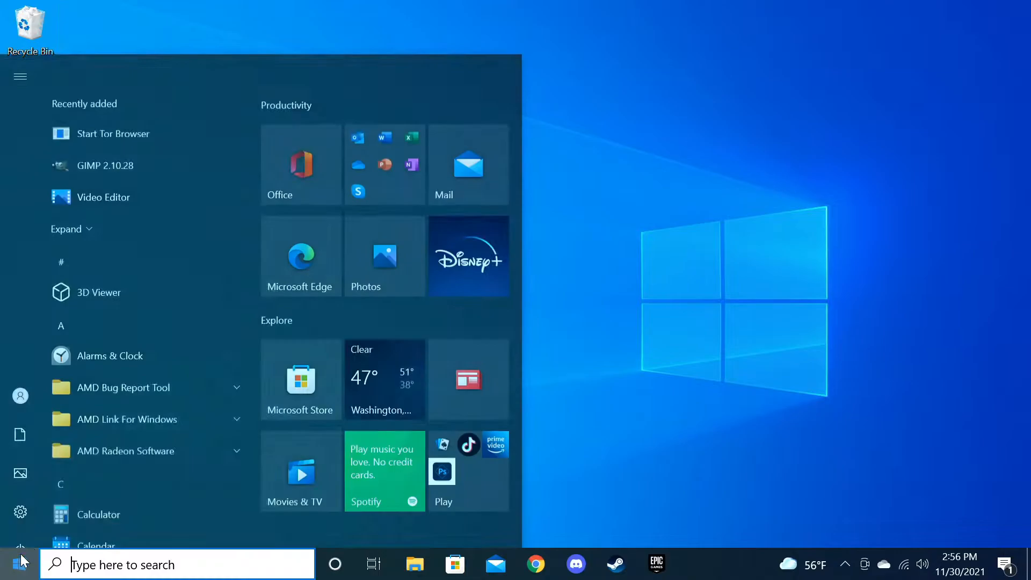
left_click(19, 528)
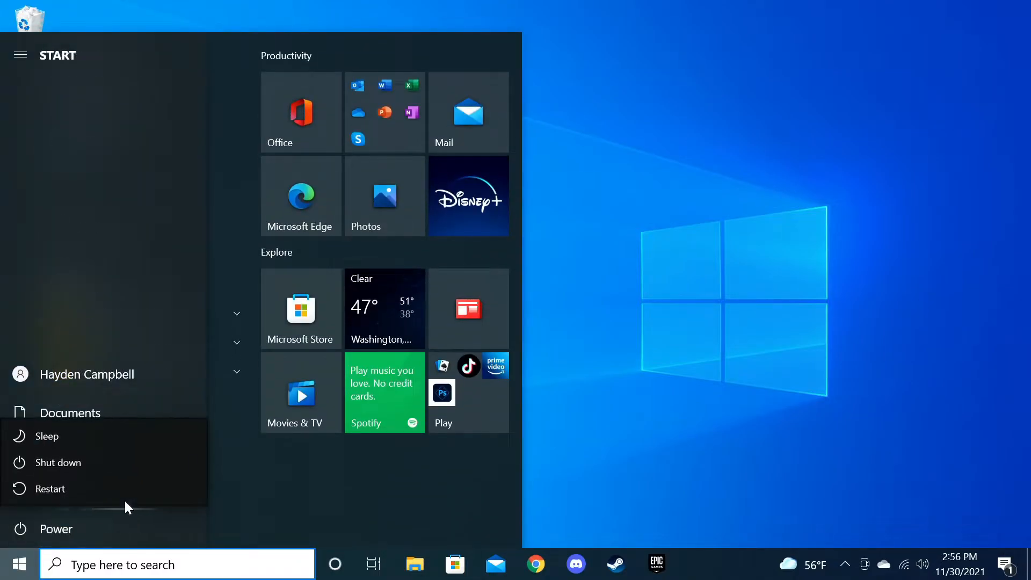
left_click(49, 489)
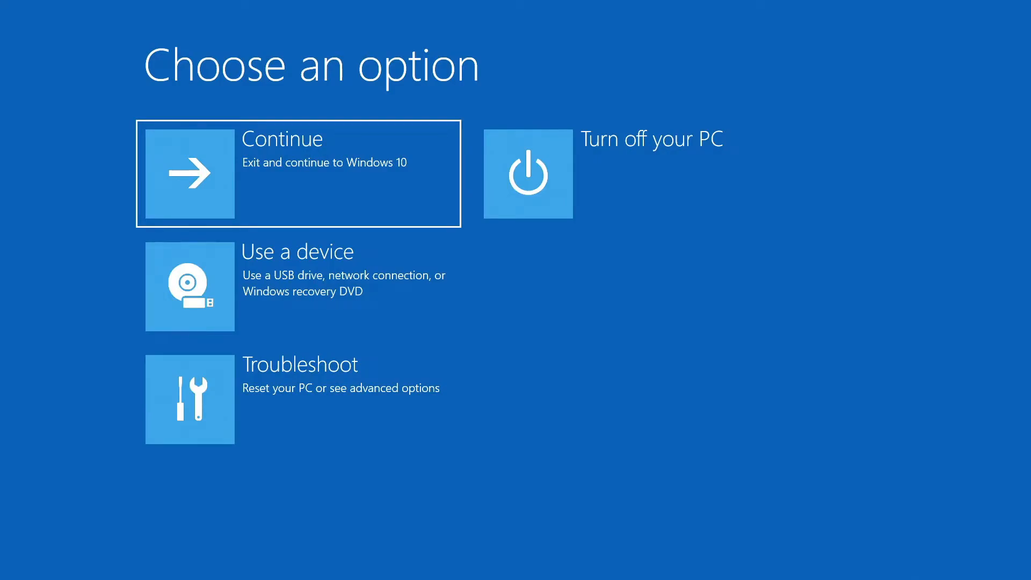
left_click(189, 286)
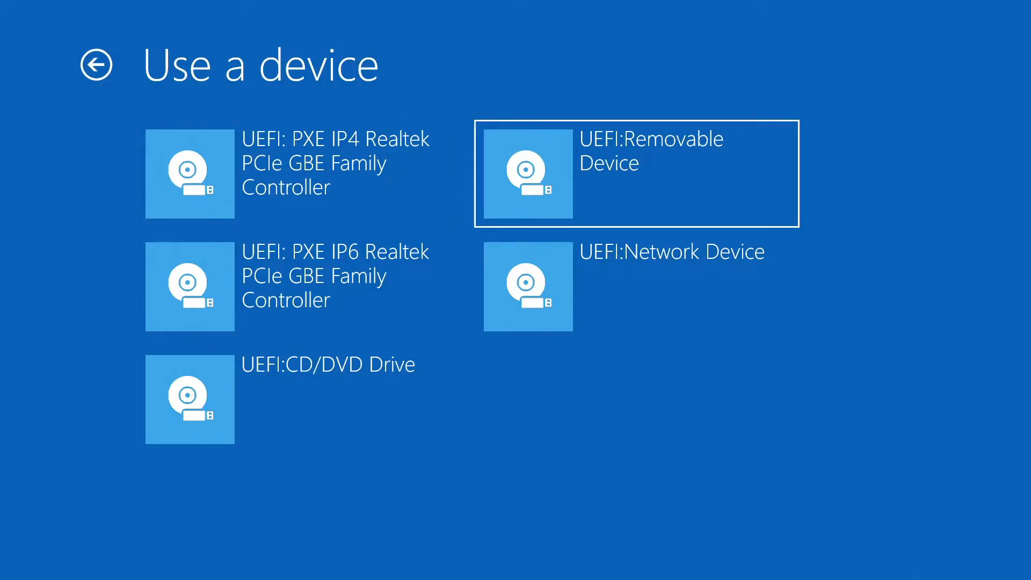
left_click(635, 173)
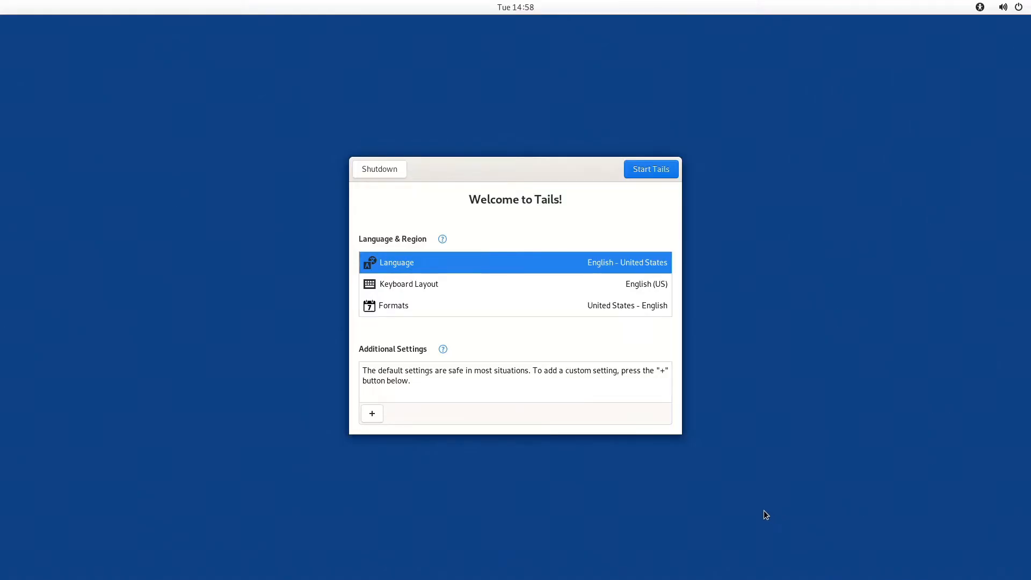
mouse_move(506, 182)
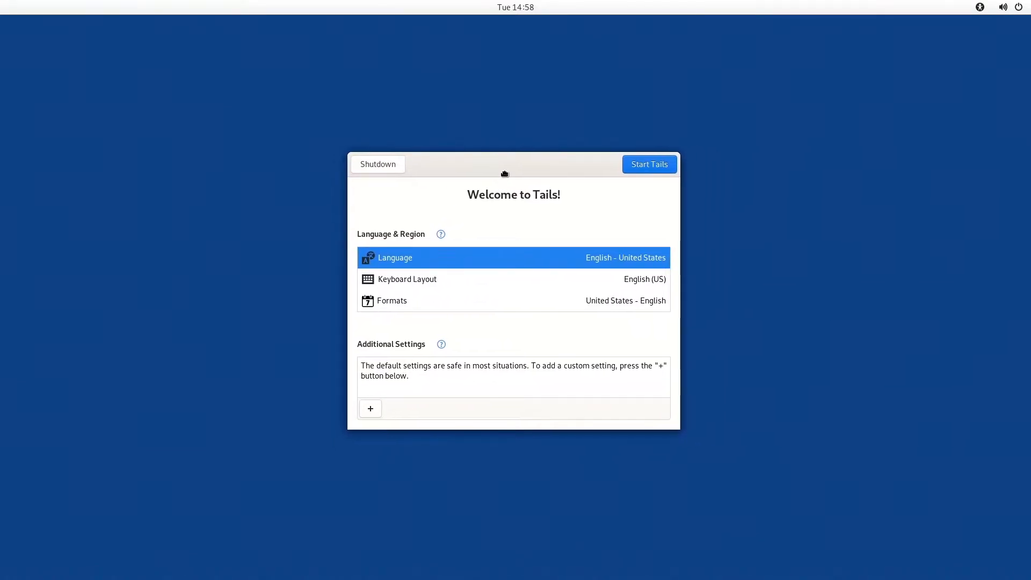
mouse_move(570, 319)
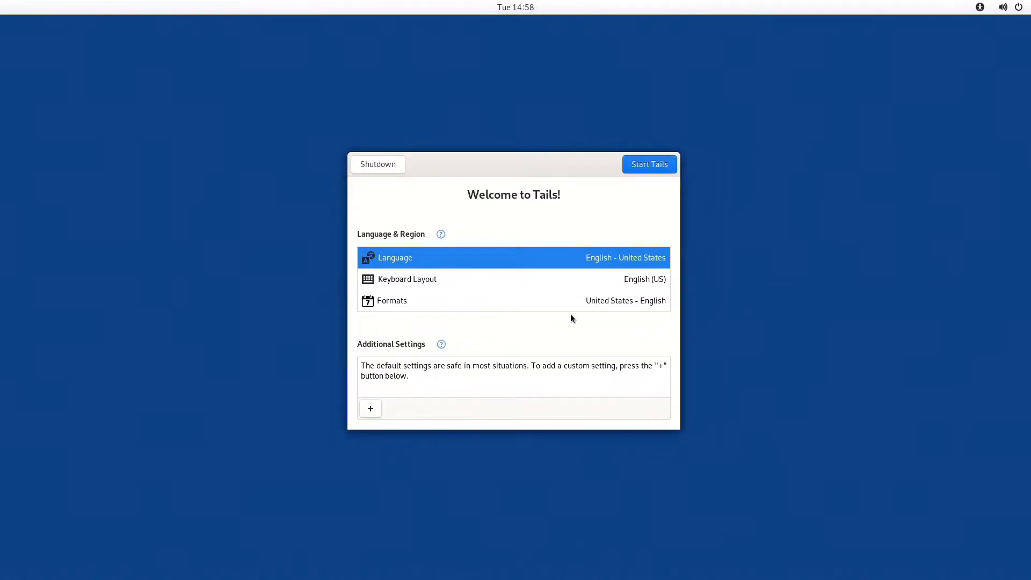
mouse_move(371, 408)
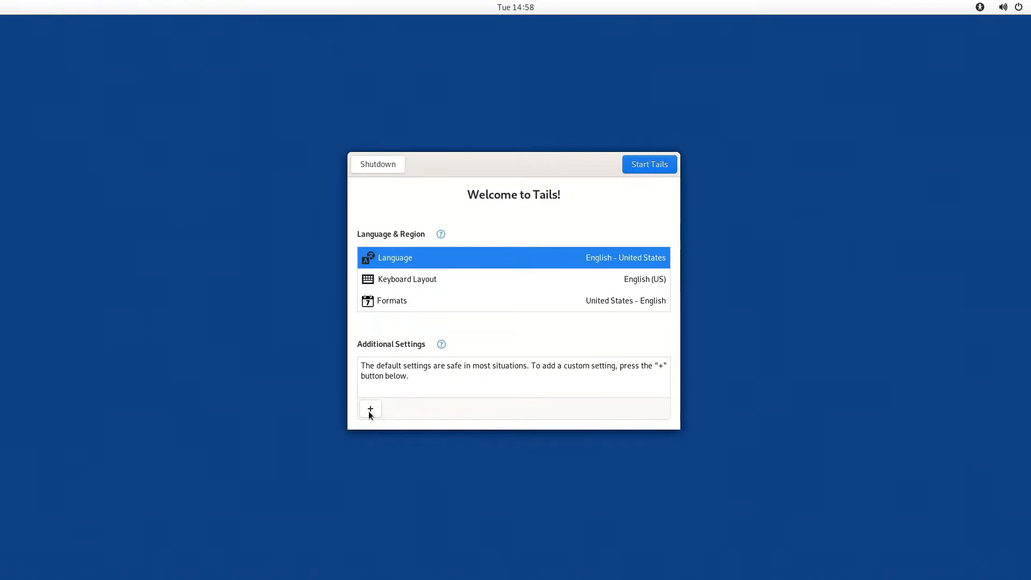
Review Additional Settings without changes and start Tails with default language, keyboard and formats.
left_click(369, 408)
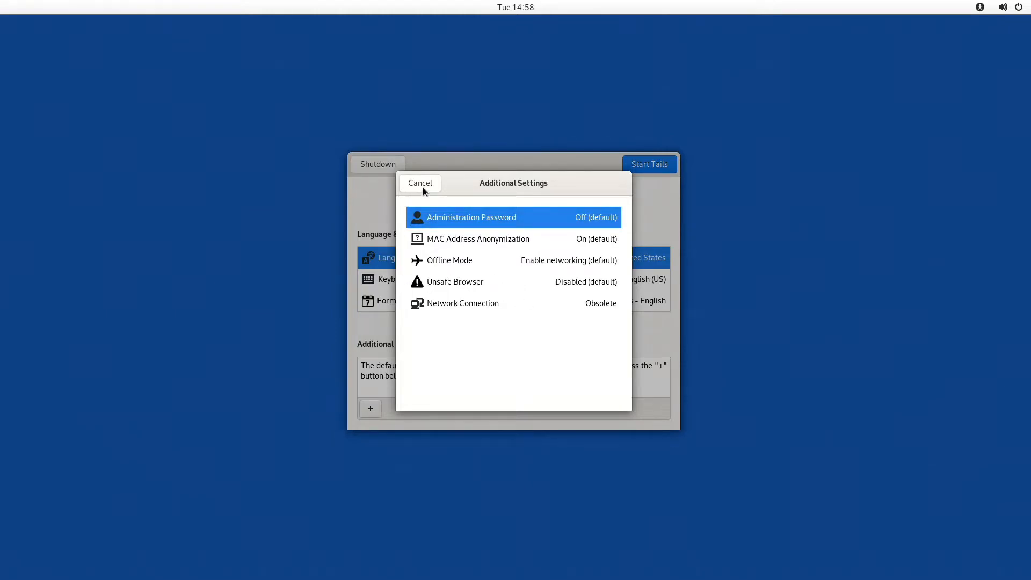
left_click(420, 183)
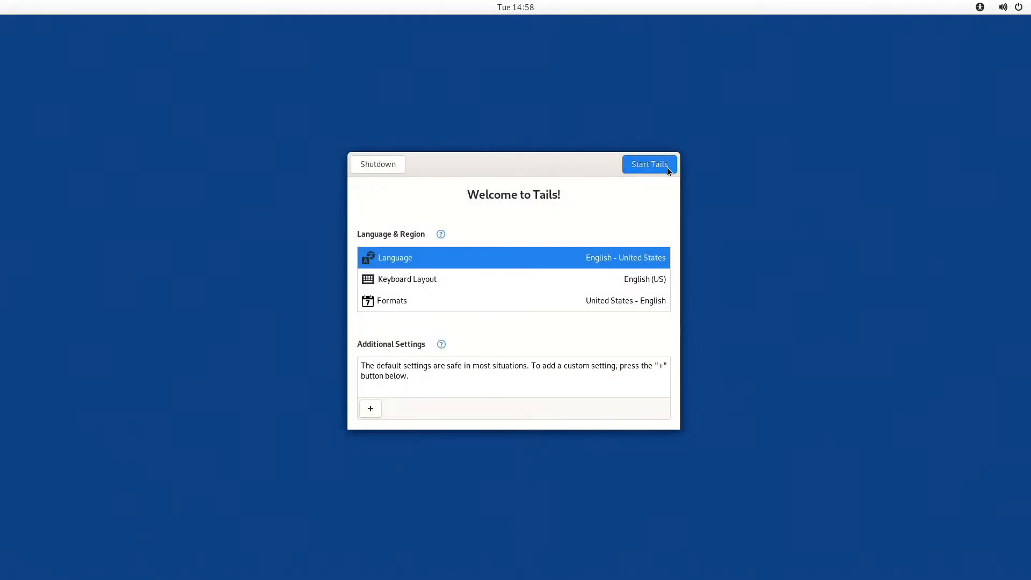
left_click(649, 164)
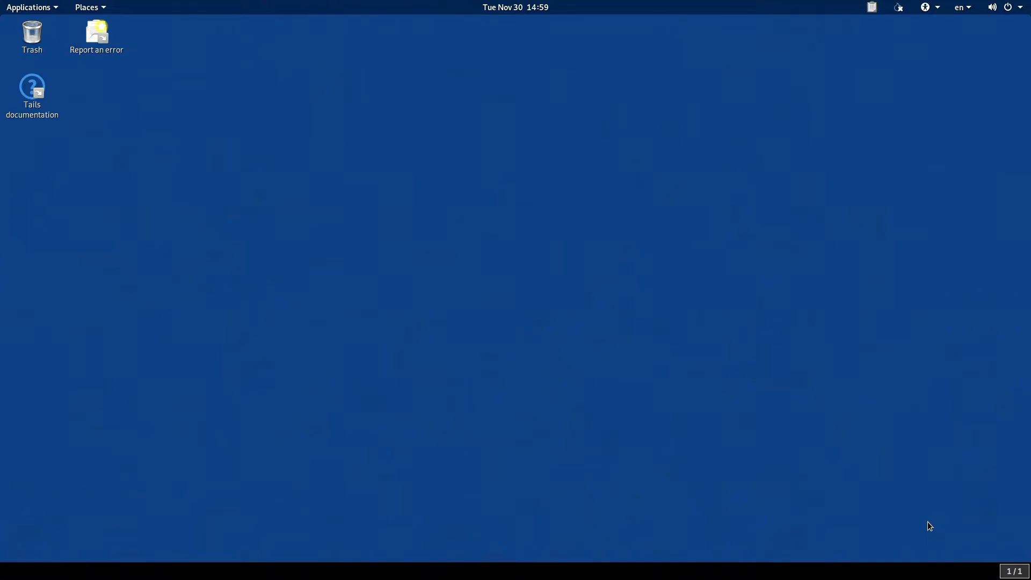
mouse_move(939, 371)
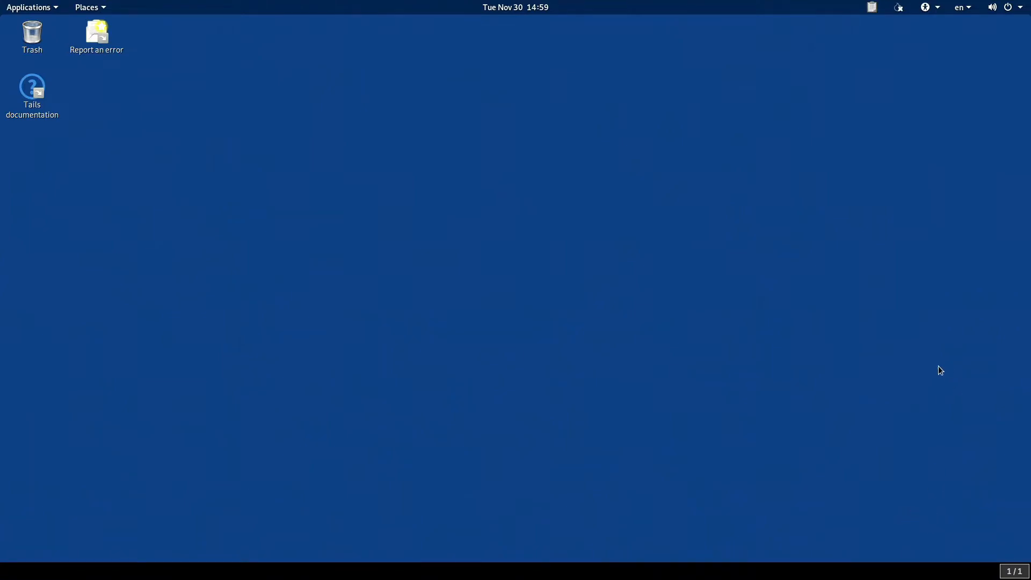
mouse_move(726, 148)
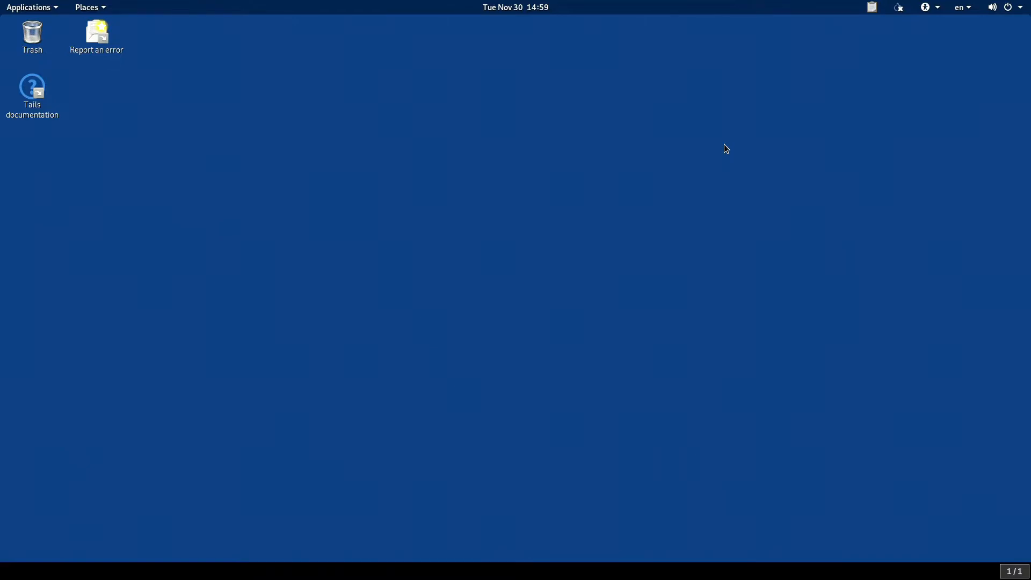
mouse_move(888, 160)
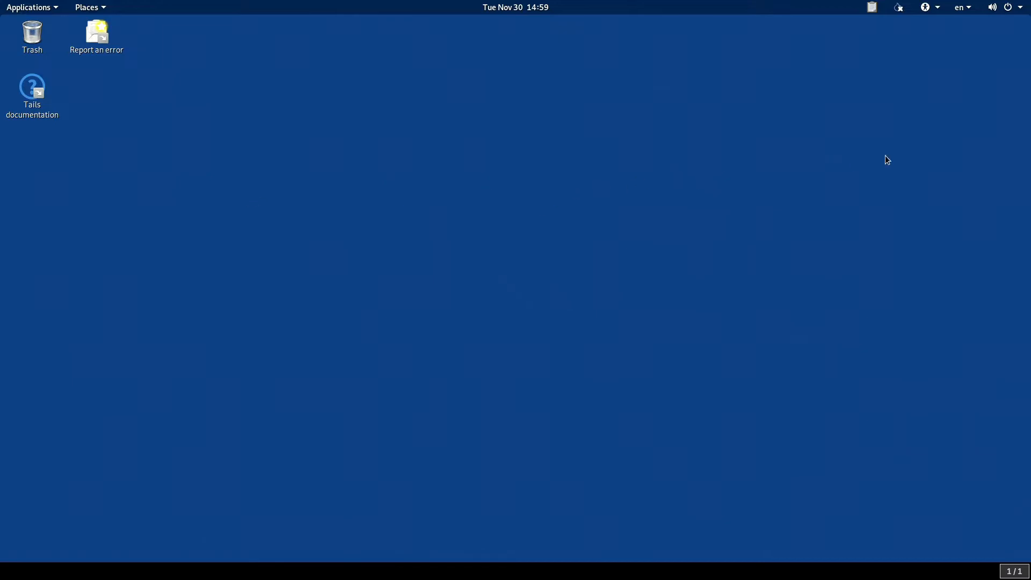
mouse_move(482, 191)
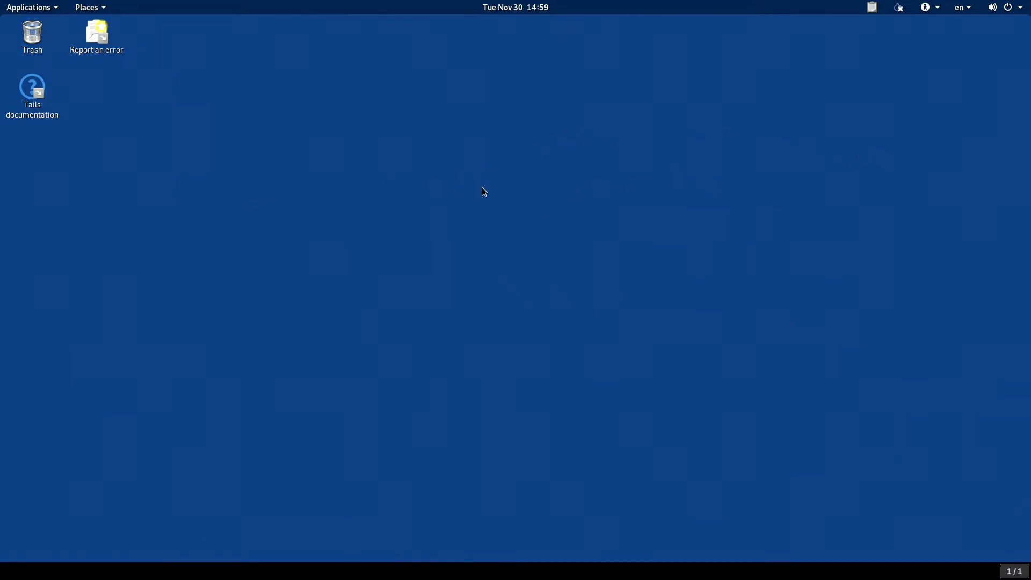
mouse_move(526, 188)
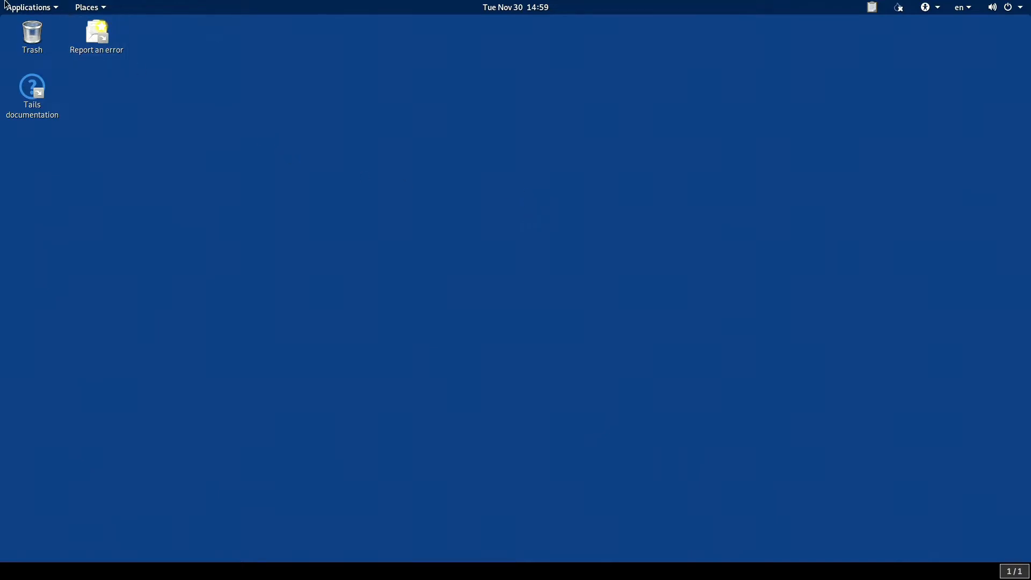
left_click(28, 8)
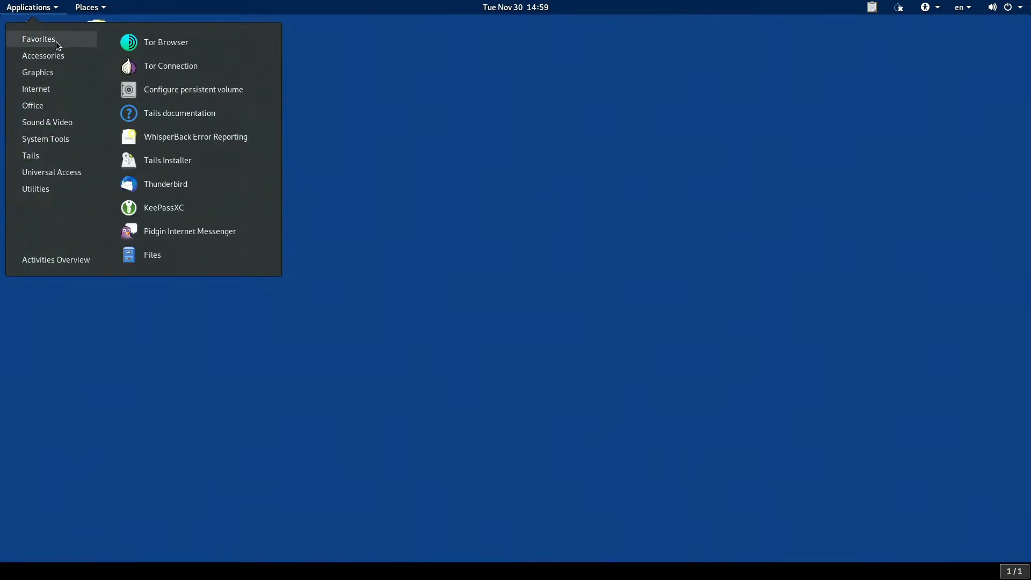
mouse_move(206, 101)
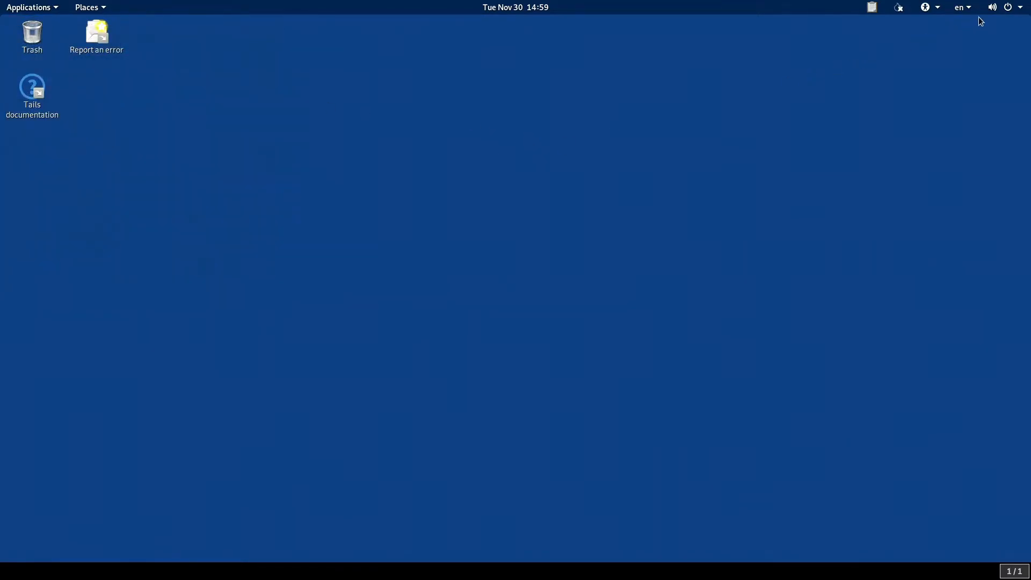
Join the 'Skynet Global Defense Network' Wi-Fi from the system menu, entering its password.
left_click(1010, 7)
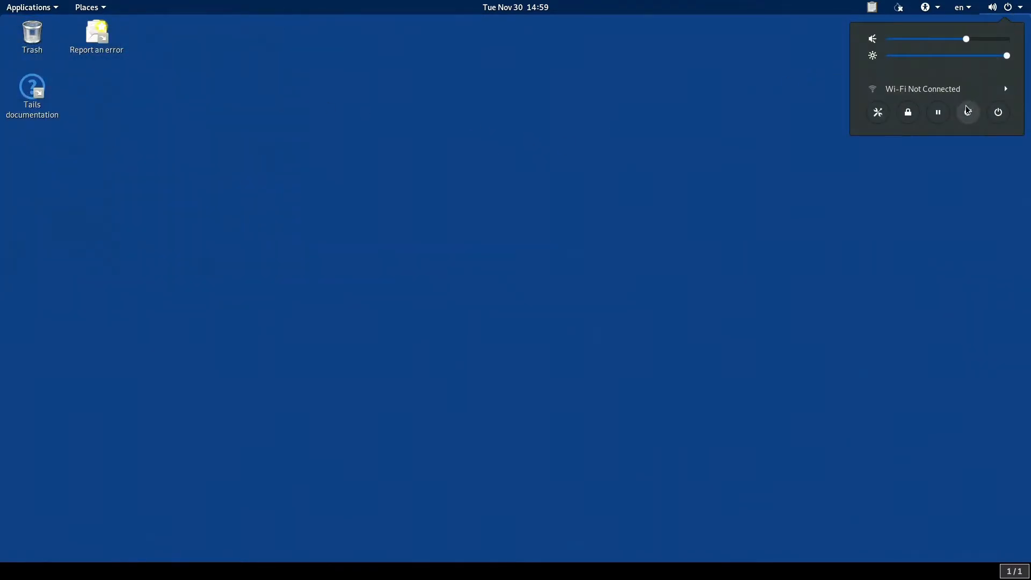
left_click(923, 90)
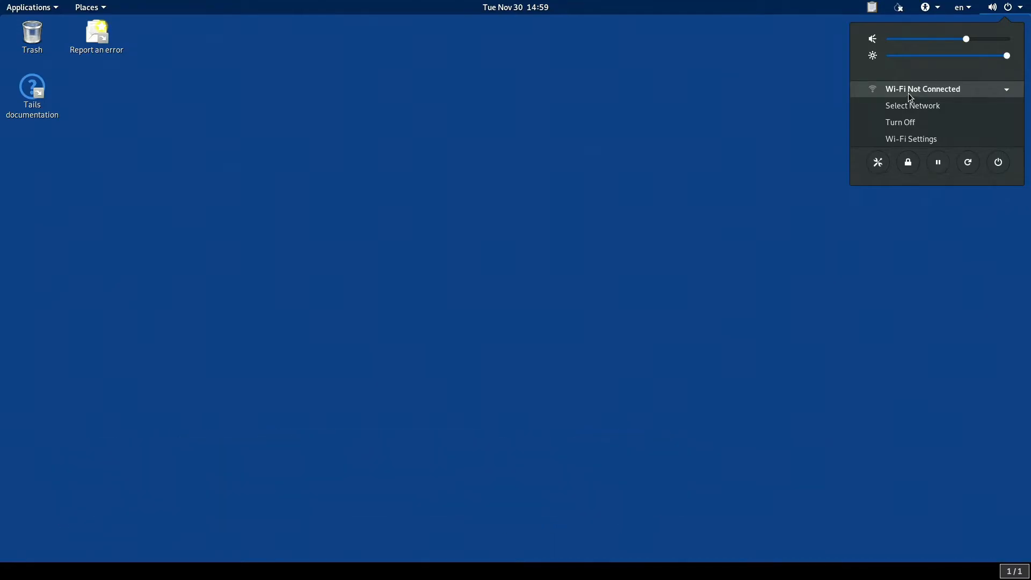
mouse_move(895, 91)
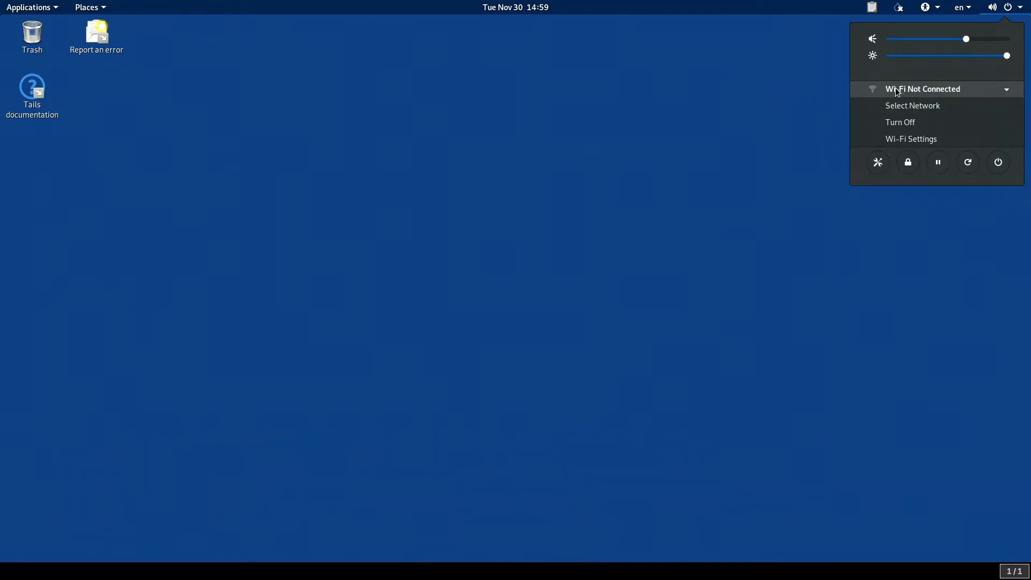
mouse_move(913, 105)
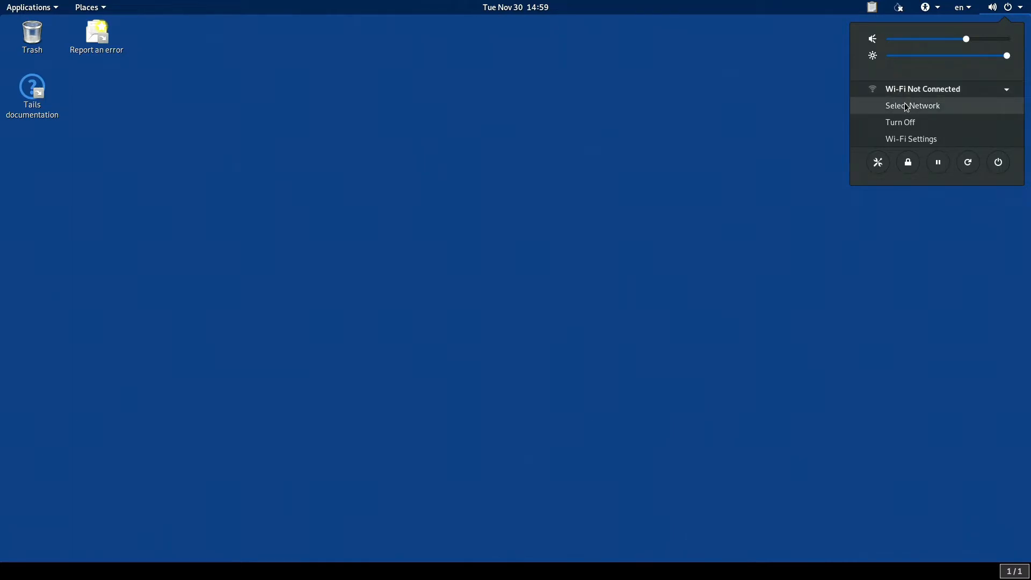
left_click(911, 105)
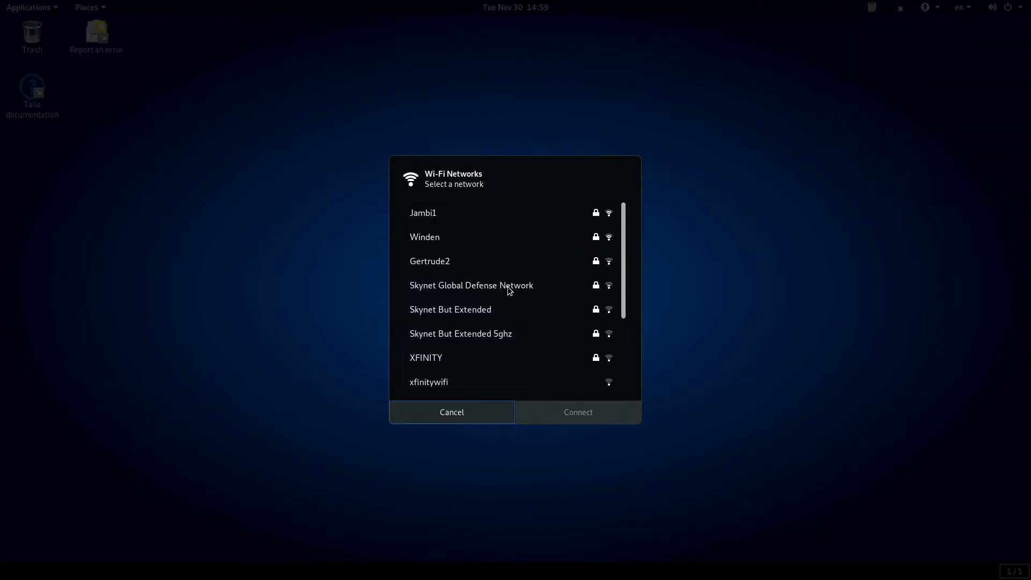
left_click(578, 411)
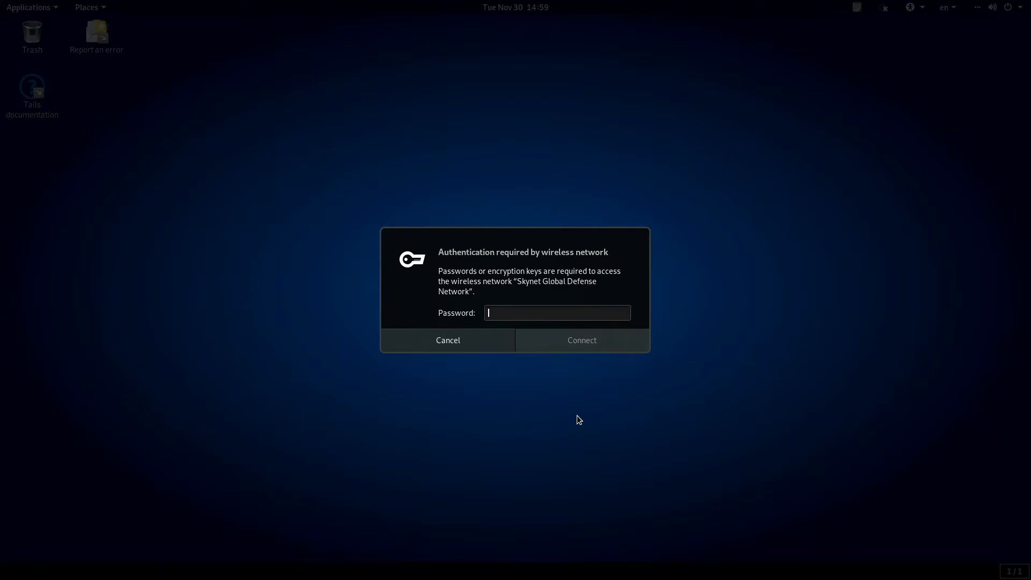
type("•")
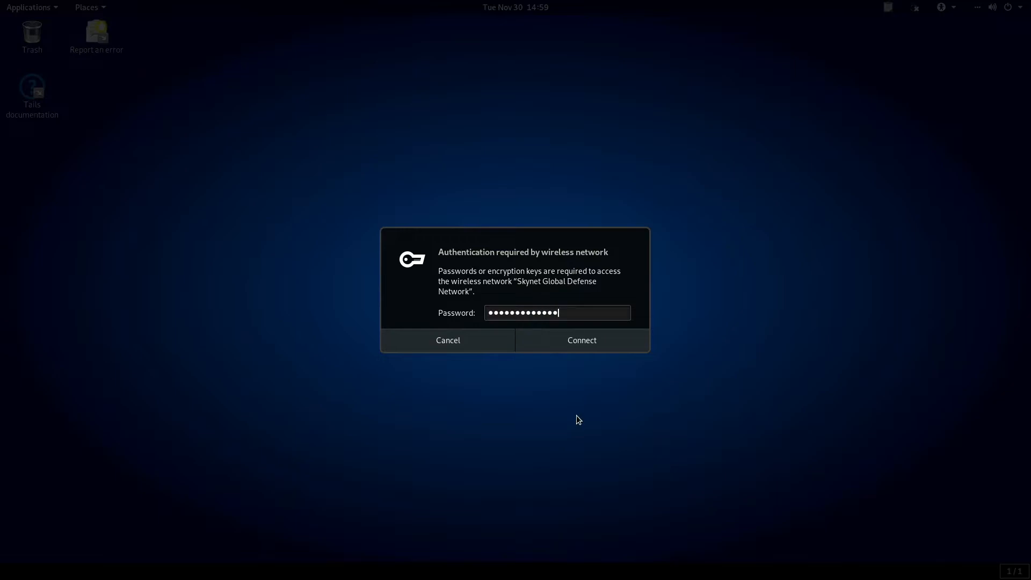
left_click(581, 341)
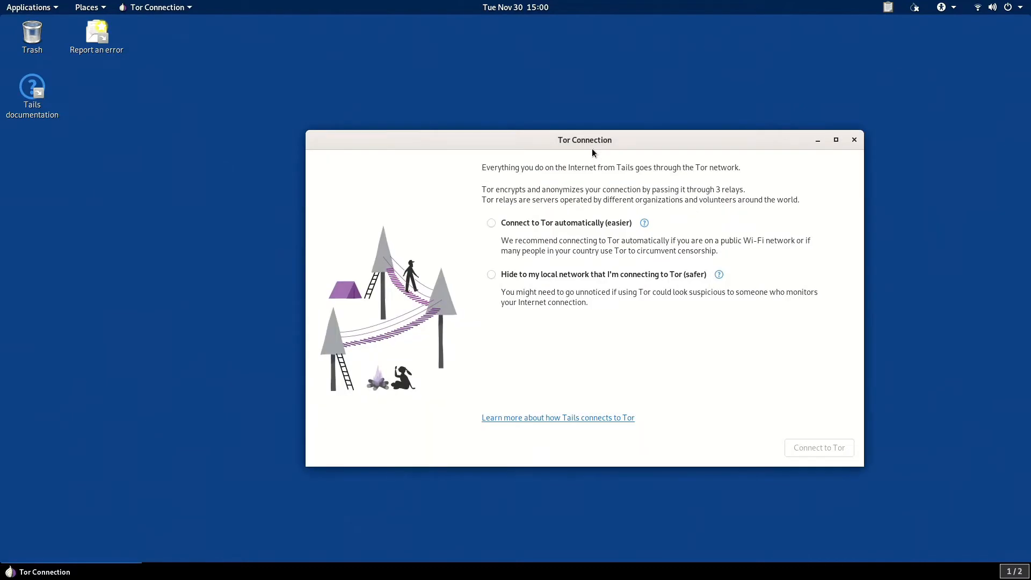
mouse_move(579, 221)
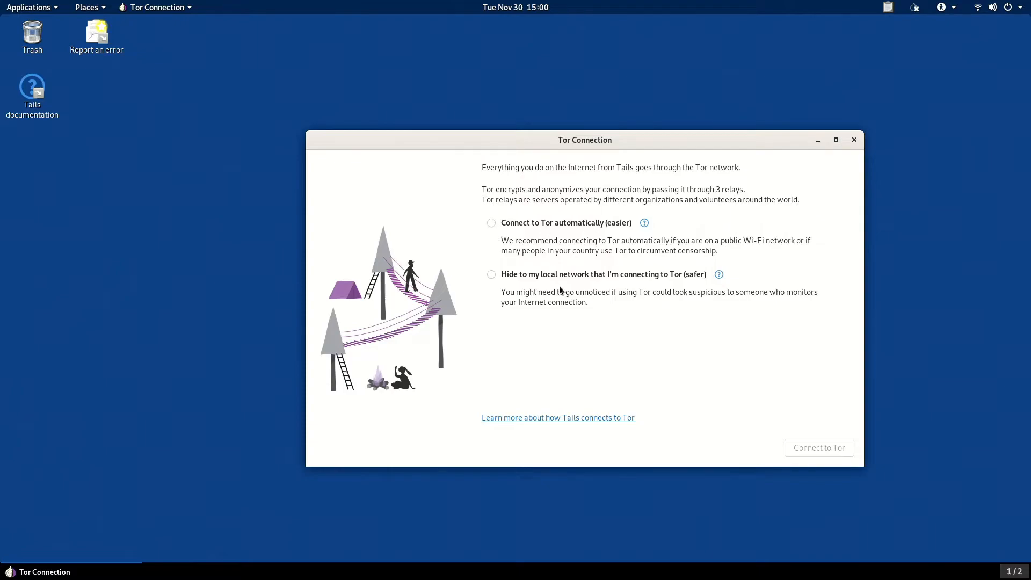
mouse_move(552, 289)
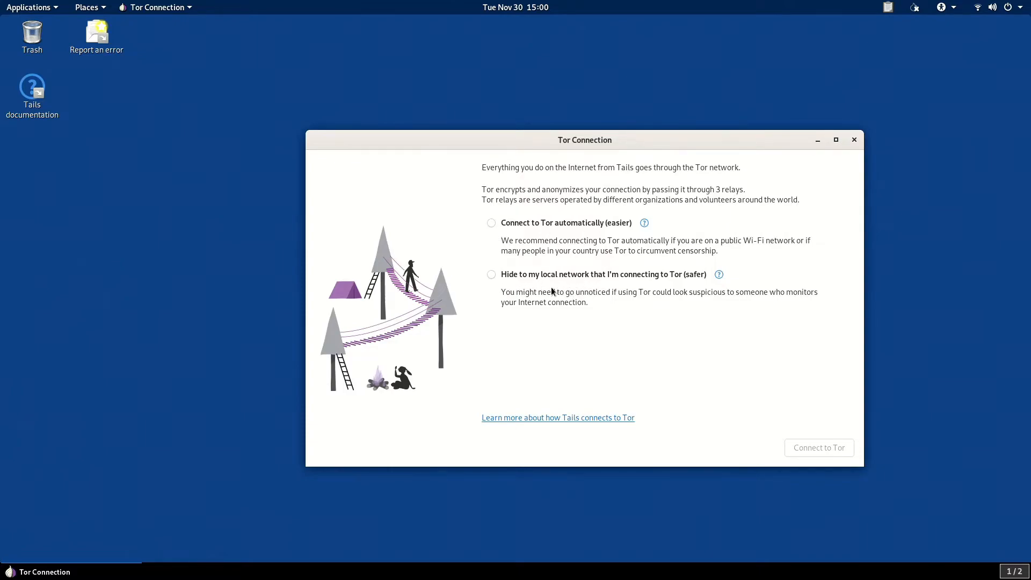
mouse_move(670, 294)
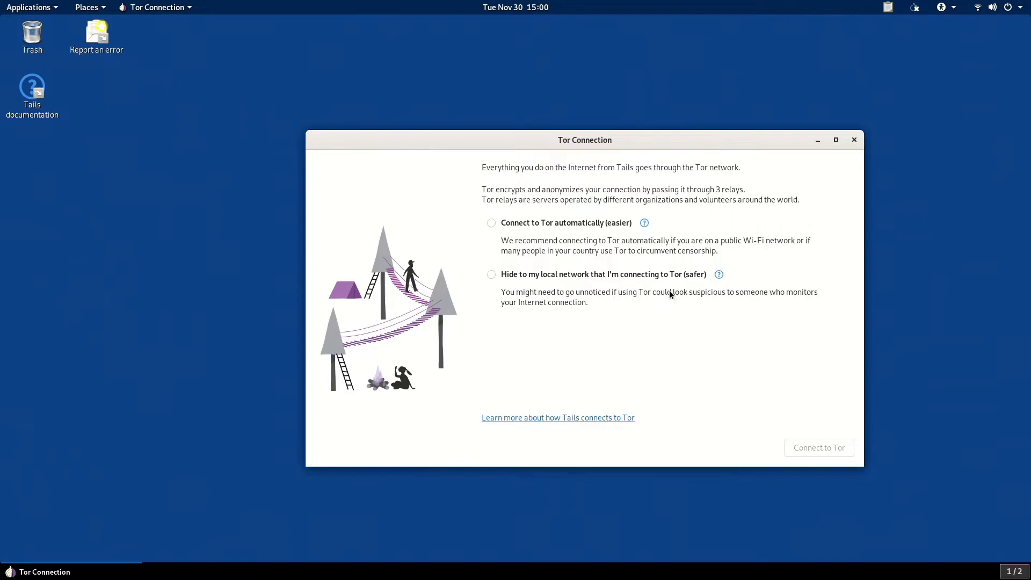
mouse_move(577, 309)
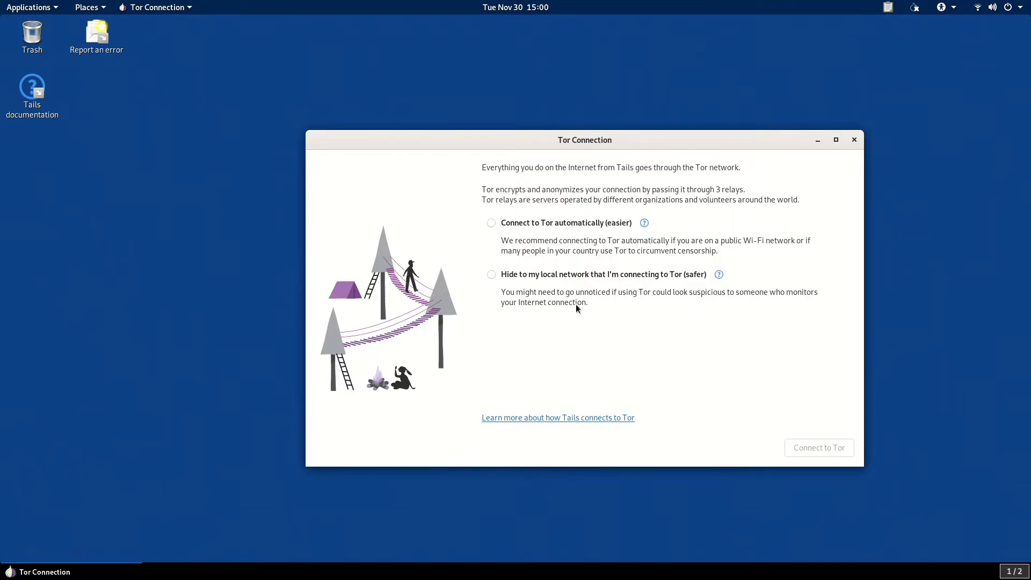
mouse_move(514, 315)
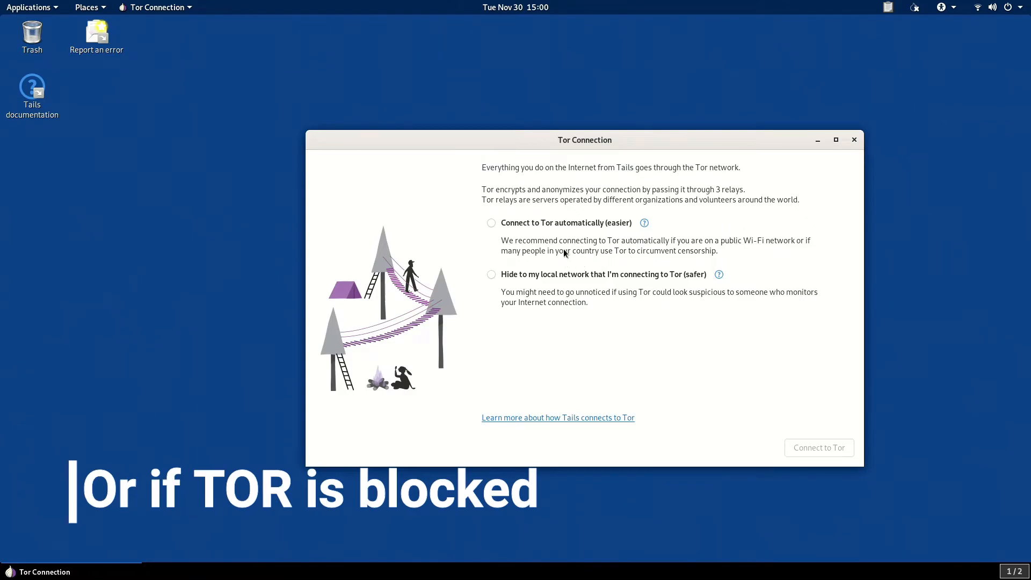
mouse_move(671, 256)
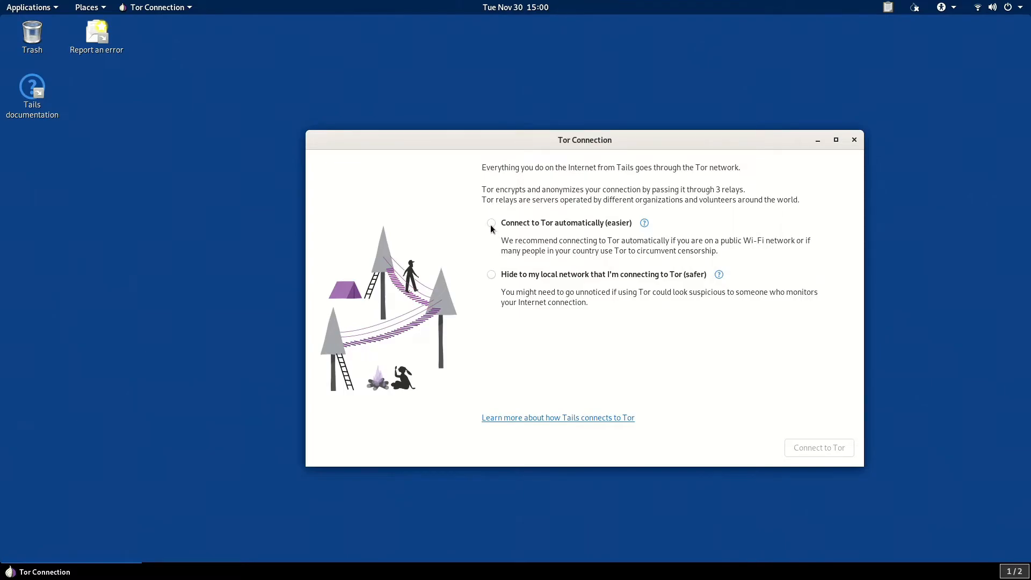
Connect to Tor automatically using a default Tor bridge.
left_click(490, 222)
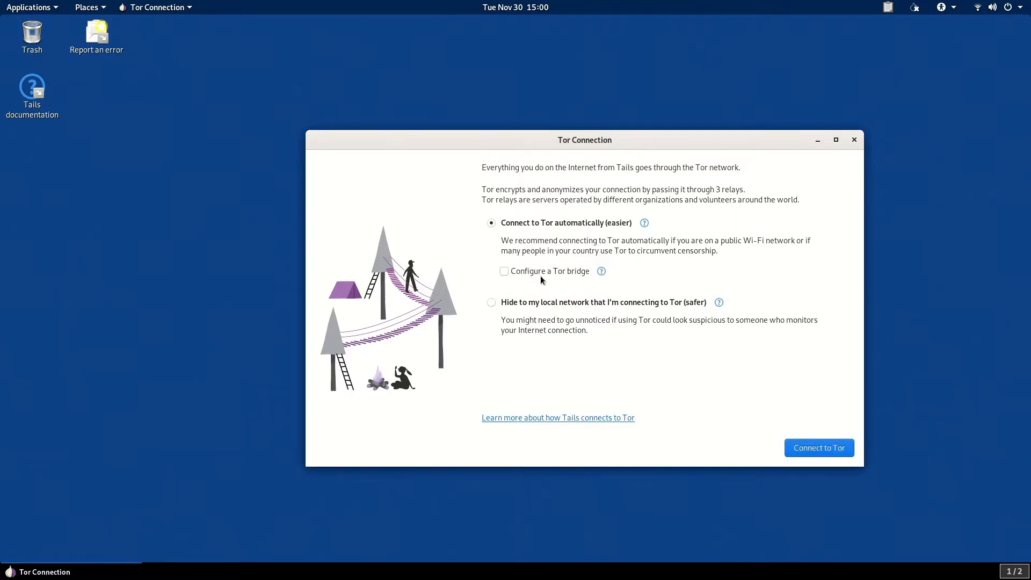
left_click(505, 271)
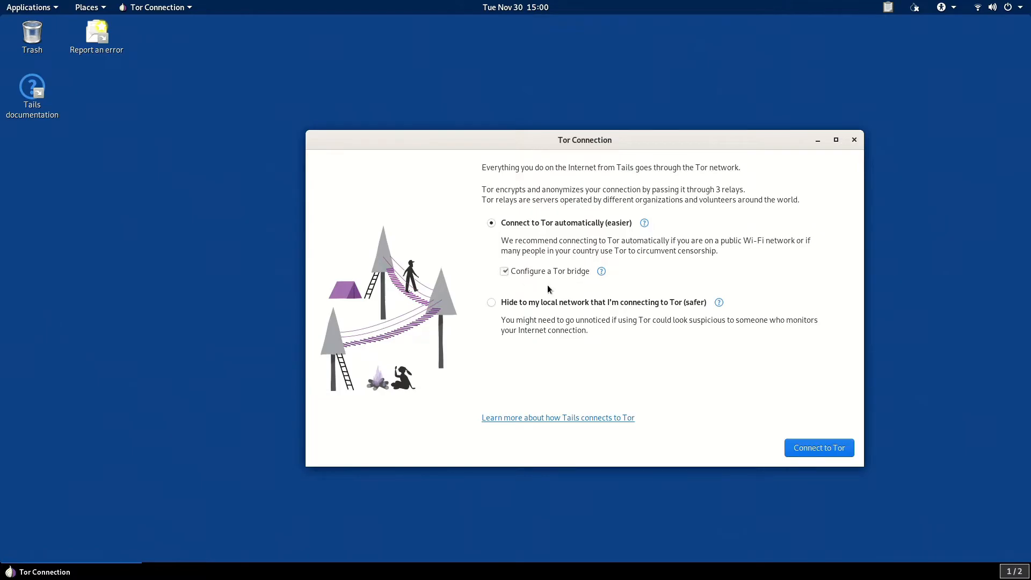
left_click(818, 448)
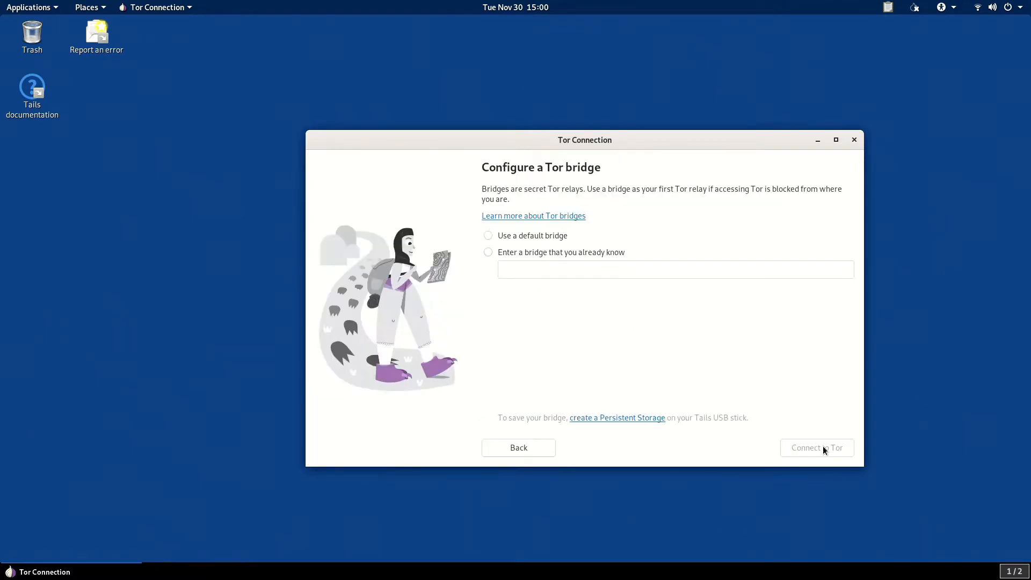
left_click(488, 235)
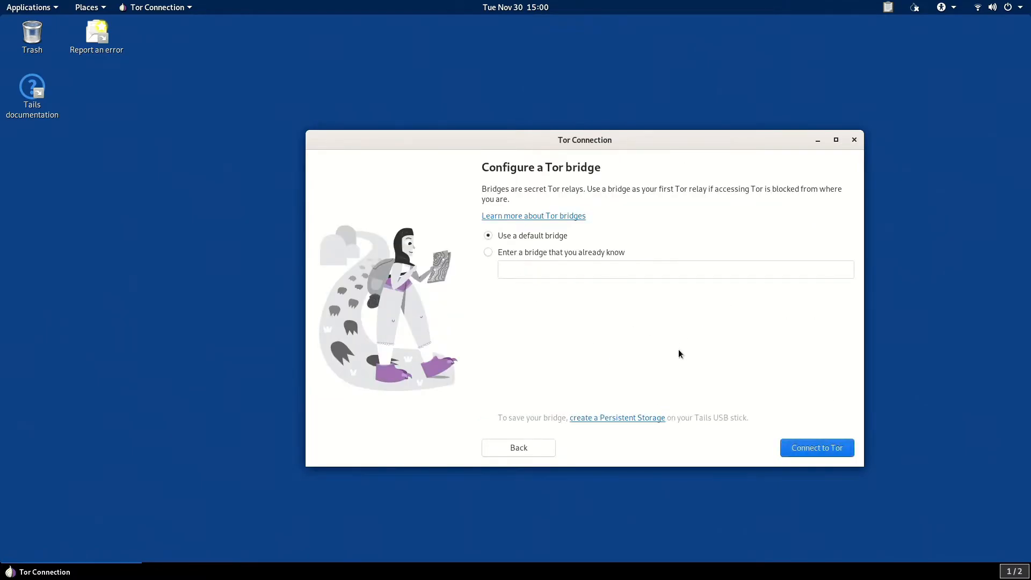
left_click(817, 446)
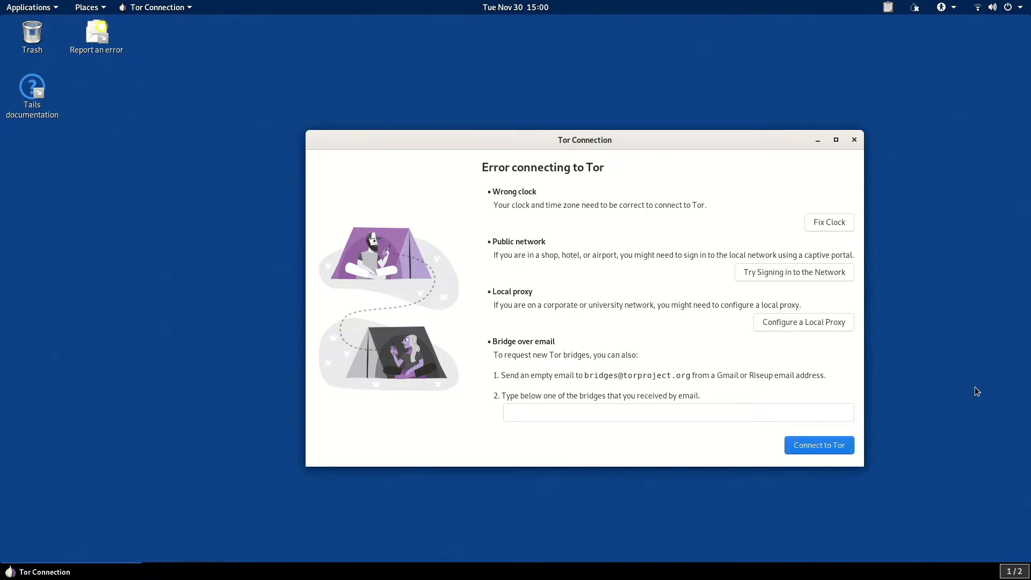
mouse_move(826, 230)
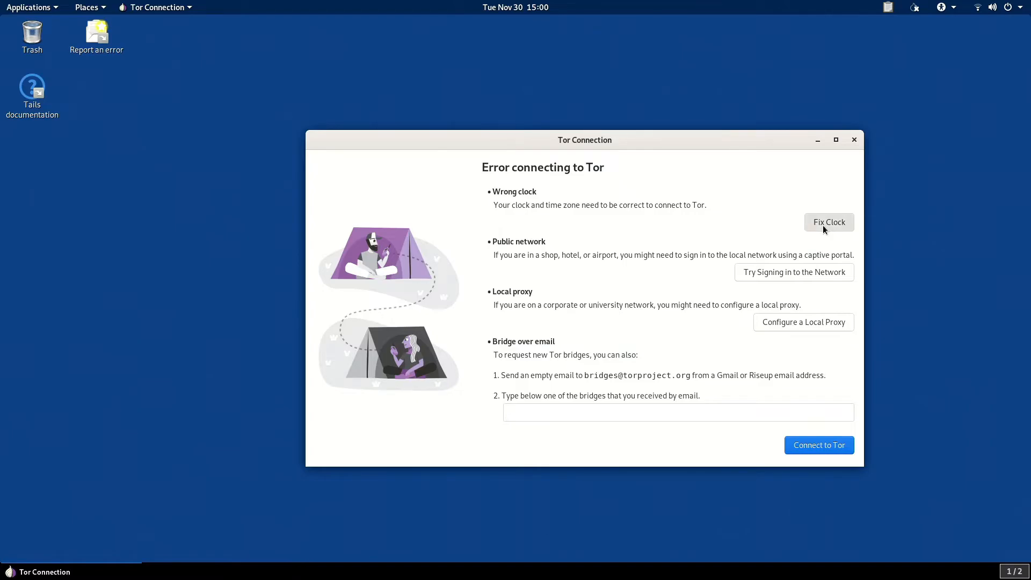
Fix the clock by setting the time zone to America/Los_Angeles, then retry the Tor connection.
left_click(829, 222)
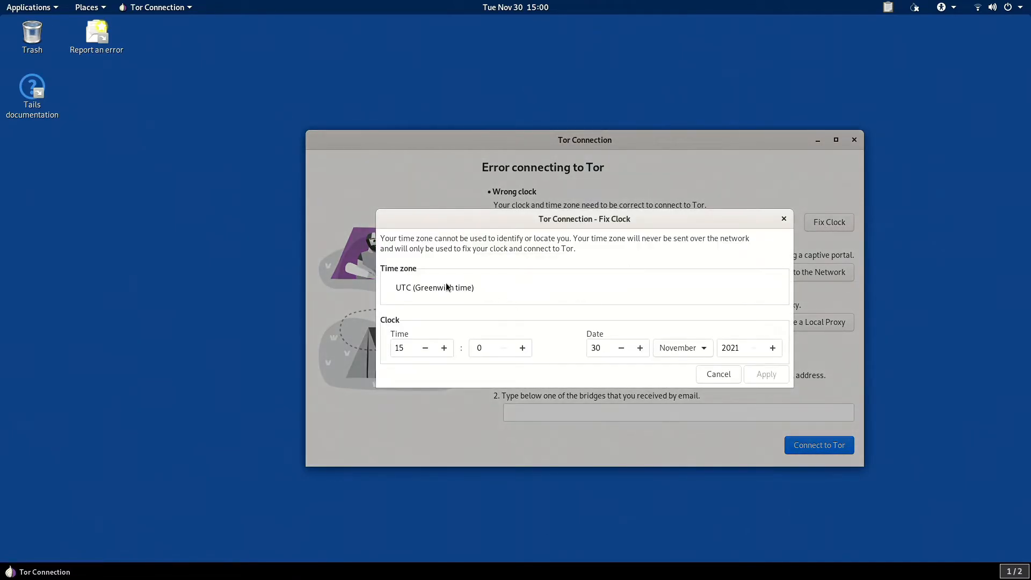
left_click(434, 288)
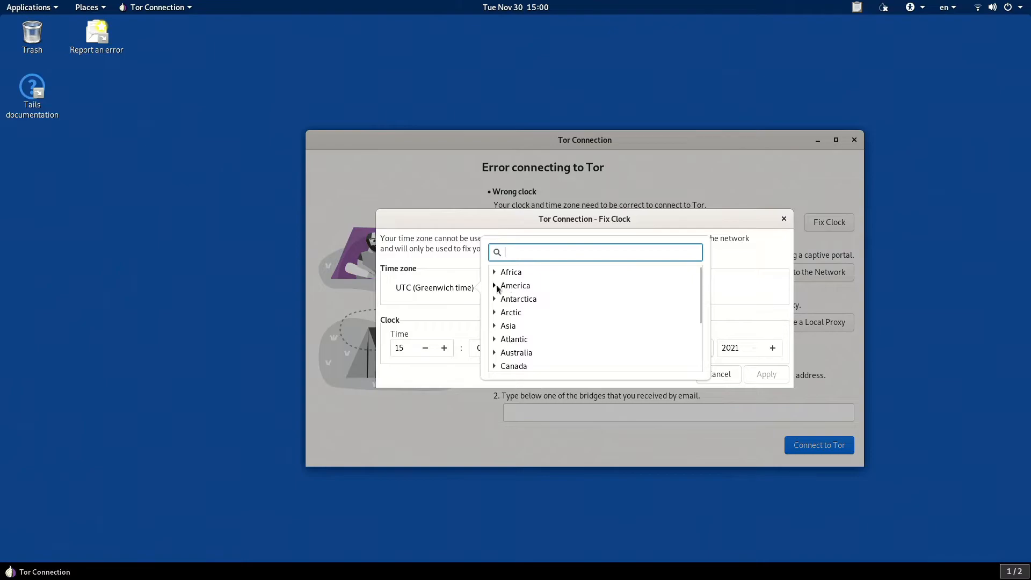
left_click(514, 285)
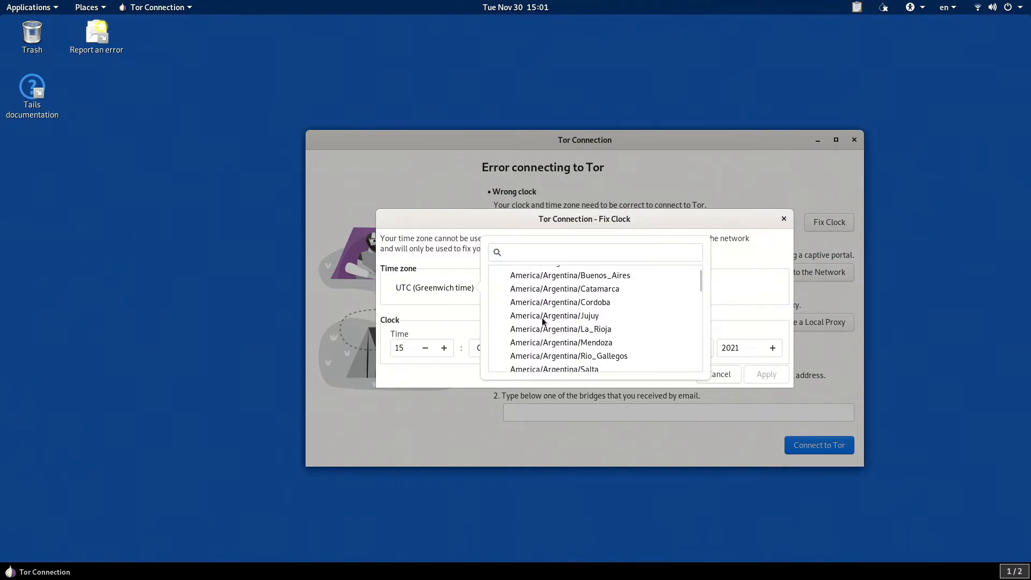
scroll("down", 3)
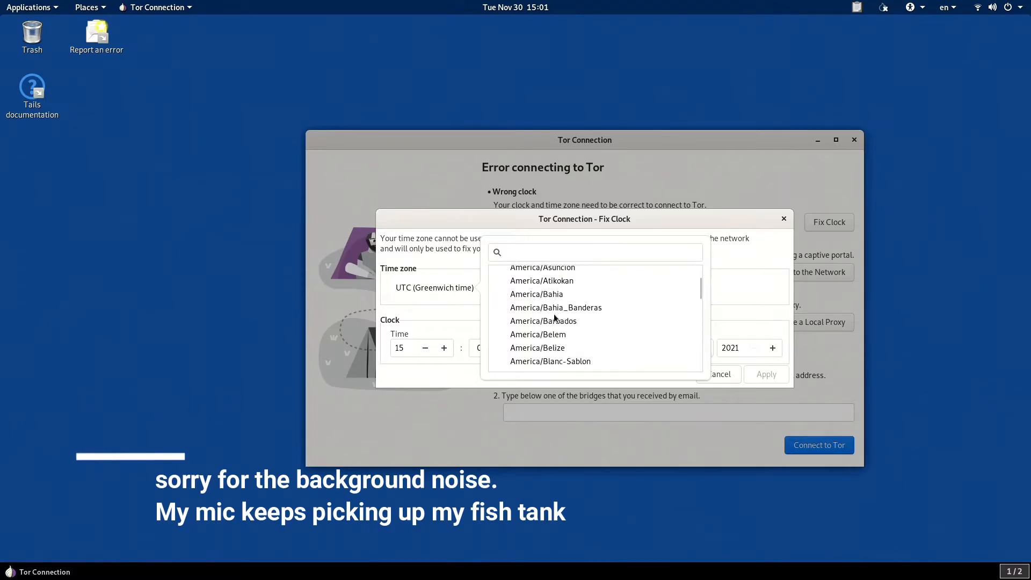
scroll("down", 3)
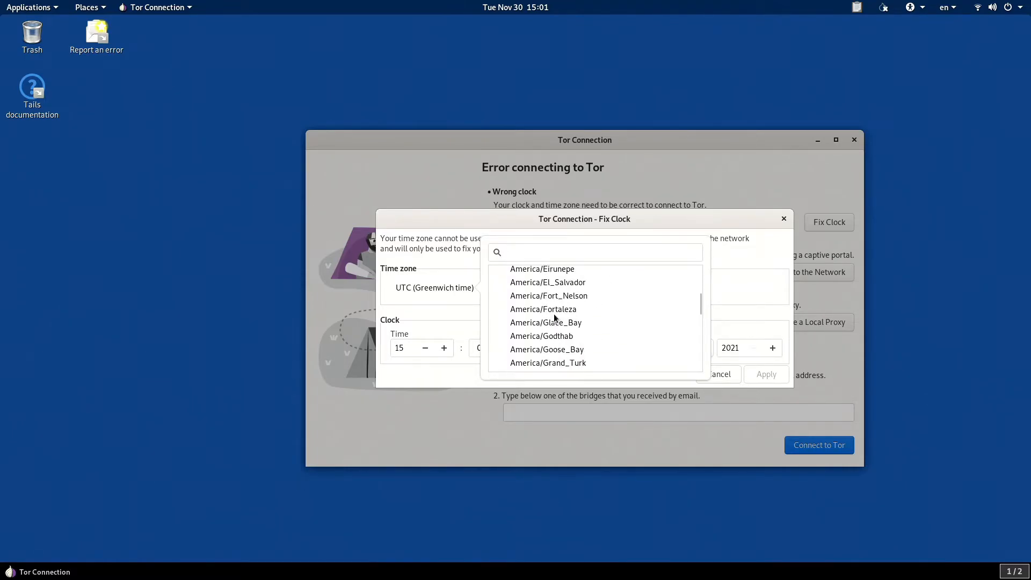
scroll("down", 3)
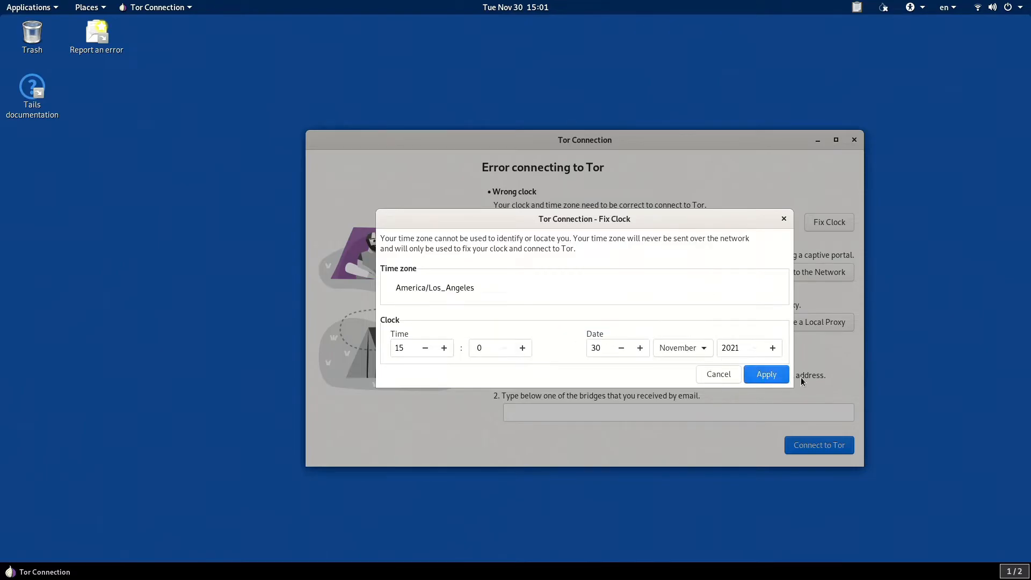
left_click(764, 374)
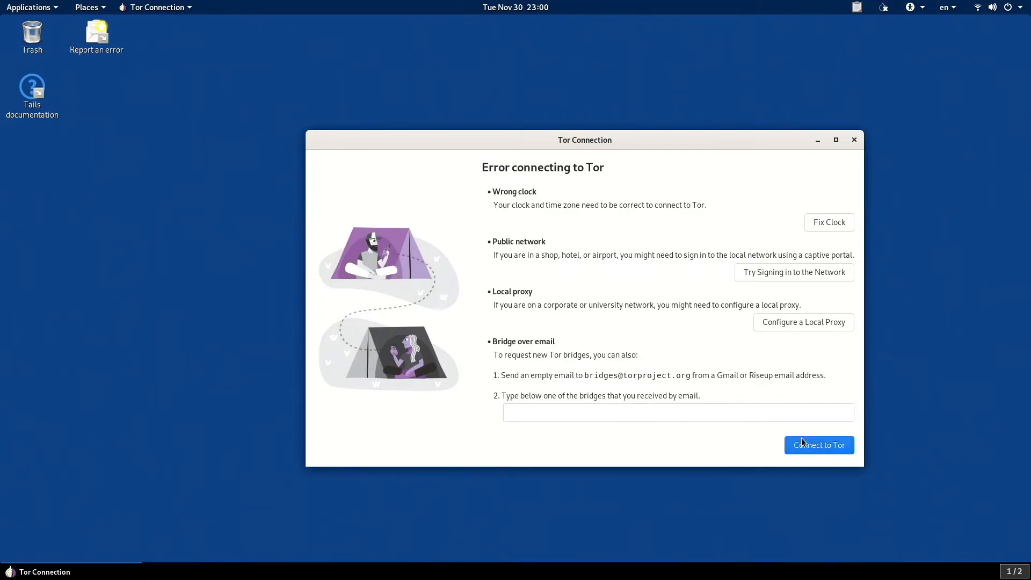
left_click(819, 444)
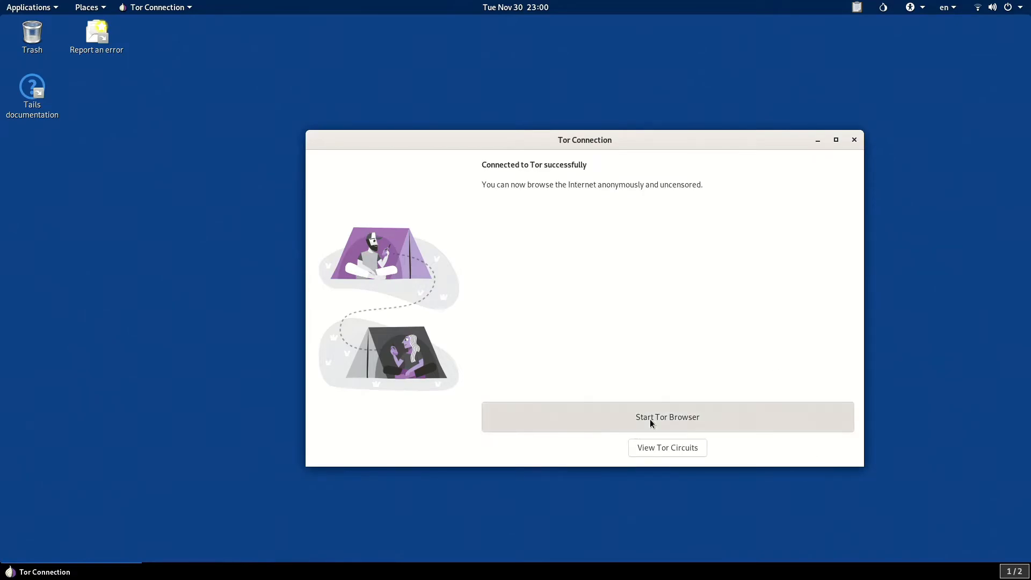
Launch Tor Browser once Tor reports a successful connection.
left_click(667, 417)
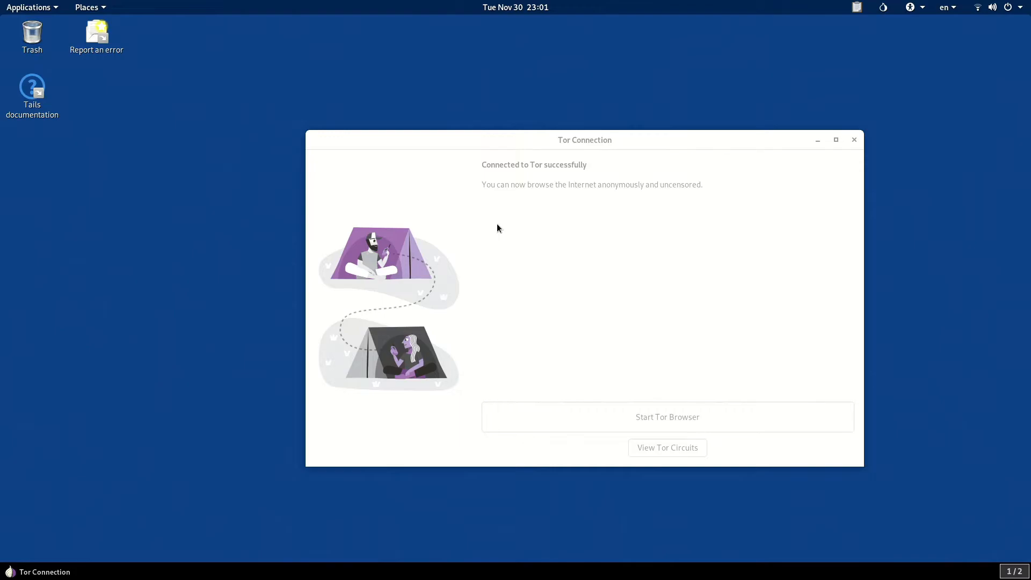
left_click(667, 417)
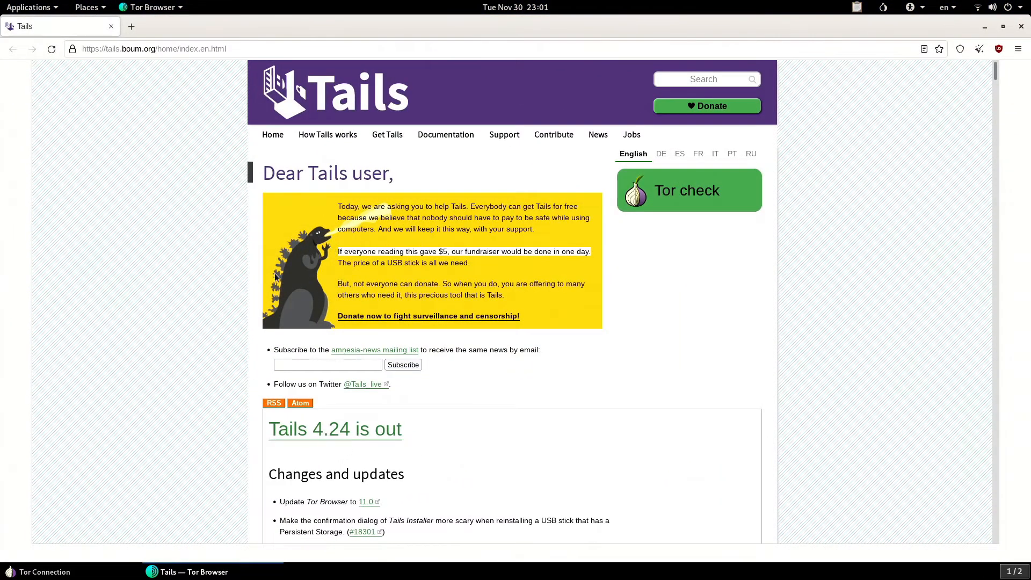
mouse_move(573, 204)
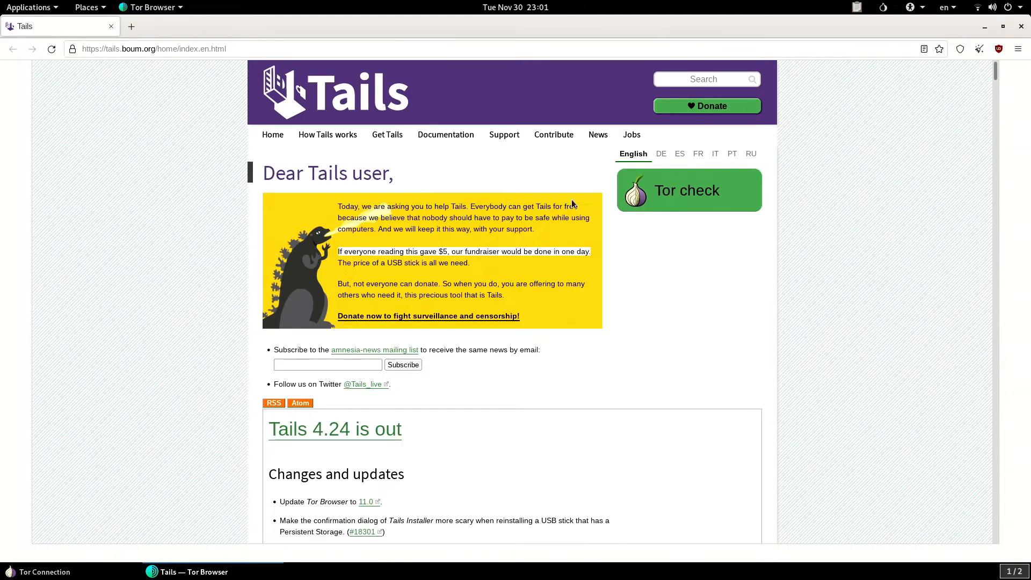
mouse_move(434, 240)
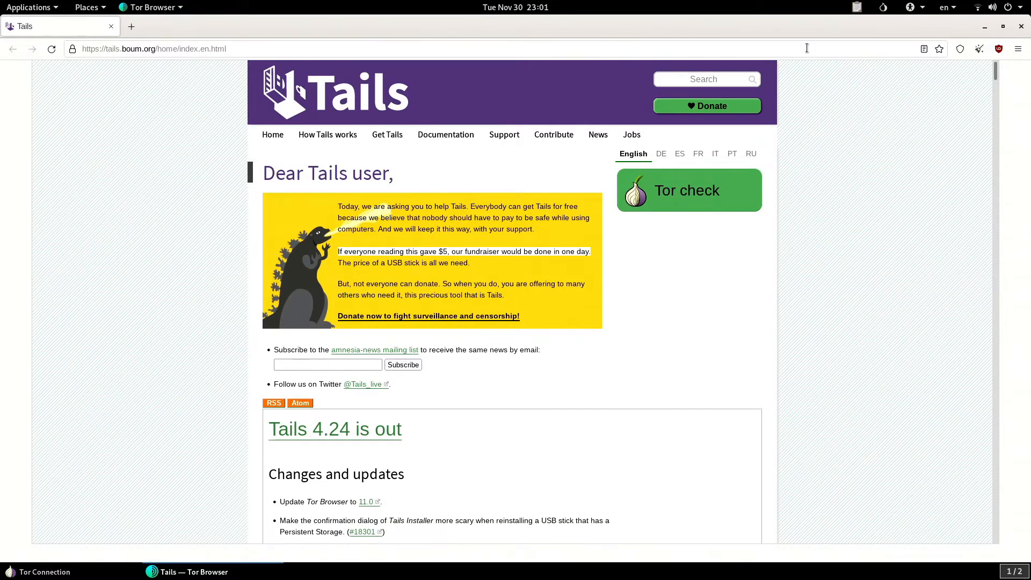
Scroll the loaded Tails home page and bring up Tor Browser's application menu.
scroll("down", 3)
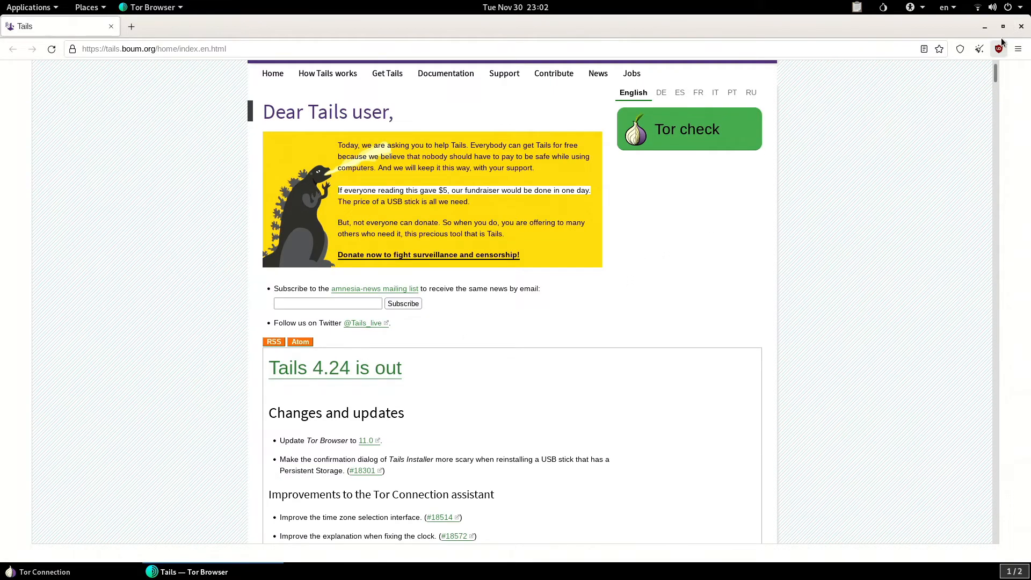
left_click(1016, 49)
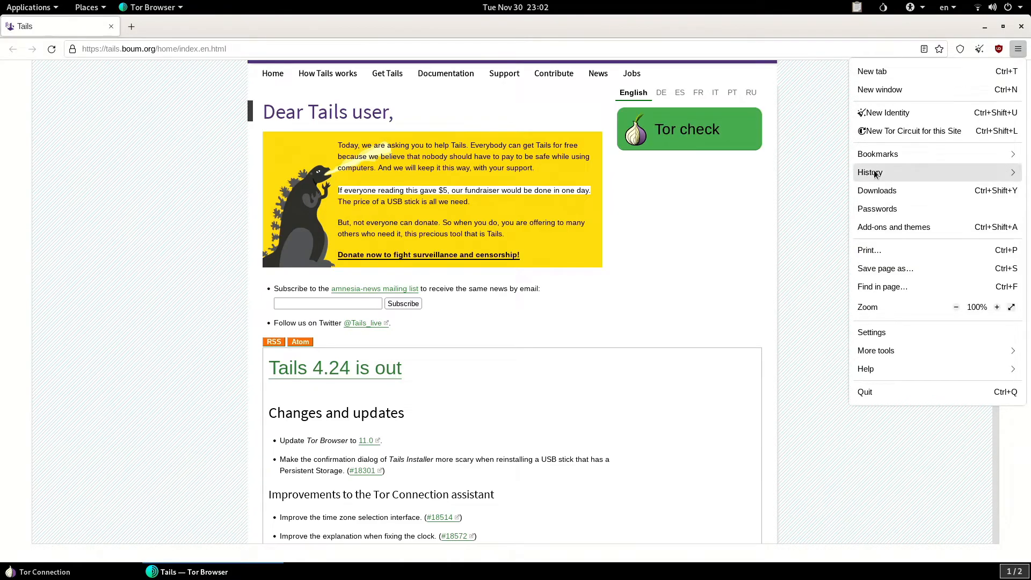
In Settings > Privacy & Security, set the Security Level to Safest.
left_click(871, 332)
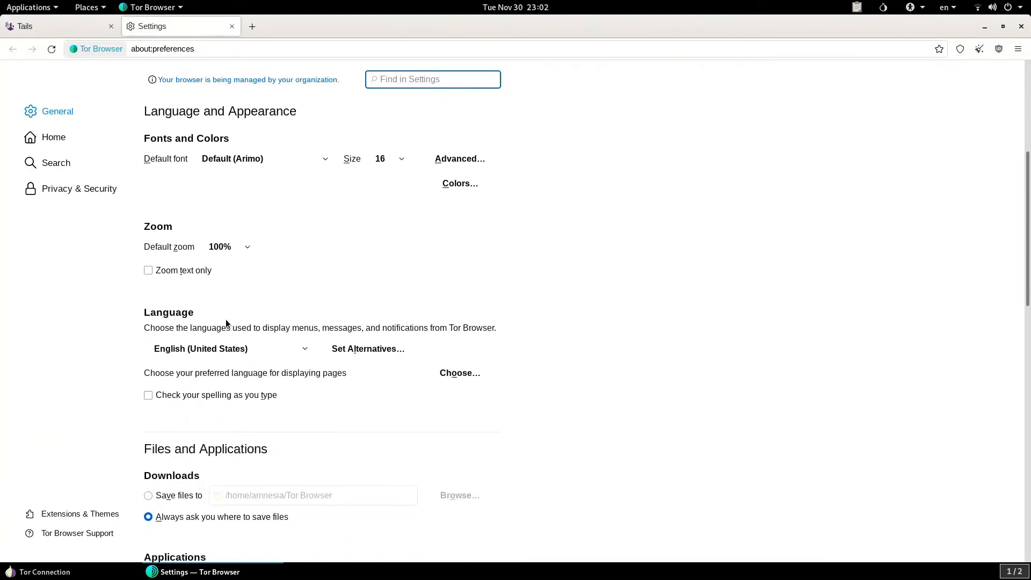
scroll("down", 3)
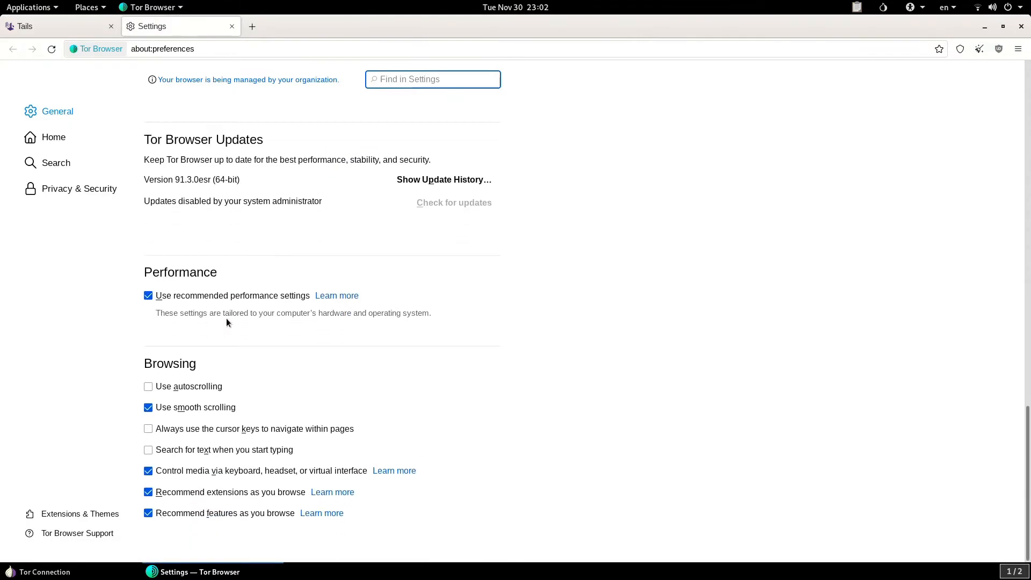
left_click(78, 189)
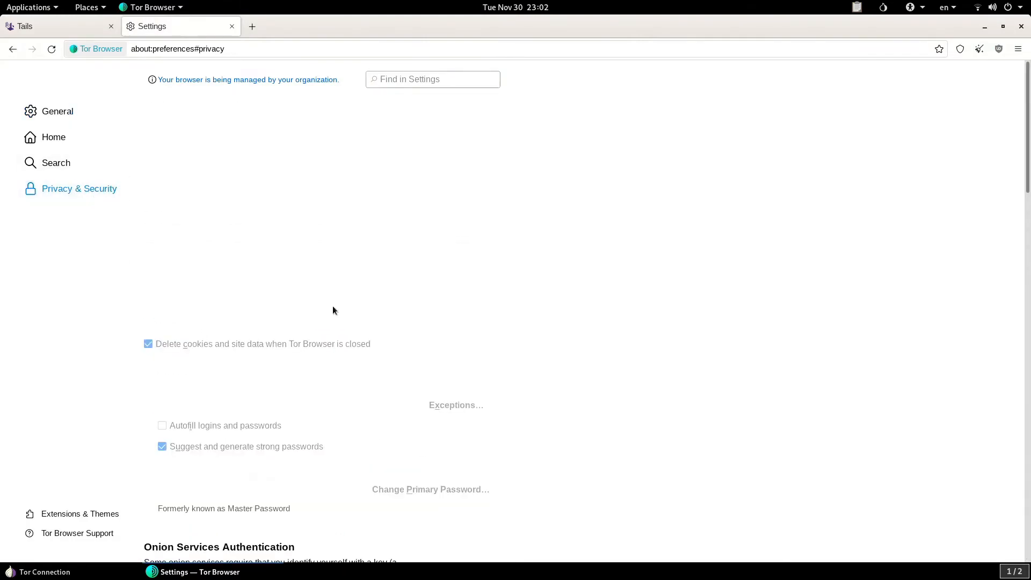
scroll("down", 3)
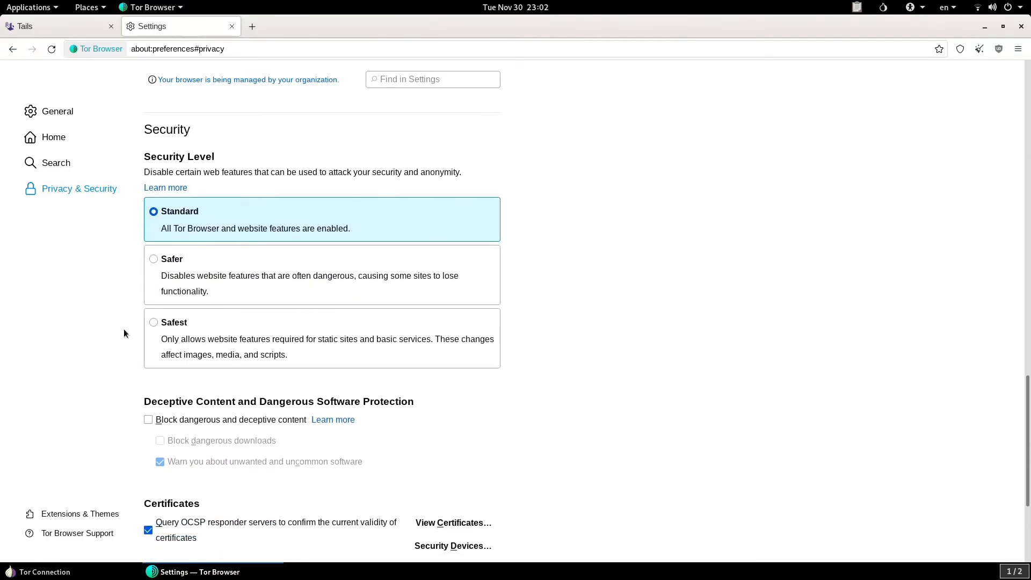
mouse_move(244, 222)
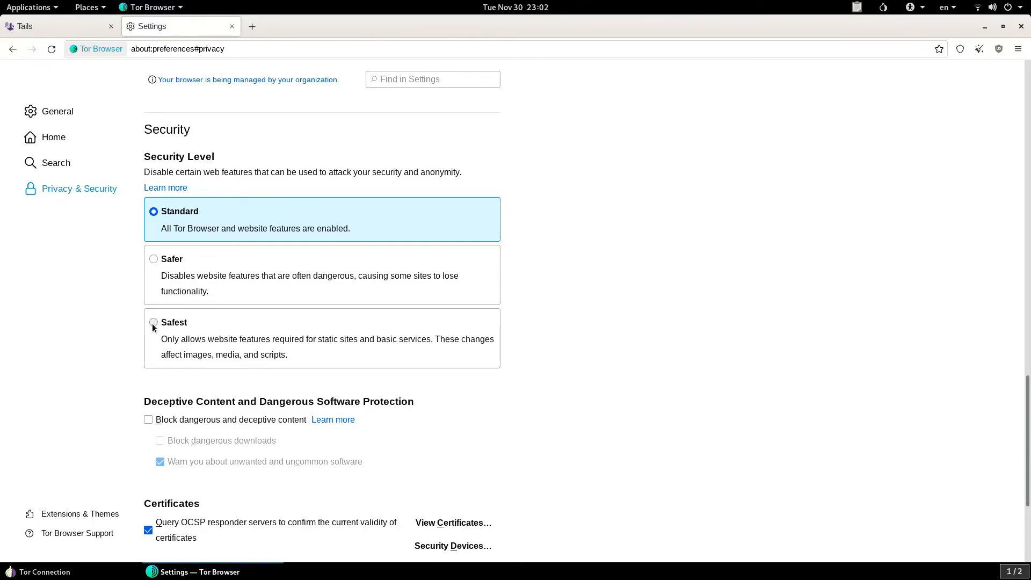
left_click(154, 322)
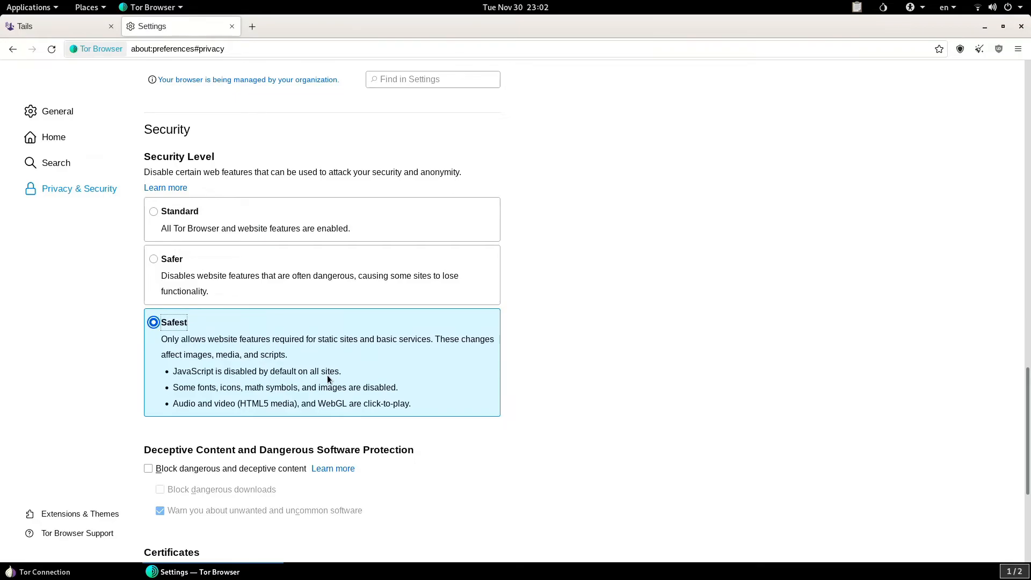
mouse_move(222, 383)
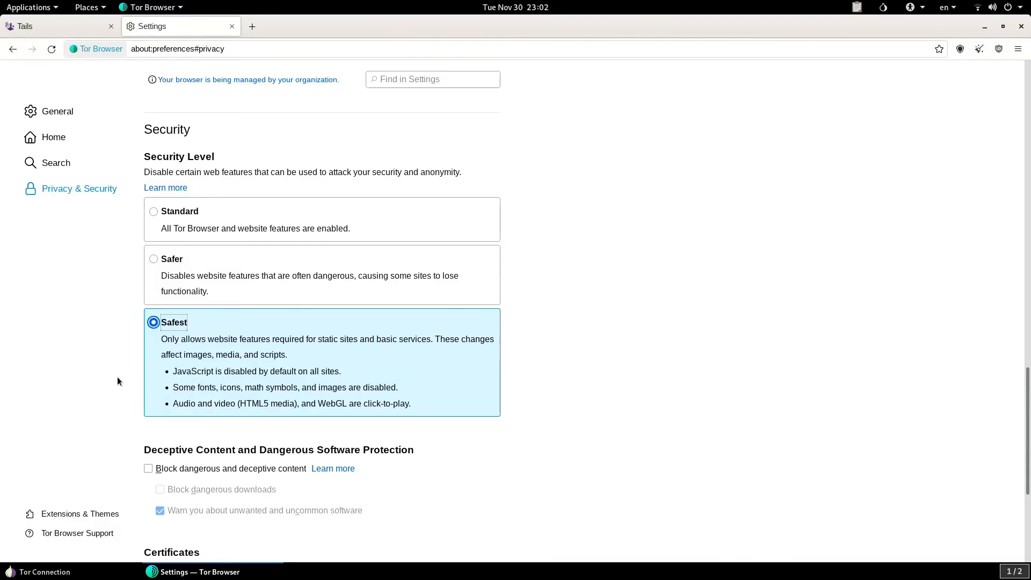
mouse_move(318, 408)
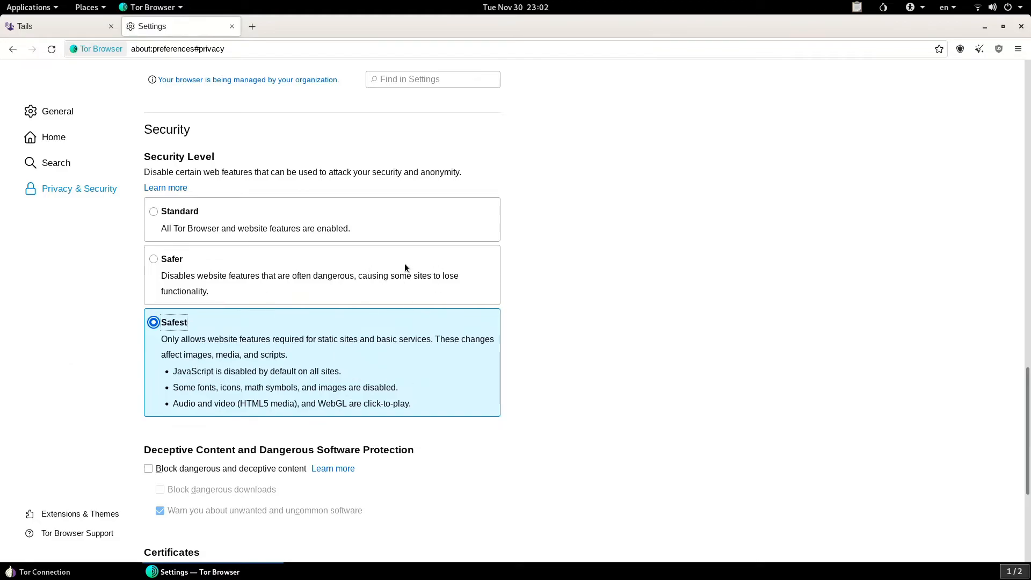
mouse_move(191, 326)
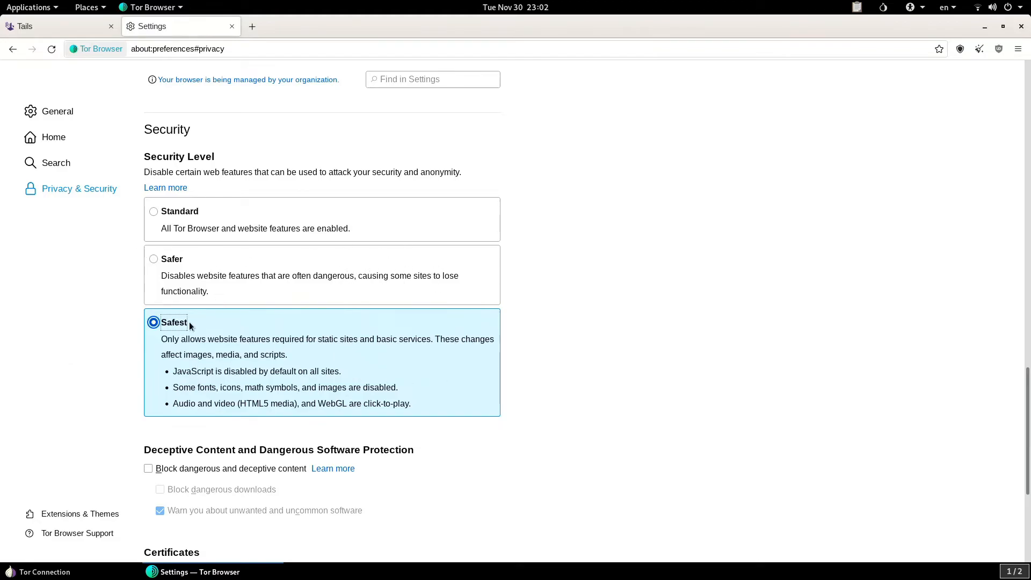
mouse_move(232, 228)
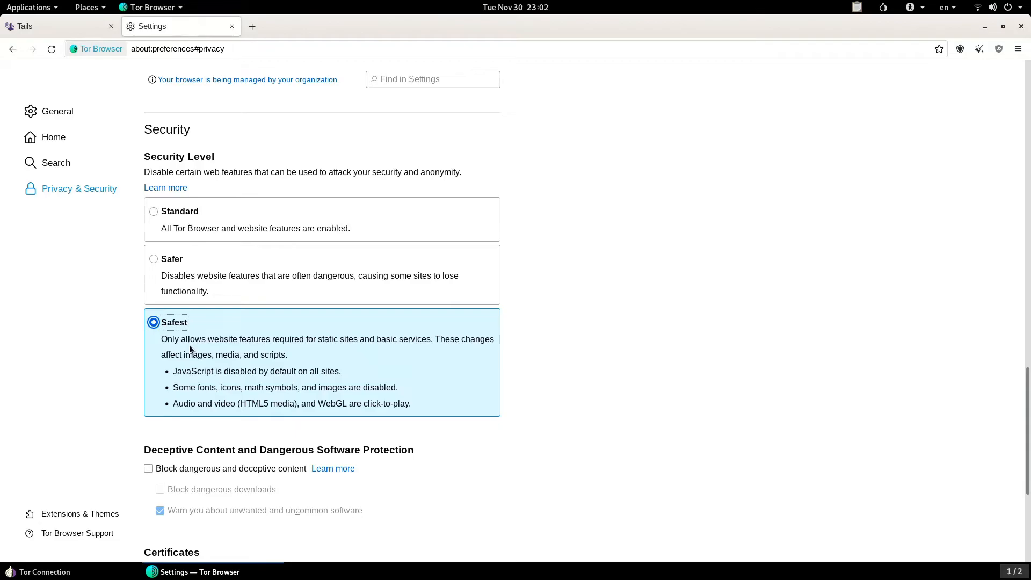
mouse_move(304, 324)
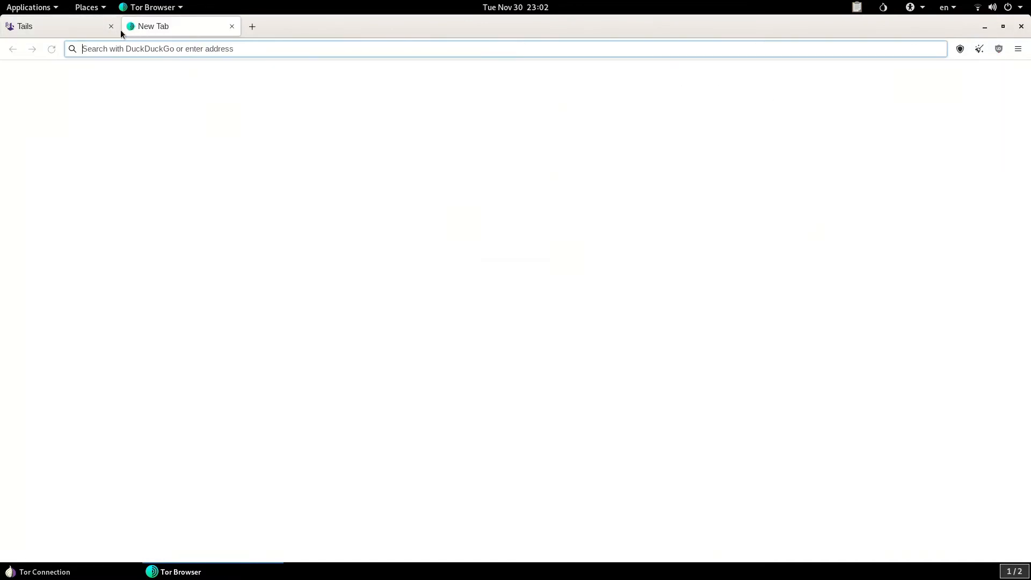
Close the Tails tab and navigate to google.com, correcting a typo in the address.
left_click(111, 26)
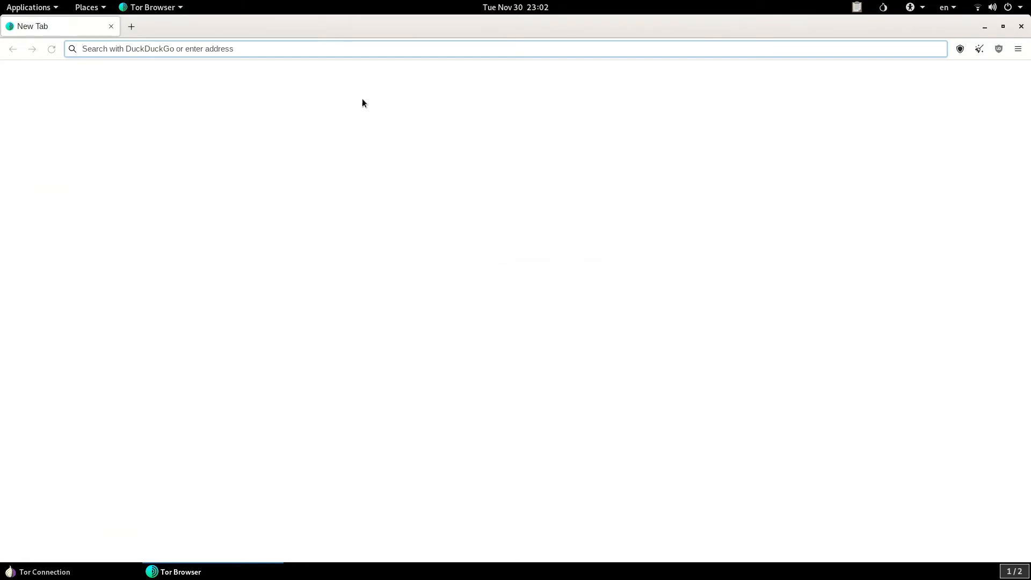
mouse_move(415, 97)
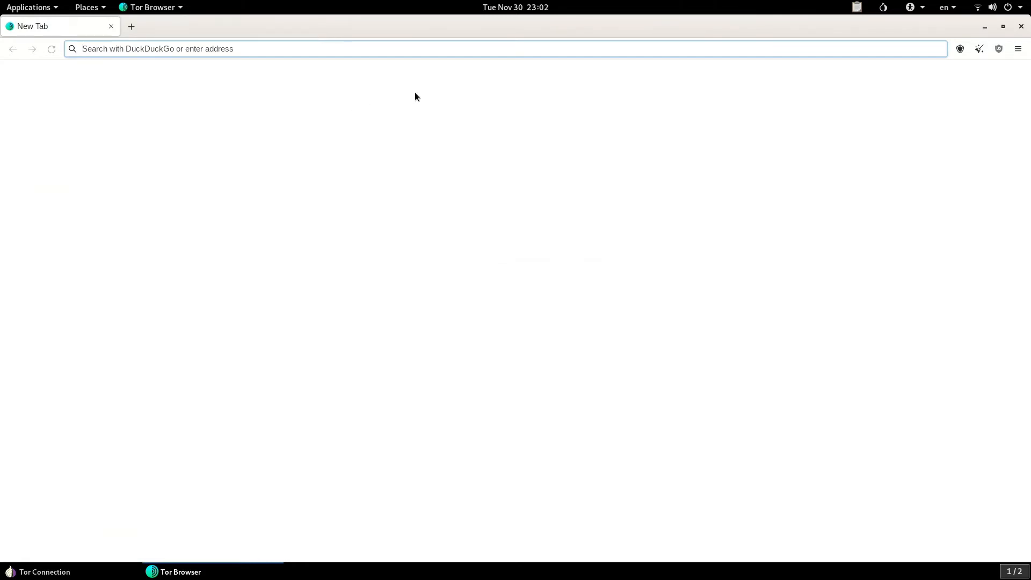
type("gog")
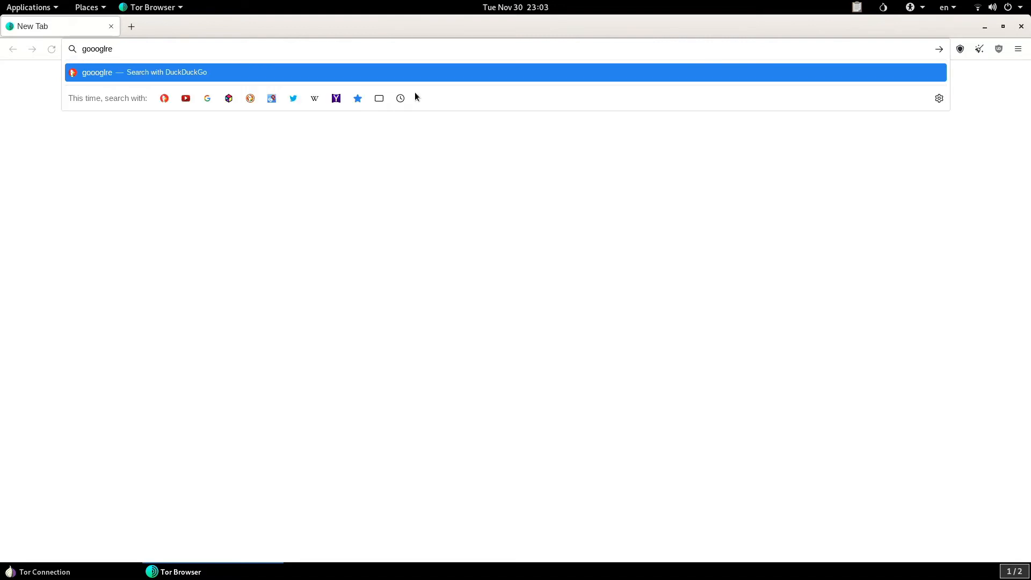
key("BackSpace")
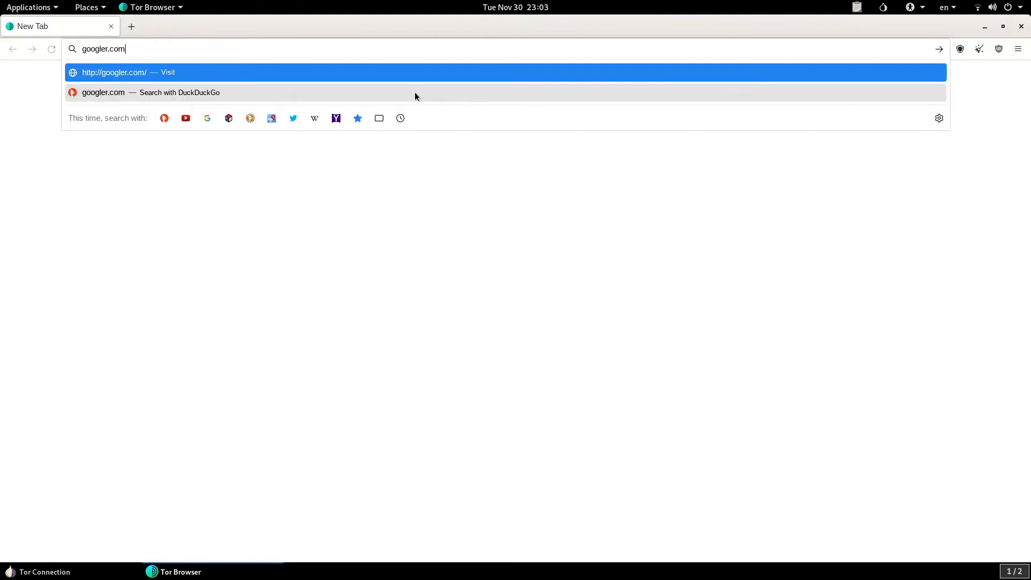
key("Return")
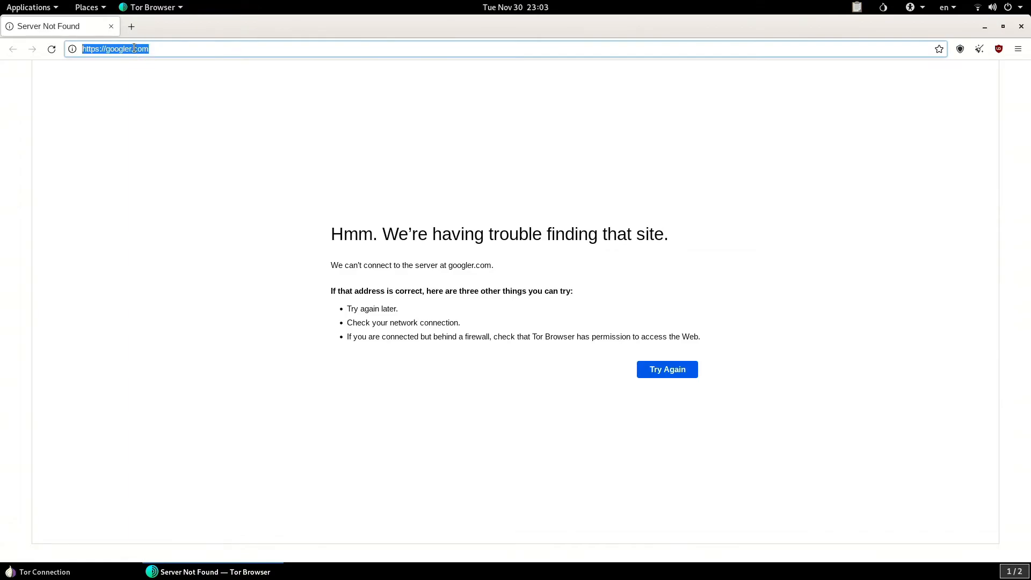
left_click(131, 48)
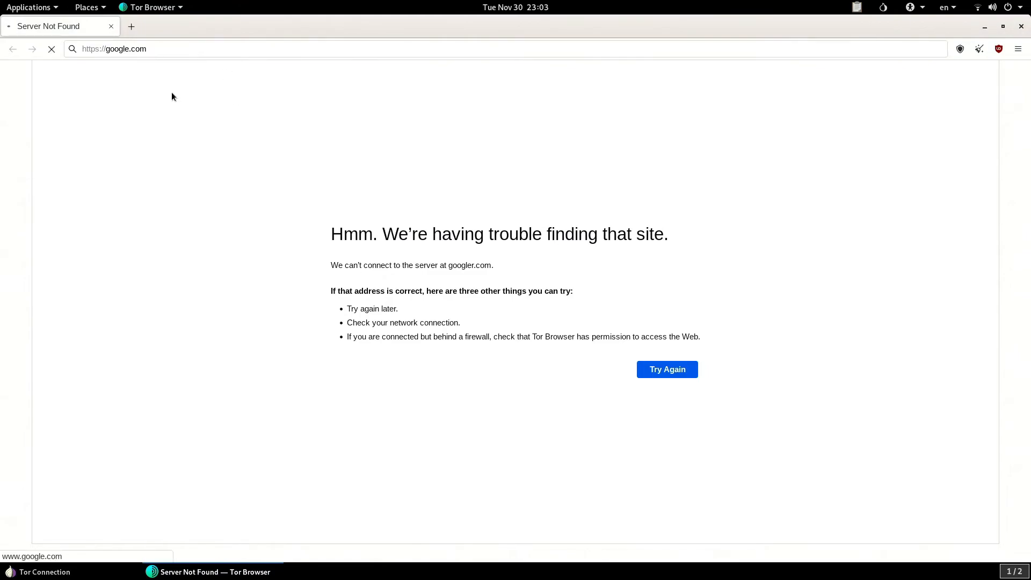
left_click(666, 369)
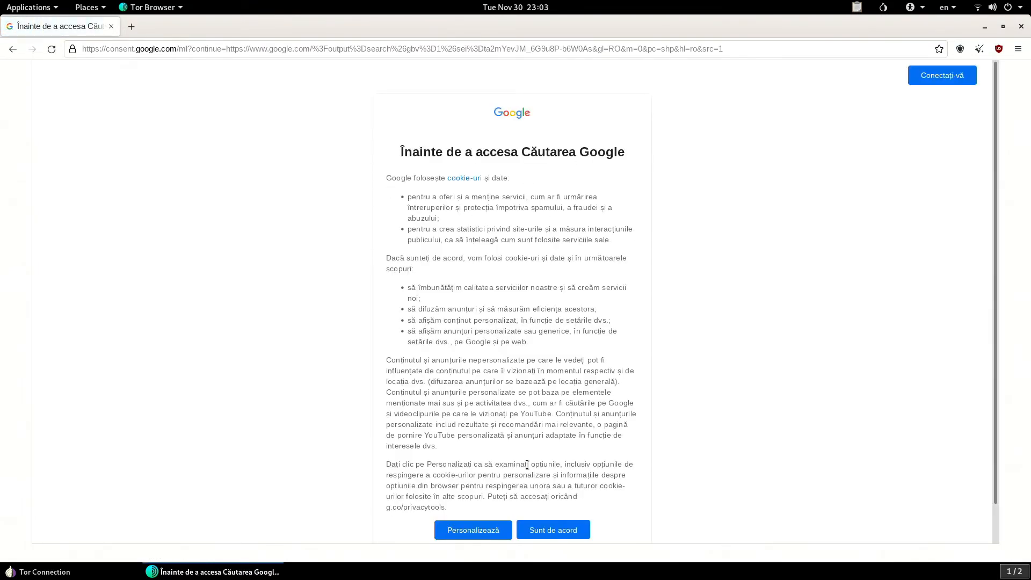
Switch Google's consent page to English (United States) and accept the cookie terms.
scroll("down", 3)
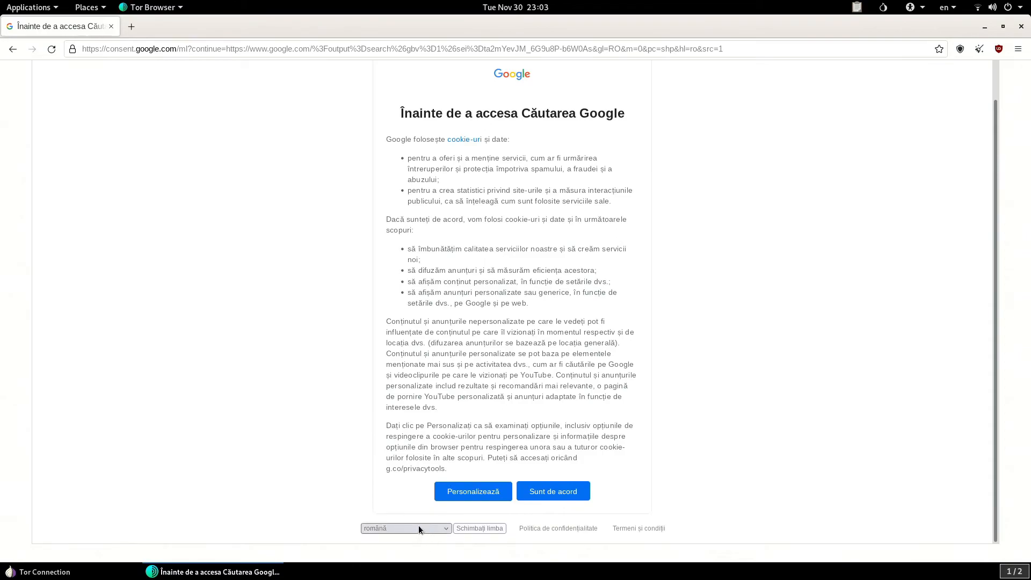
left_click(404, 528)
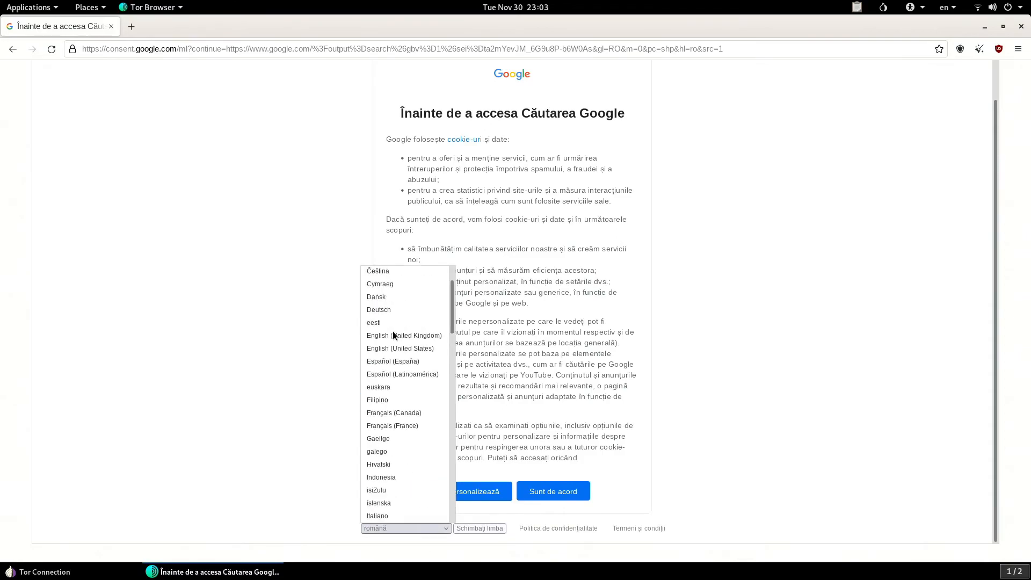
left_click(399, 348)
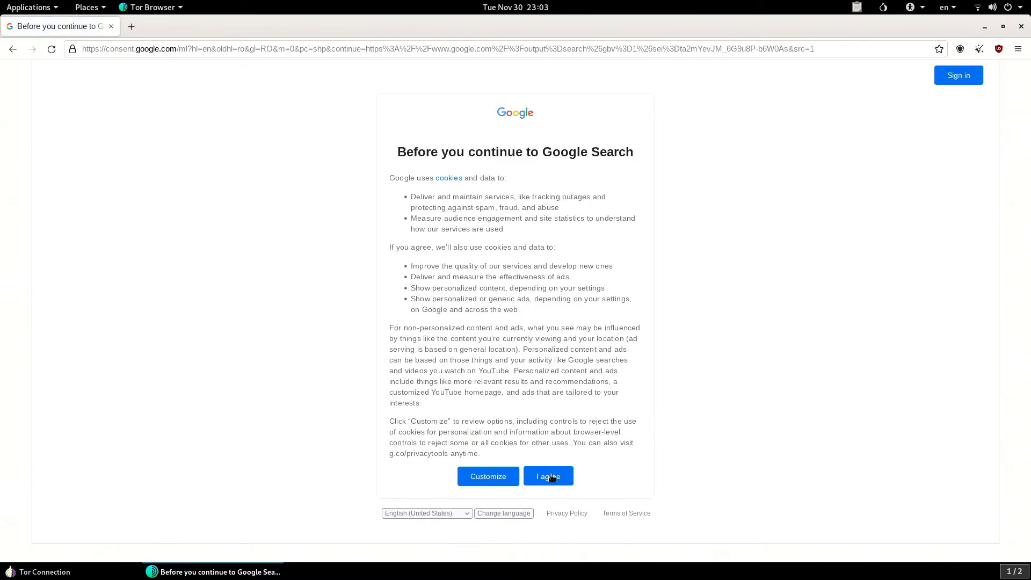
left_click(548, 475)
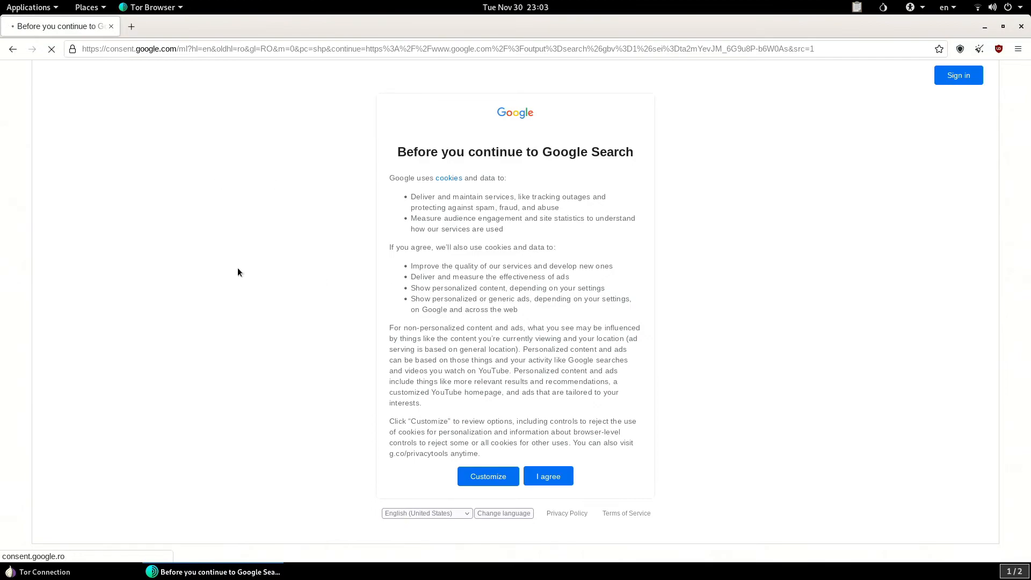
mouse_move(437, 241)
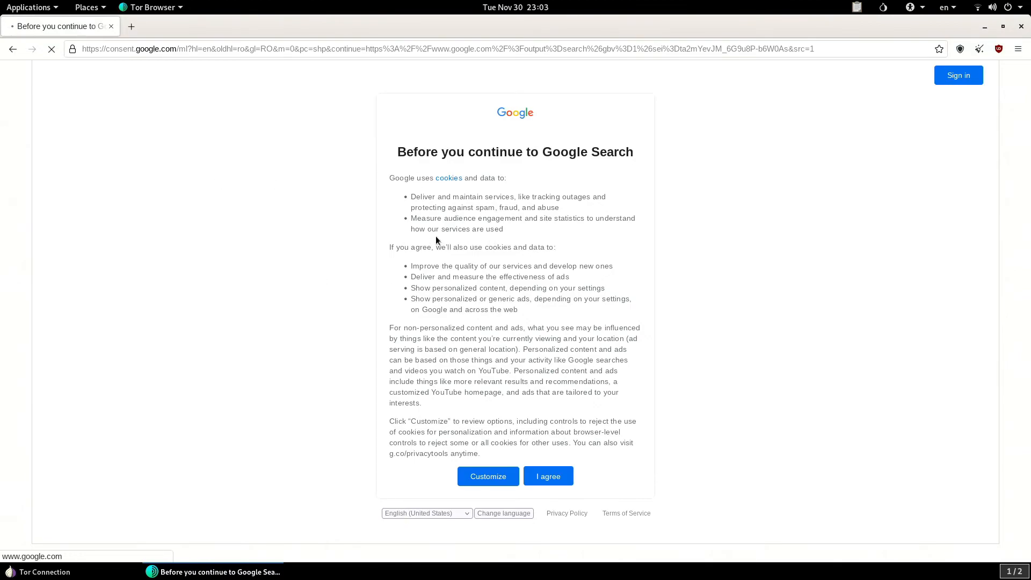
left_click(548, 475)
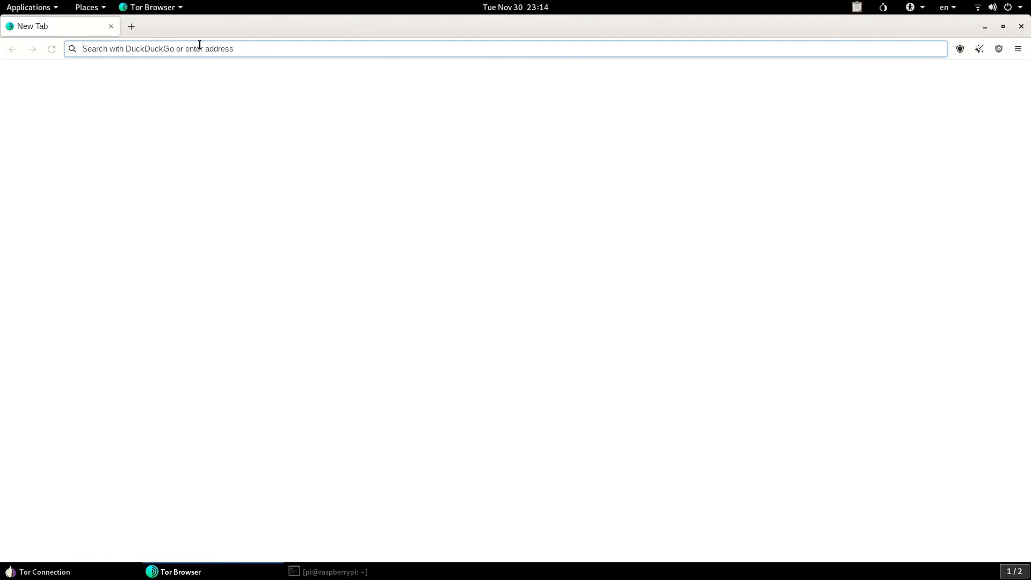
Load the .onion site showing 'Dark Web Website Under Construction' by entering its address.
type("4gtpwp32z5pn7yzhxb23nbnvuveftdngjxbfuyyh7ebrw2kt7p7timyd.onion")
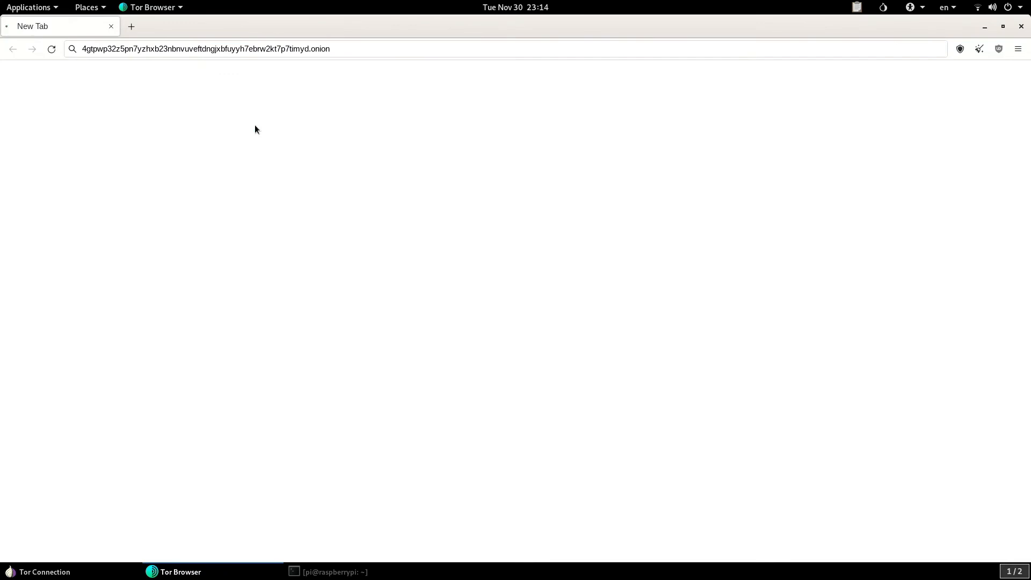
key("Return")
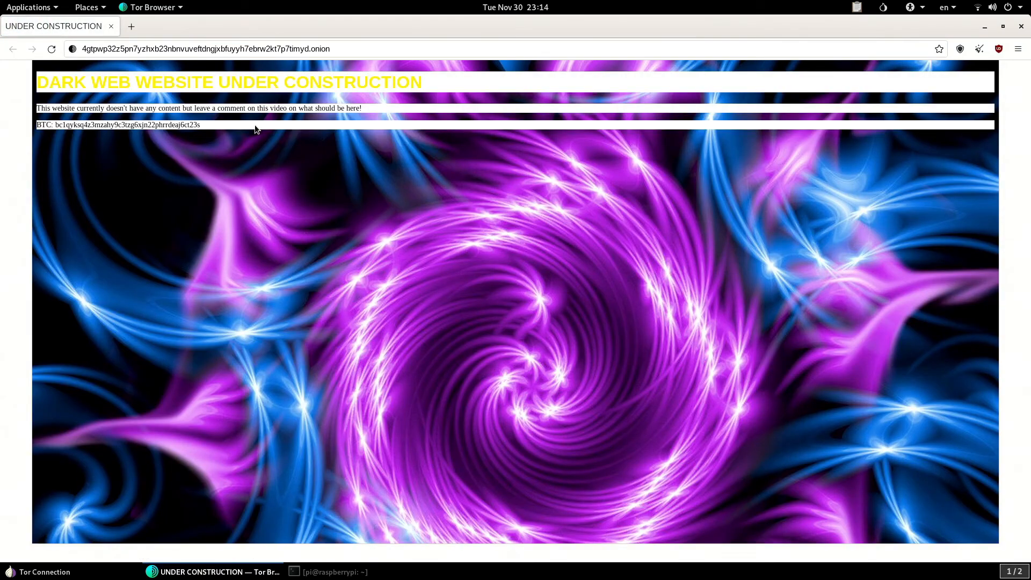
mouse_move(257, 61)
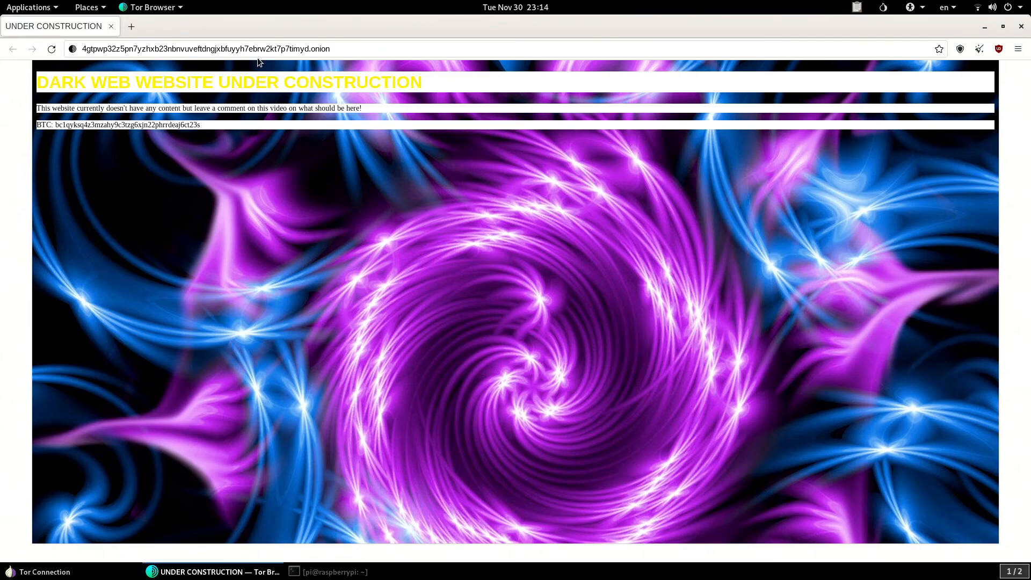
mouse_move(312, 53)
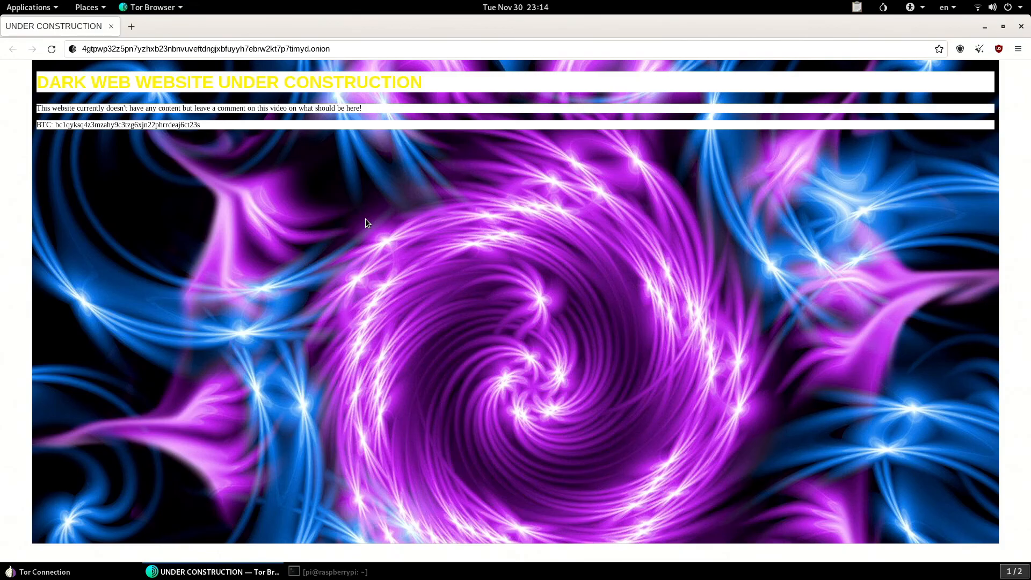
mouse_move(493, 161)
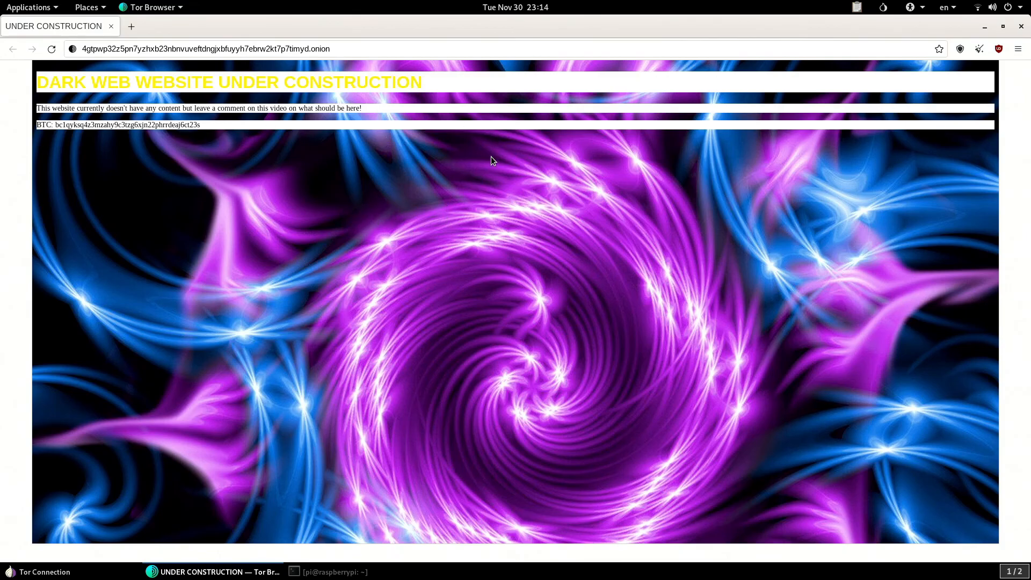
mouse_move(482, 162)
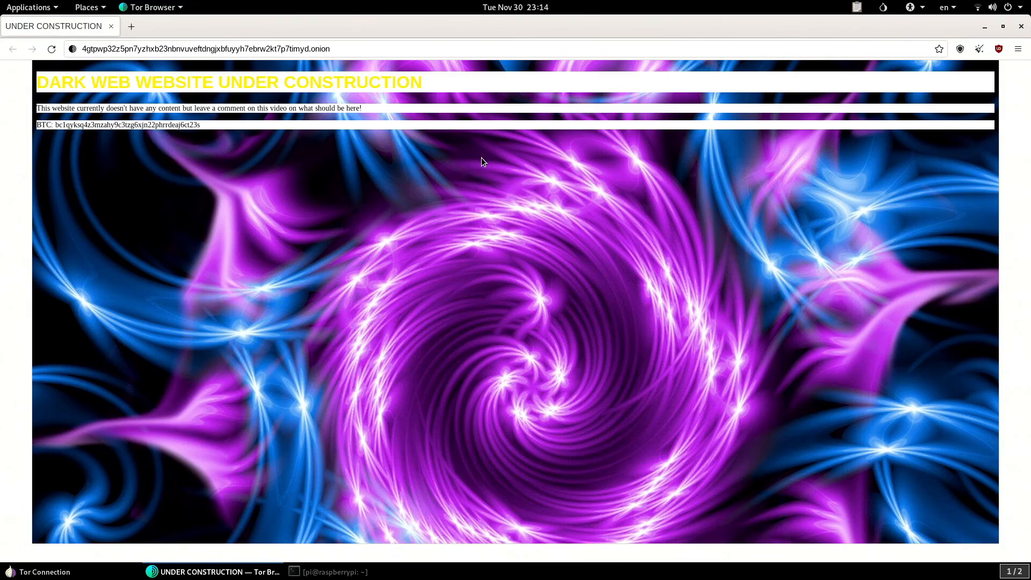